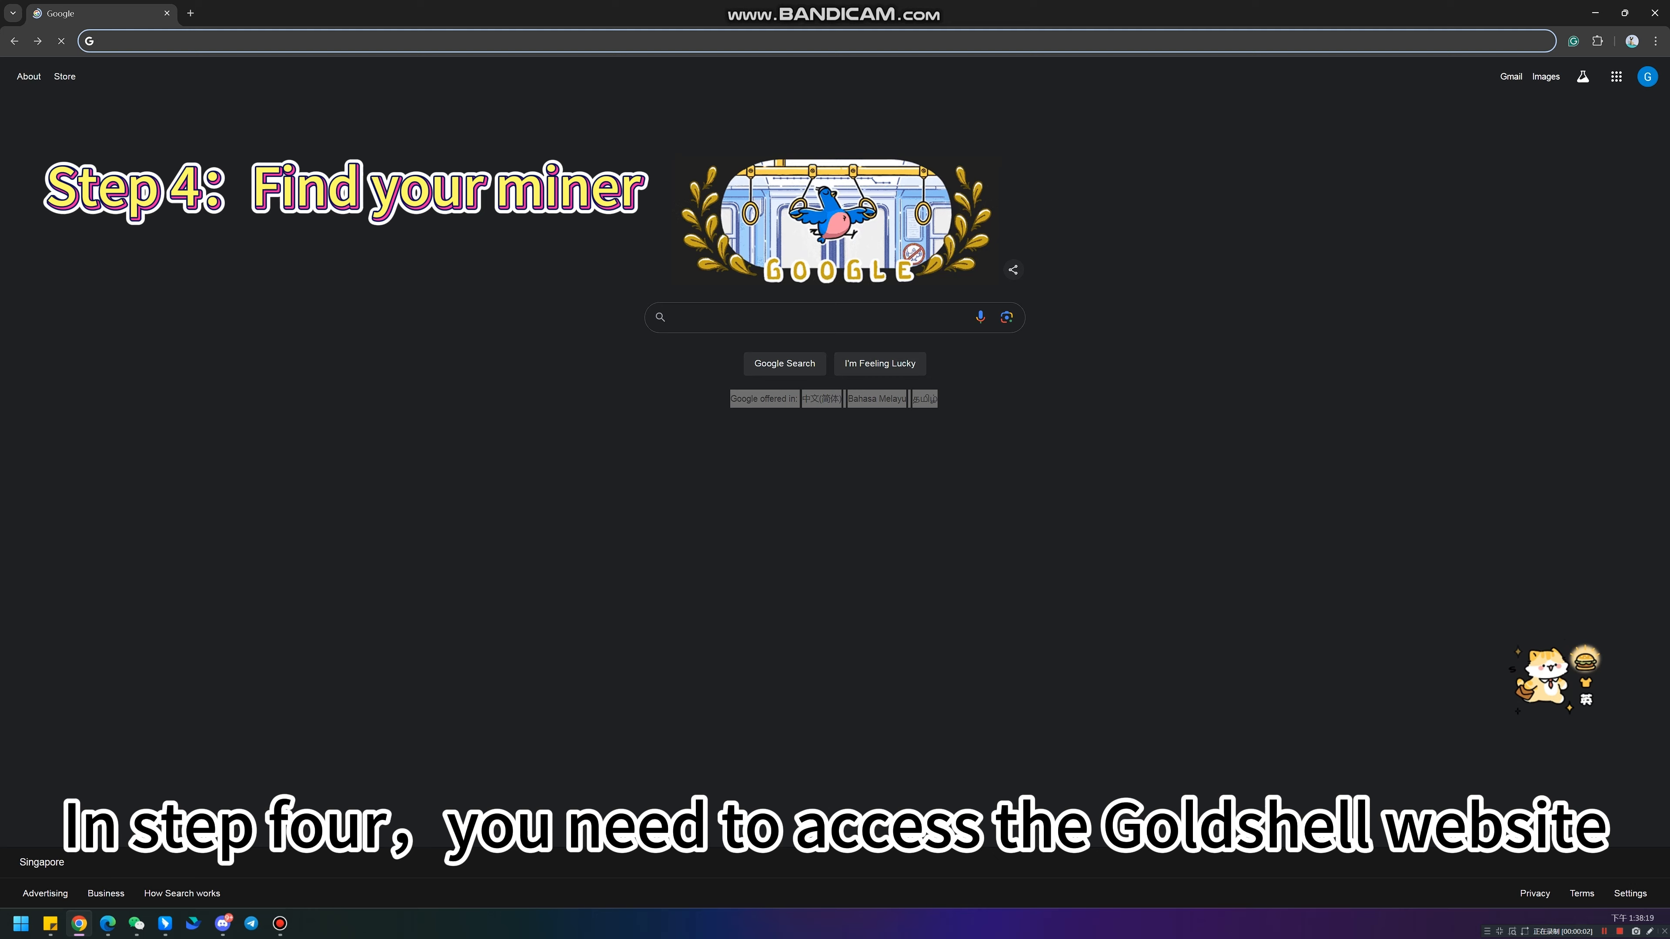
Step: Go to find.goldshell.com and launch the Goldshell-MiniDOGE III row's dashboard from the miner list
text(find.goldshell.com)
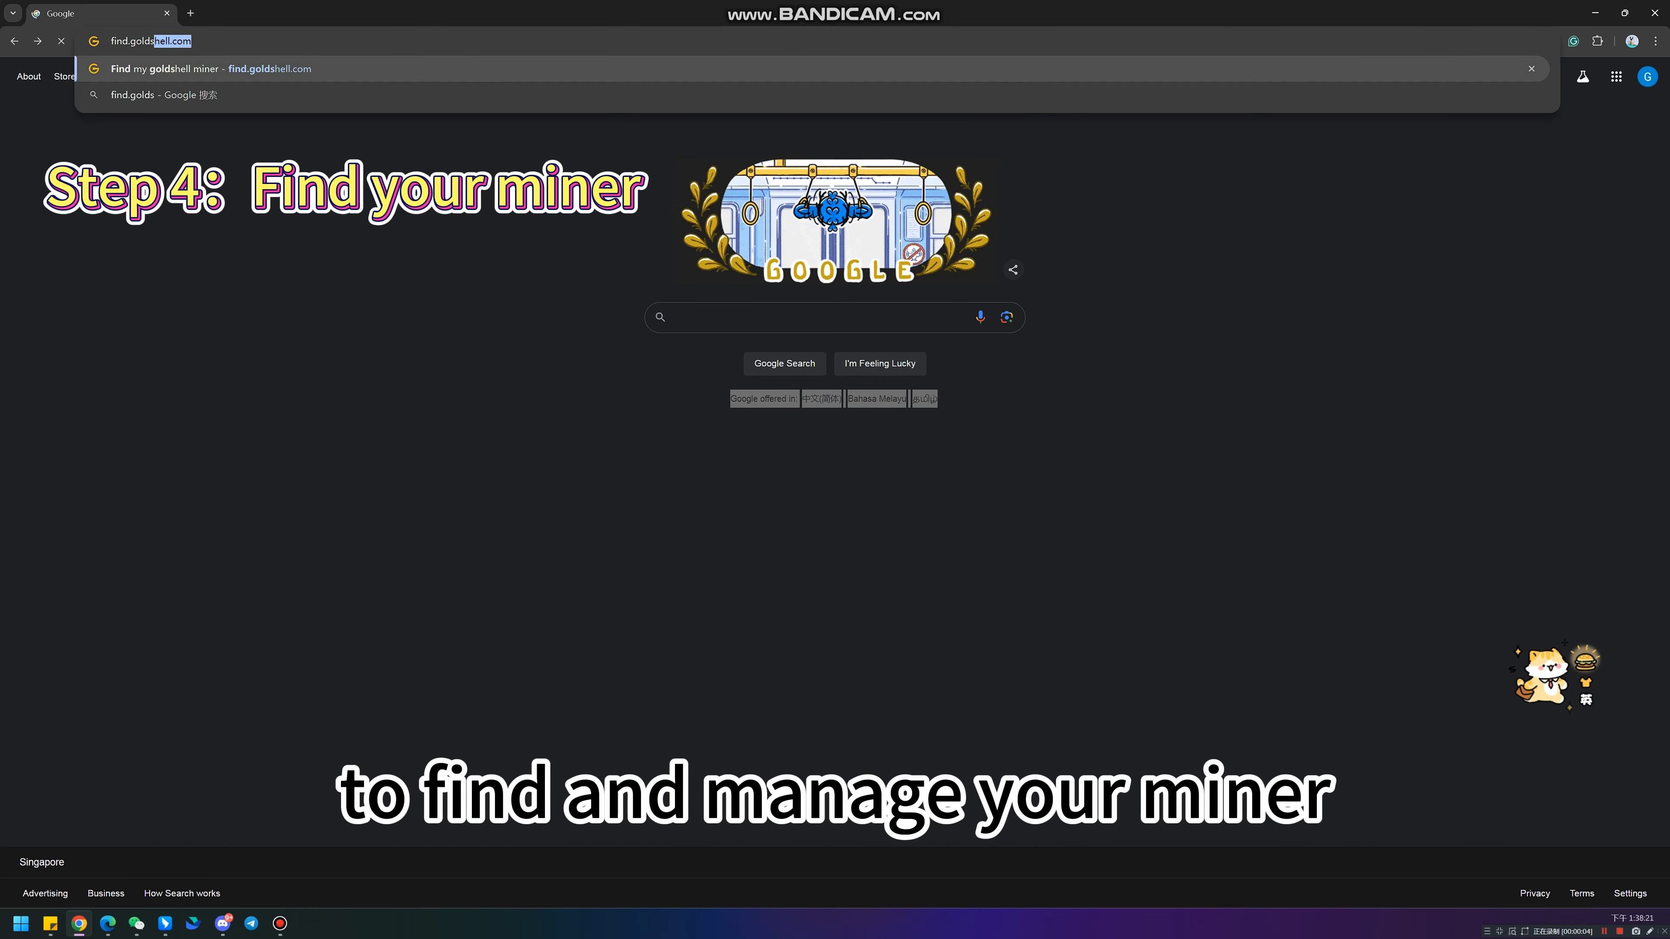
click(210, 68)
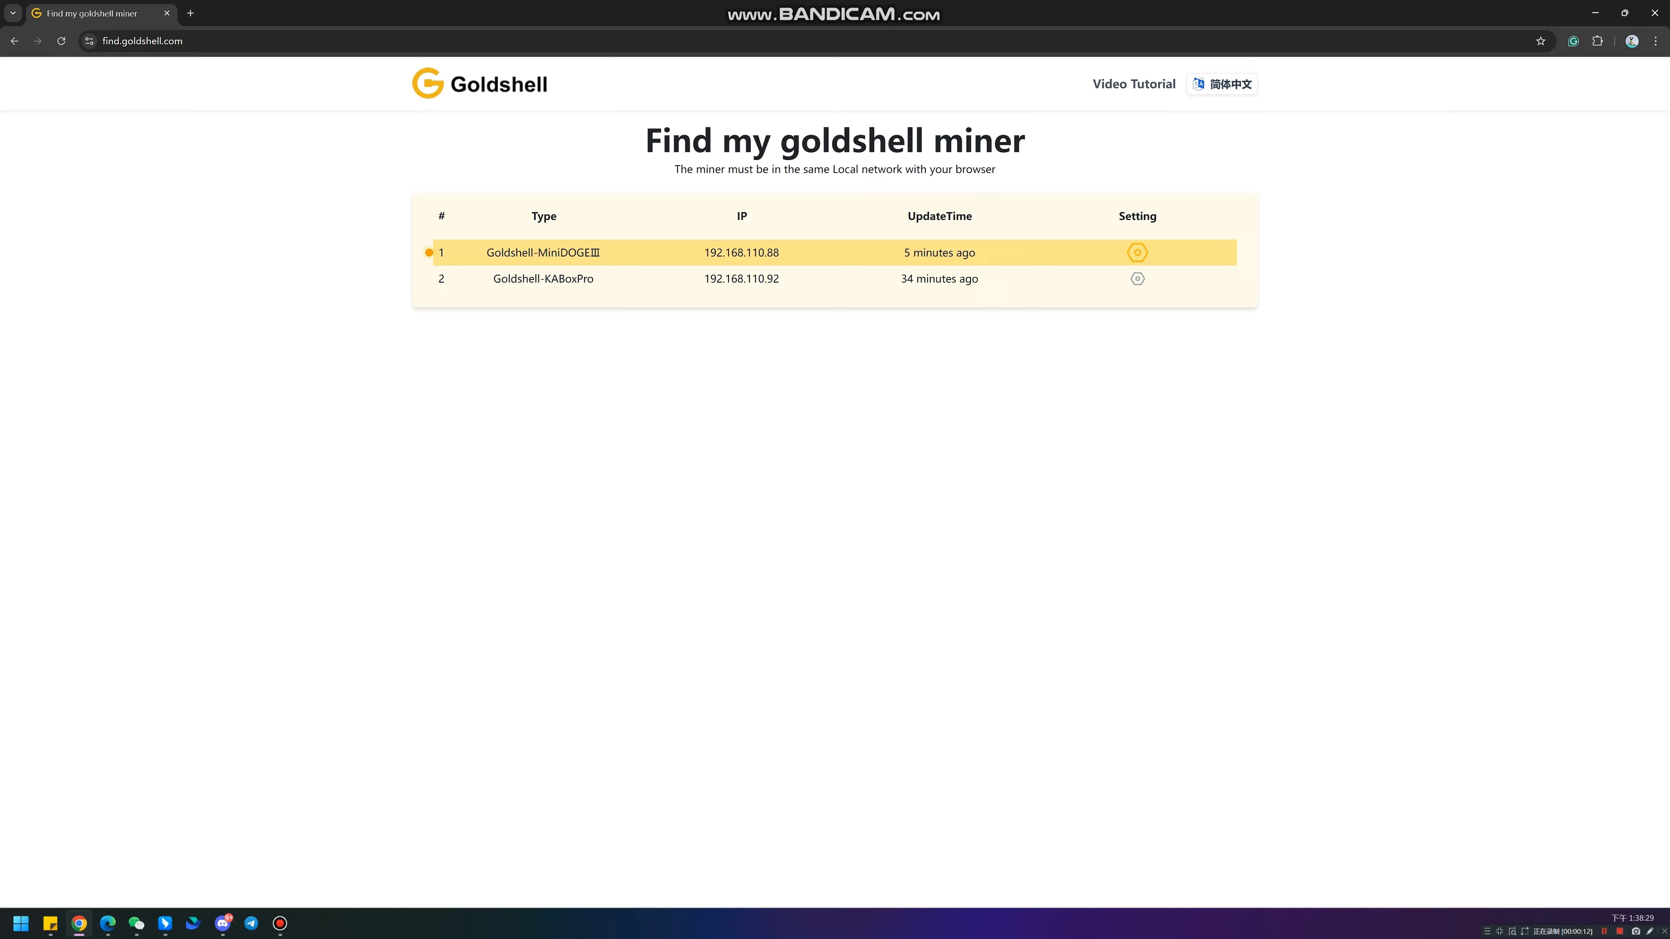
click(1137, 253)
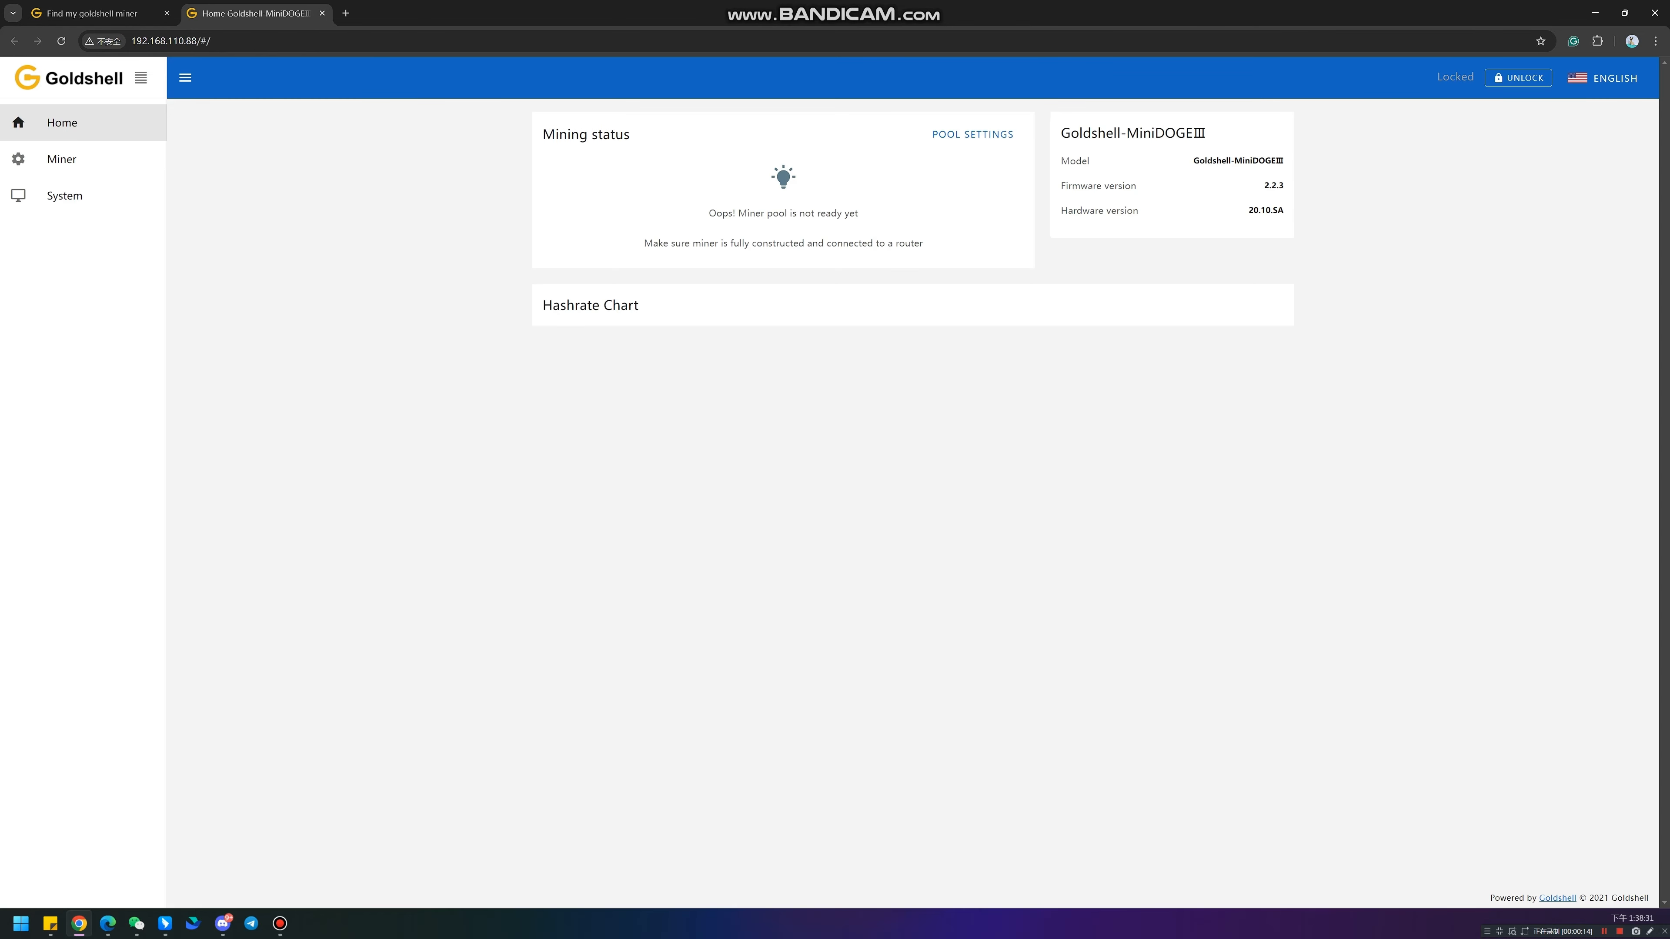
Step: Unlock the miner with the admin password
click(1518, 77)
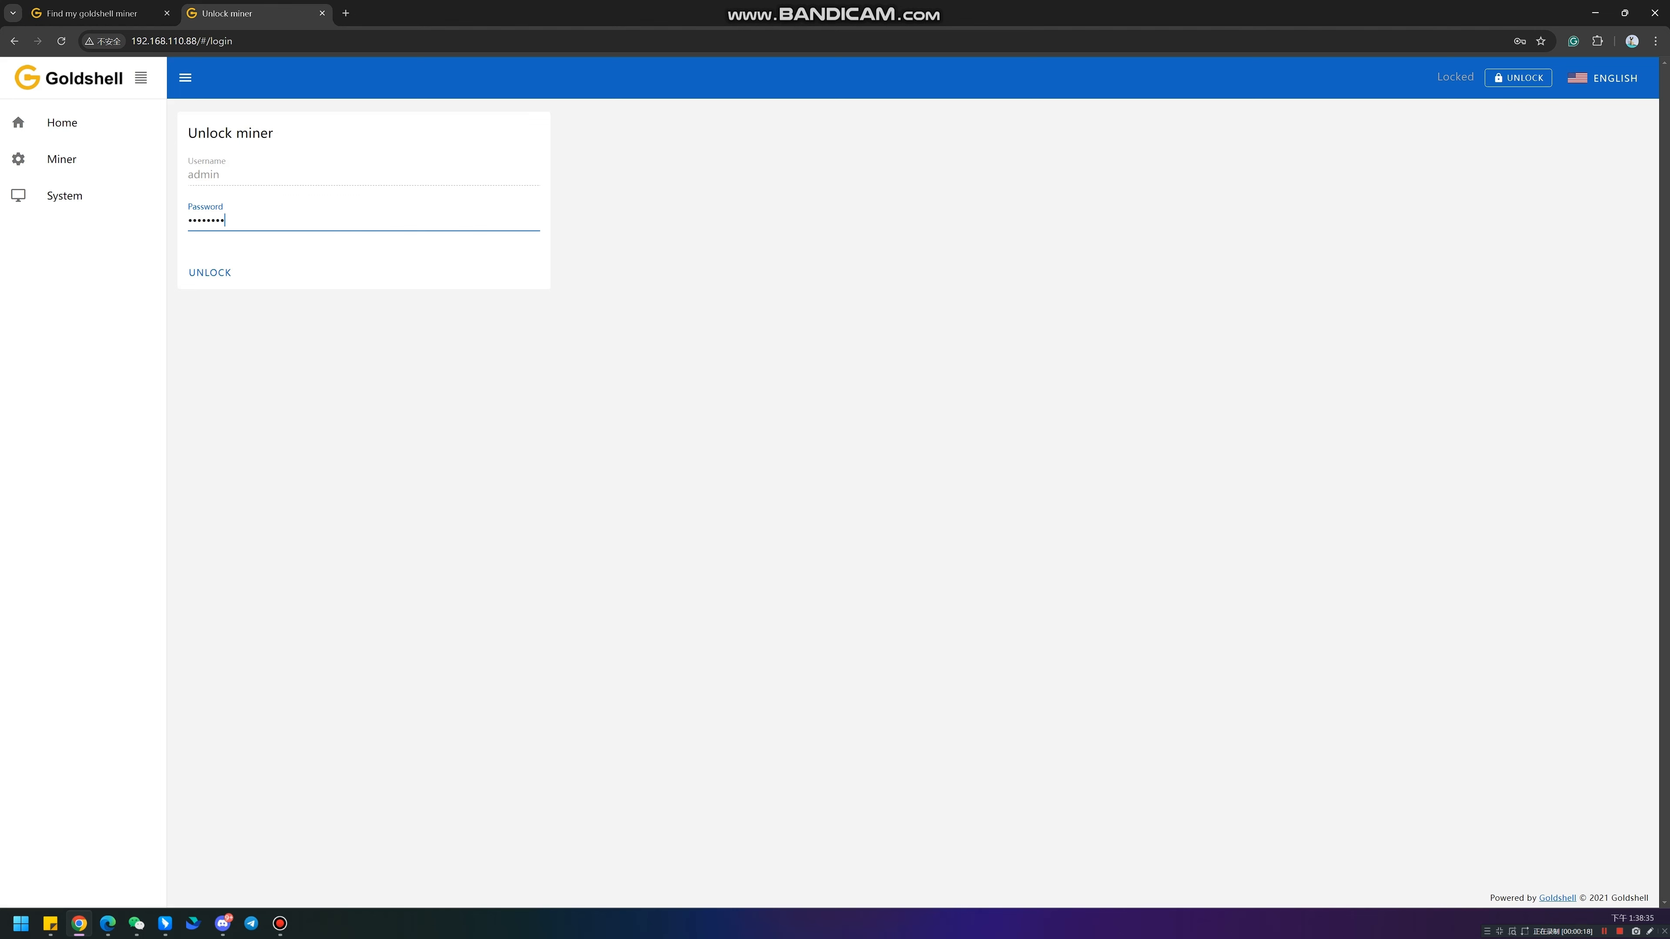
click(209, 272)
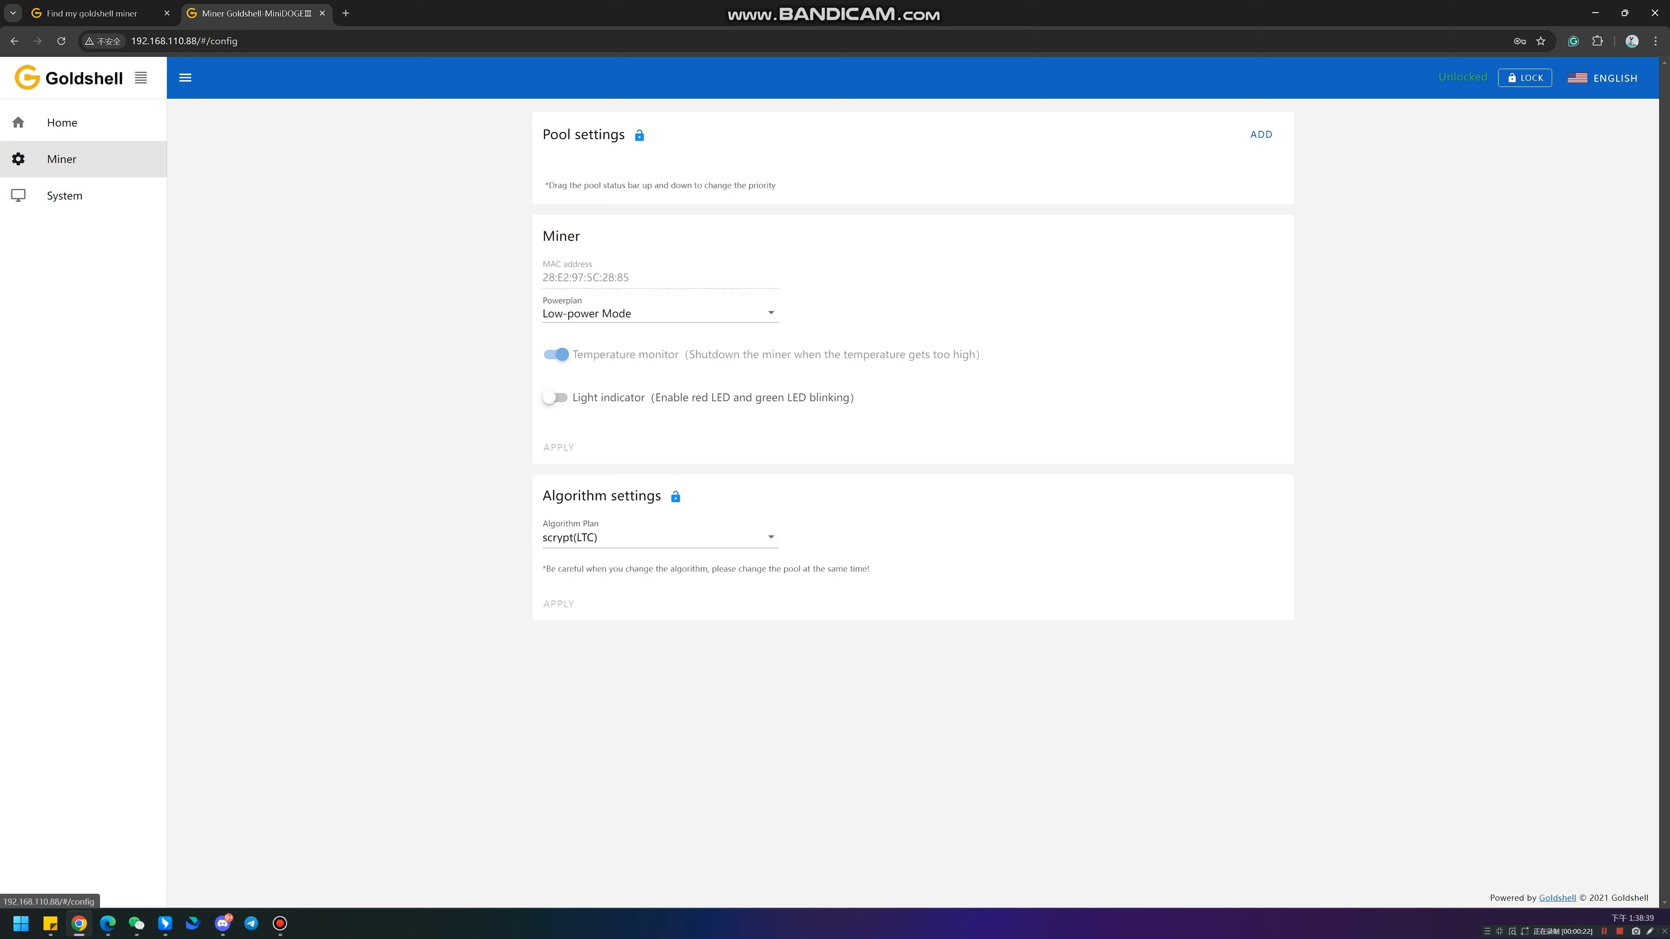
Step: Add the pool stratum+tcp://192.168.111.225:4001 with miner name shminer and apply it
click(1261, 134)
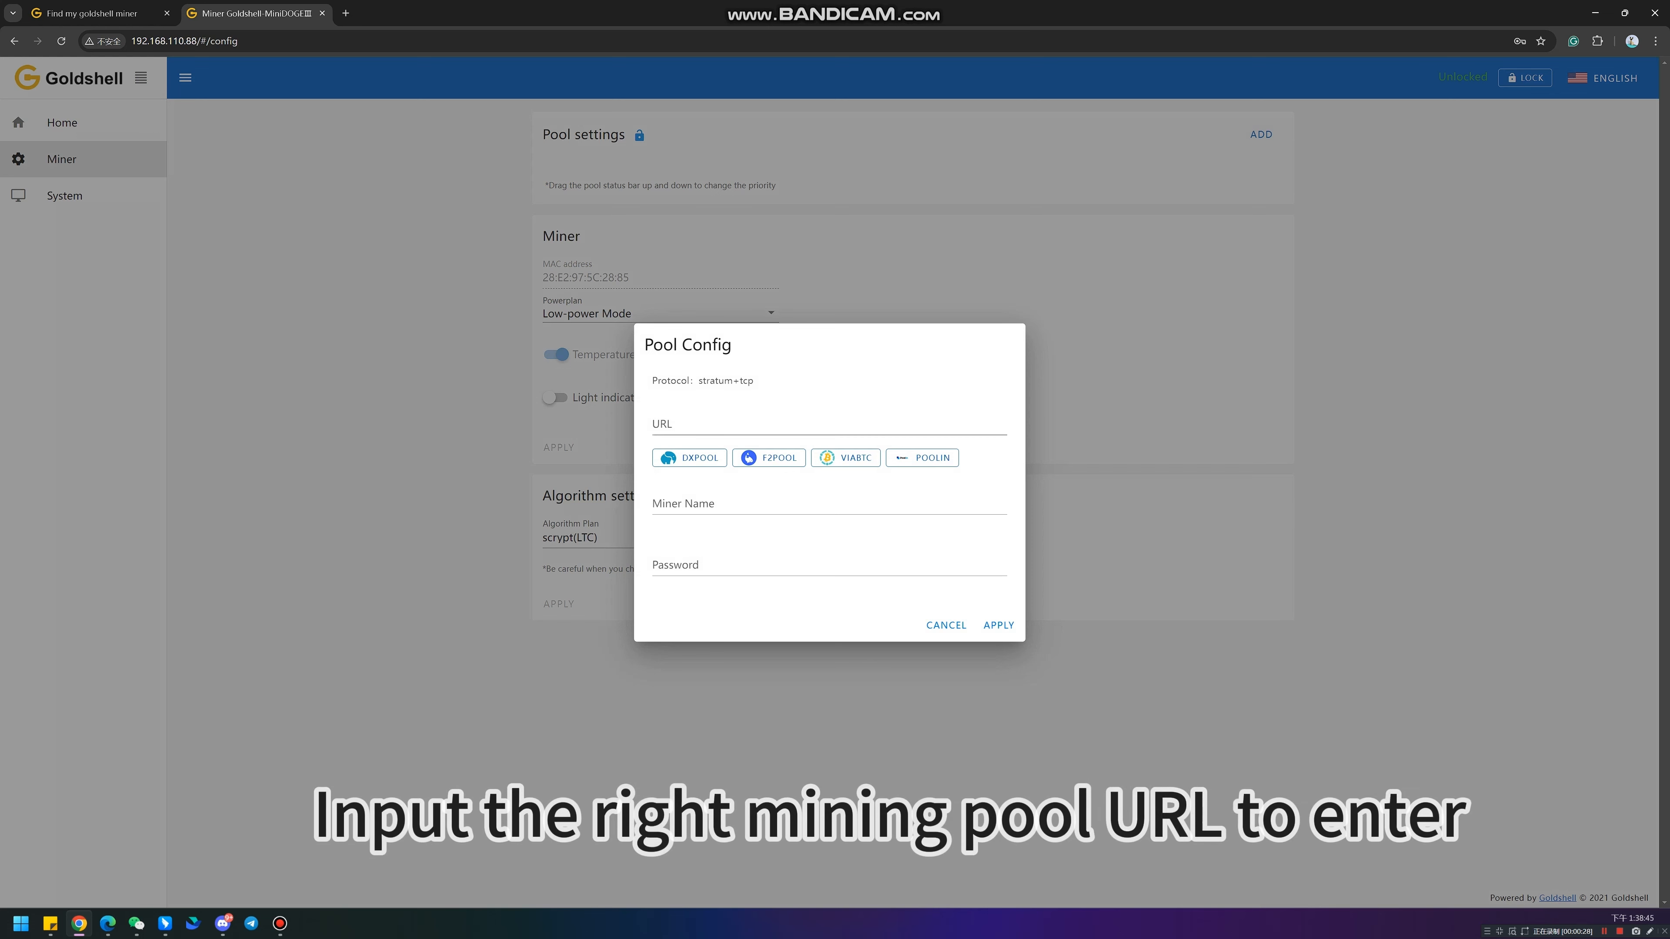
text(192.168.111.)
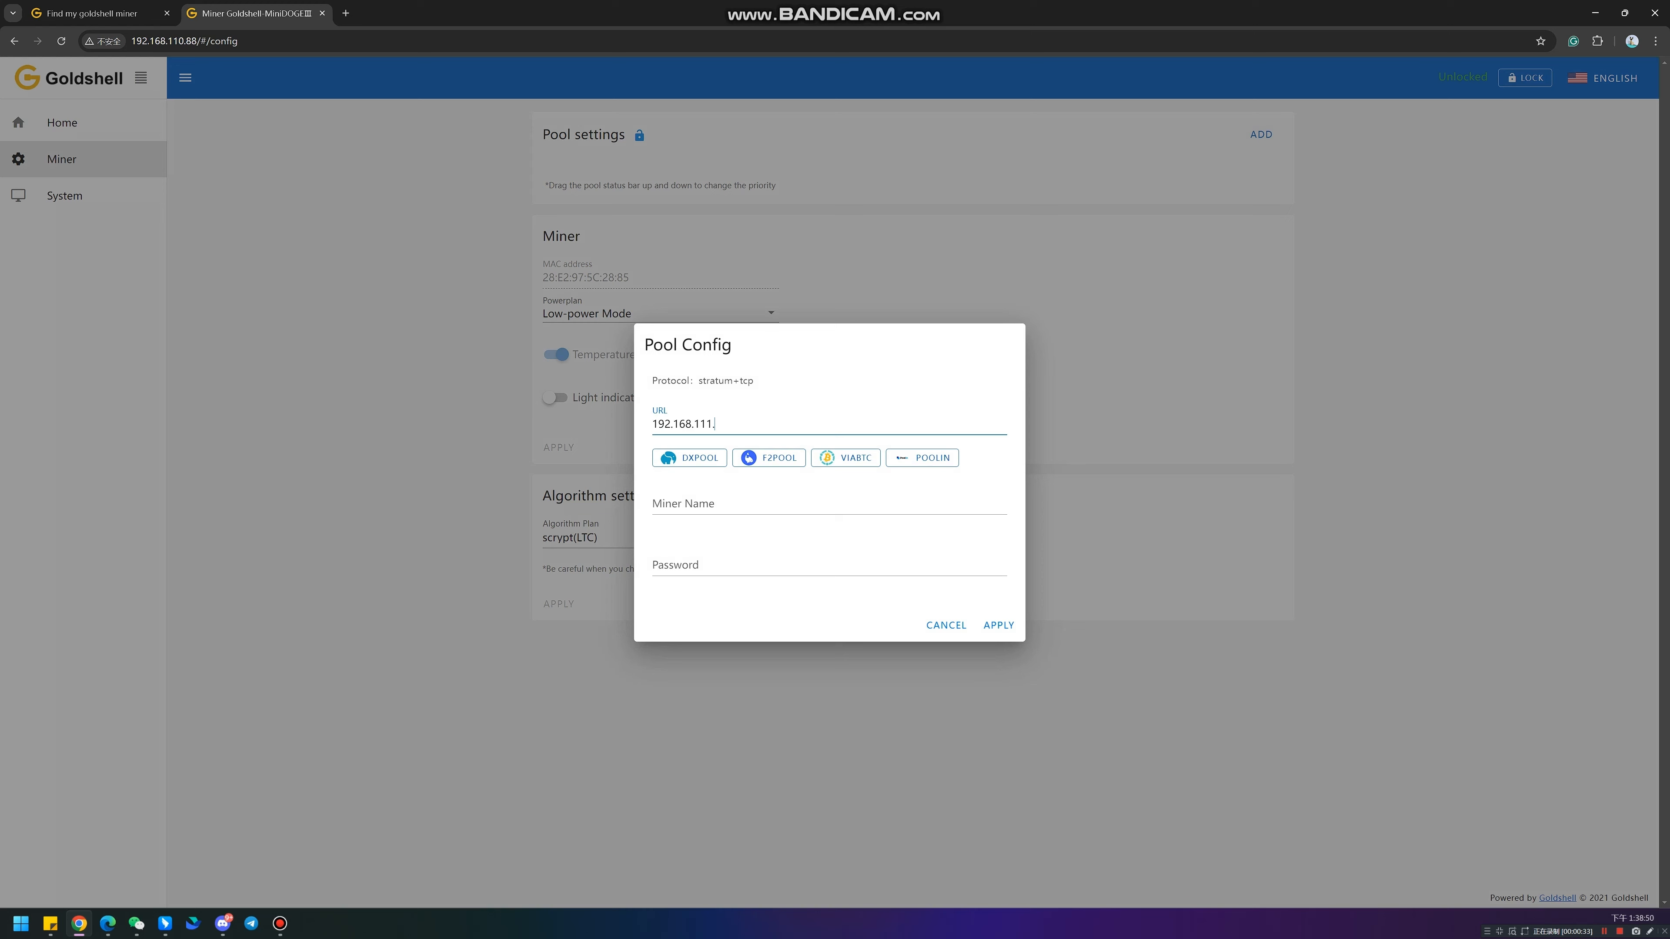
text(225:4001)
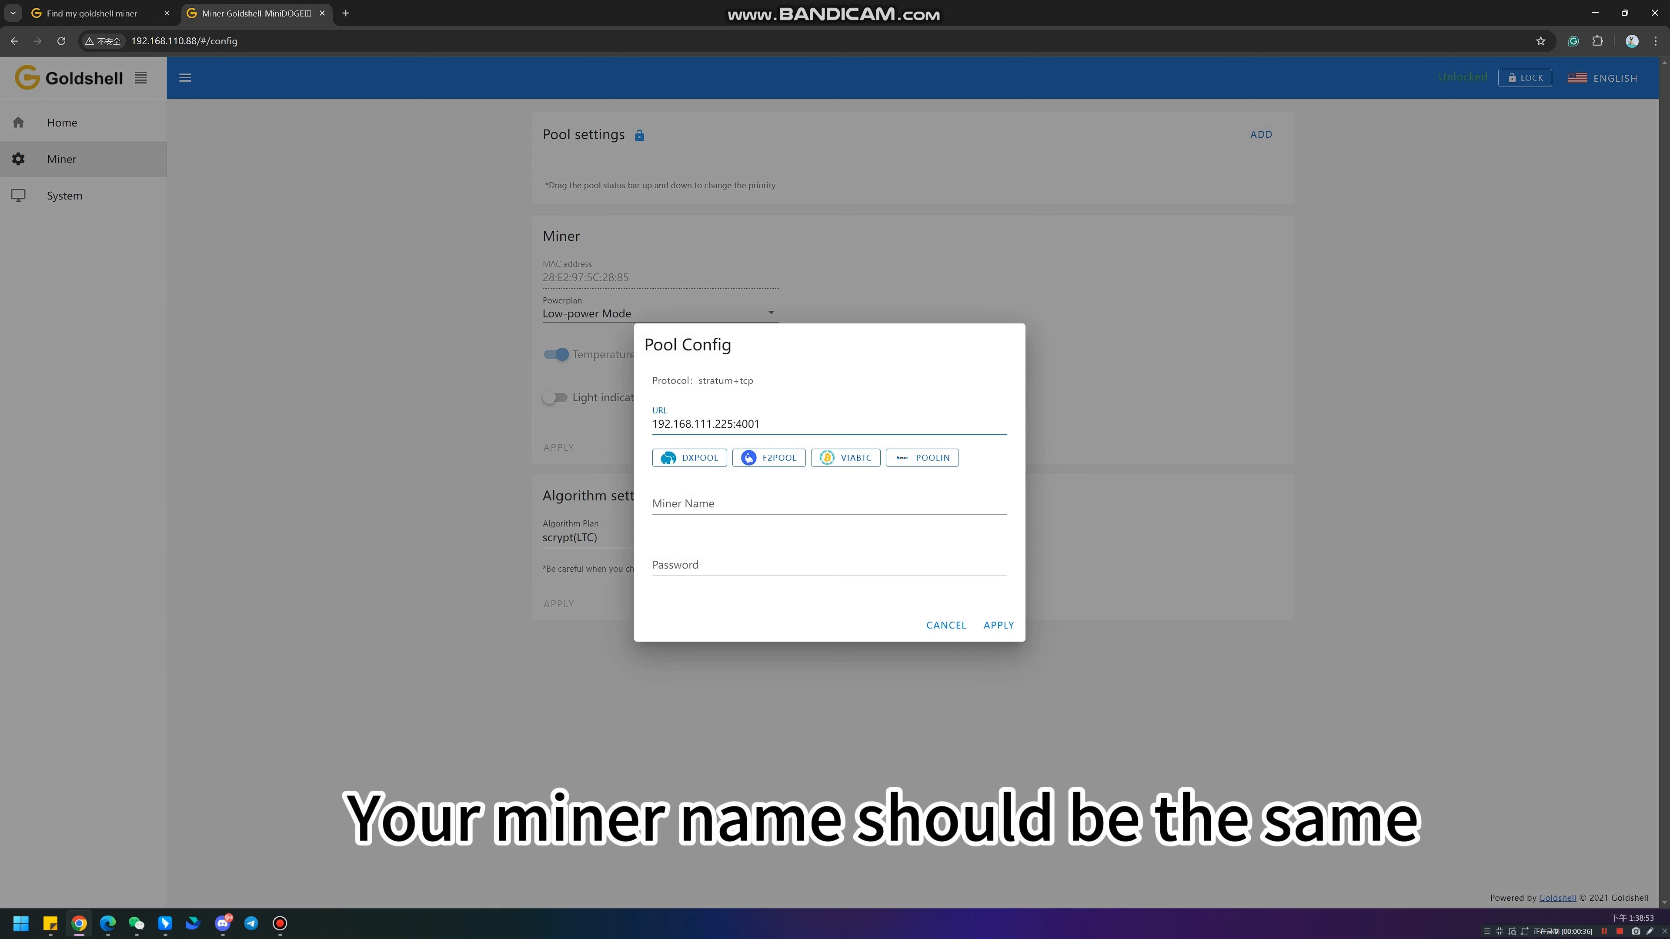
text(shminer)
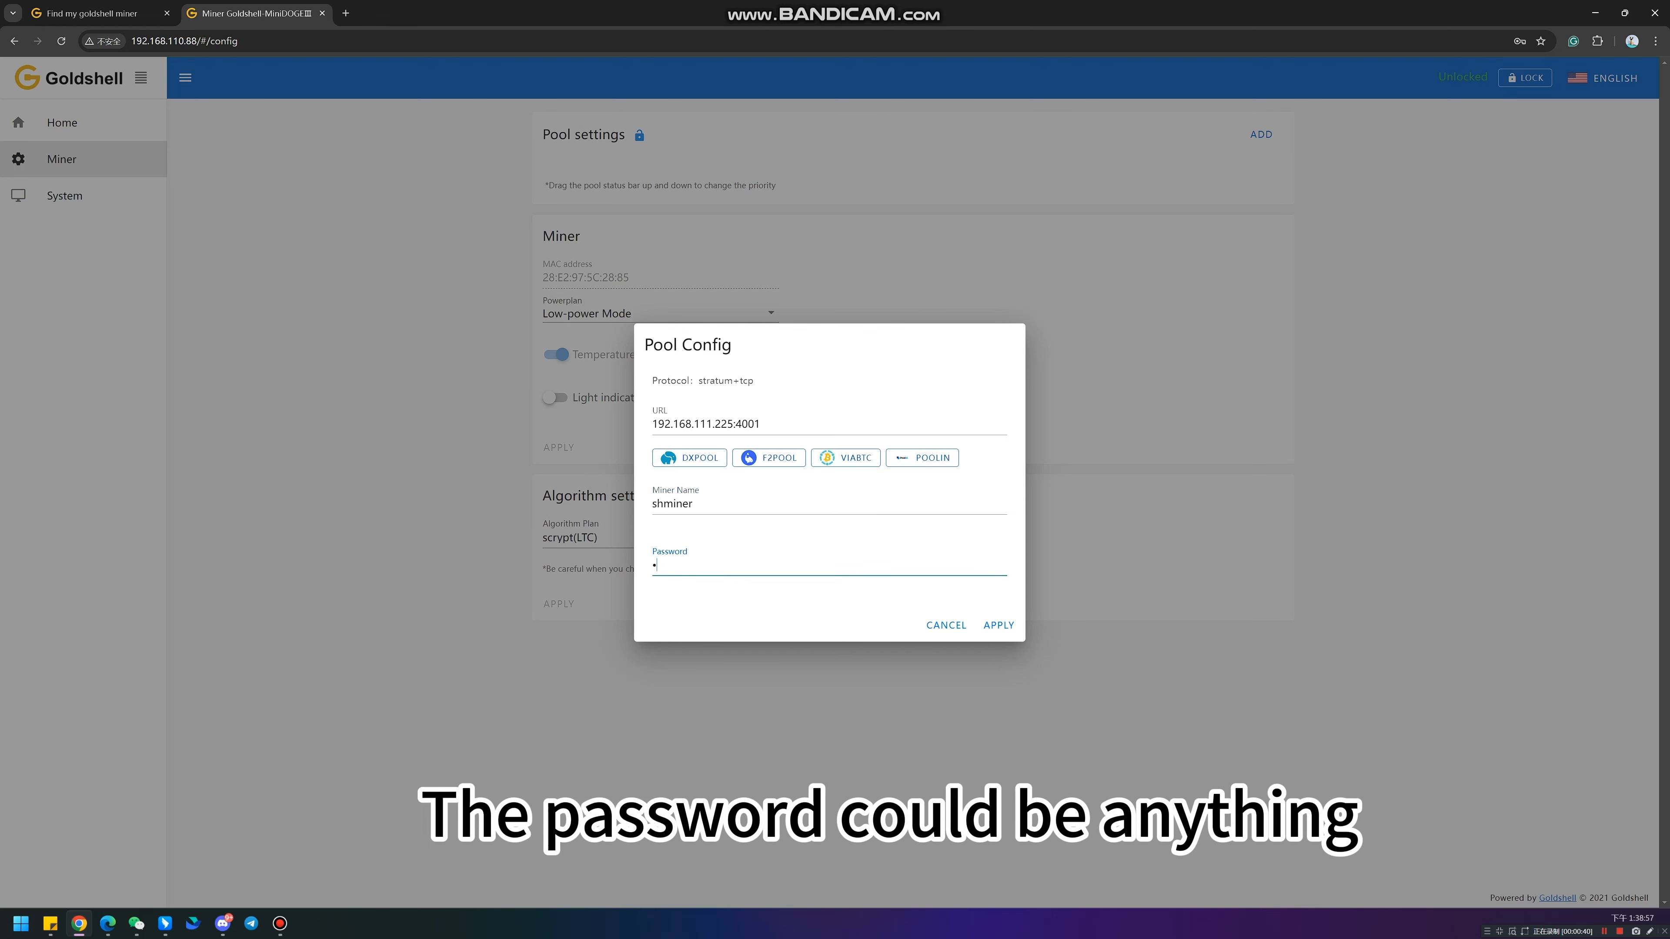
click(997, 625)
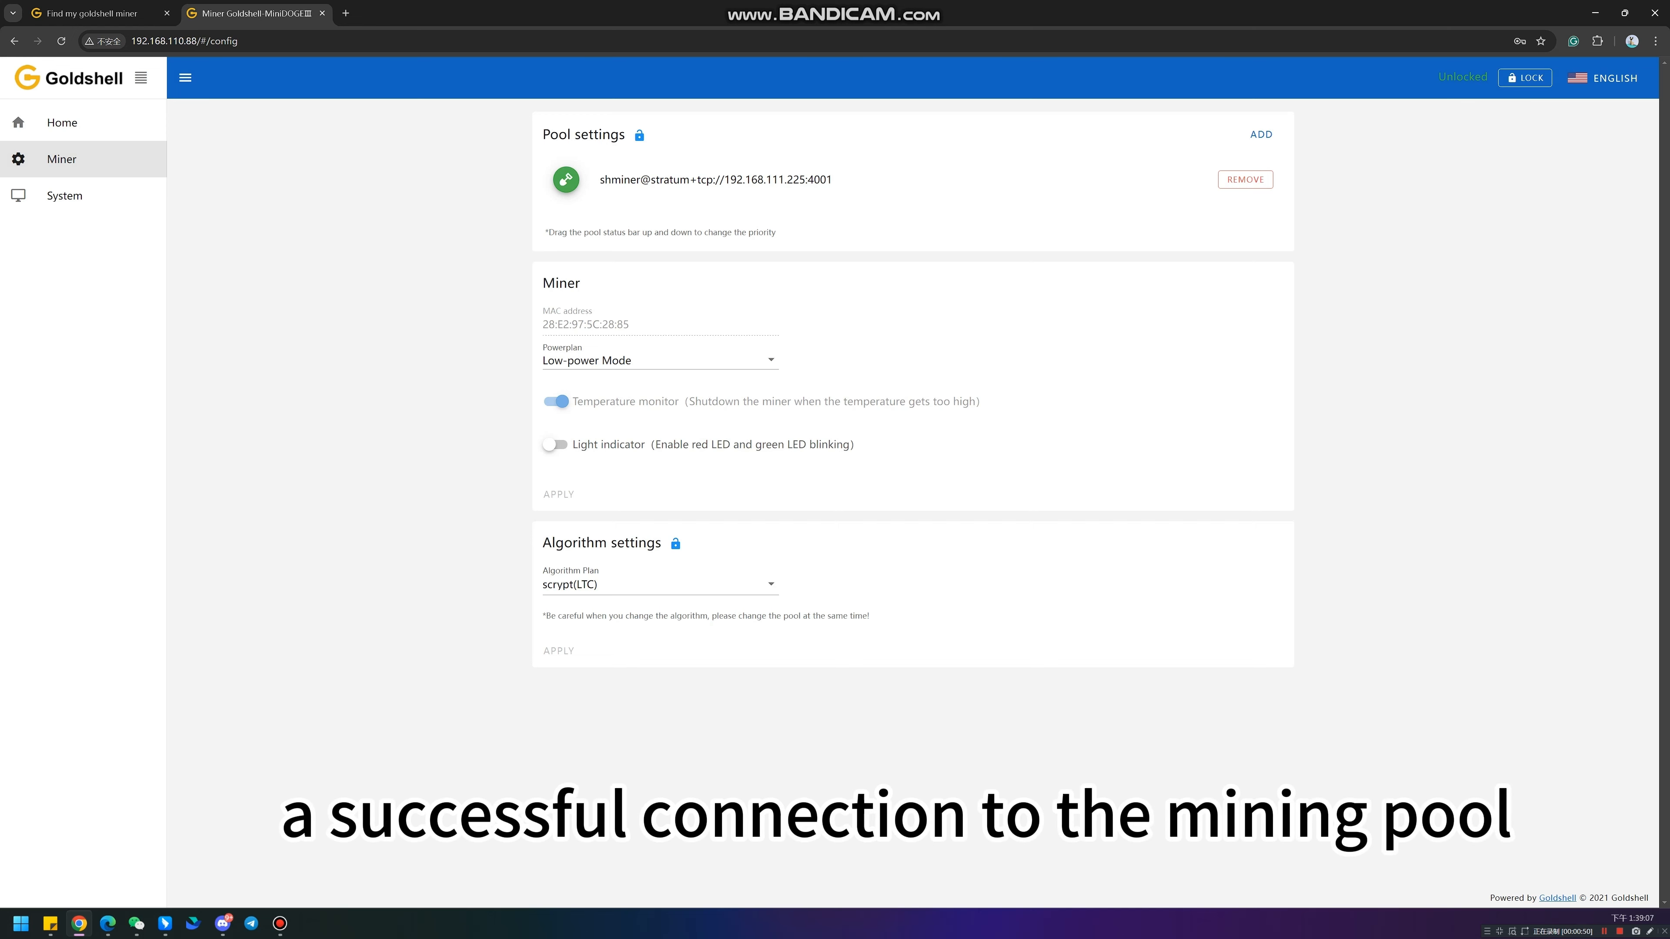
Step: Set the power plan to Hashrate Mode, keep scrypt(LTC) as the algorithm, and go to System settings
click(62, 123)
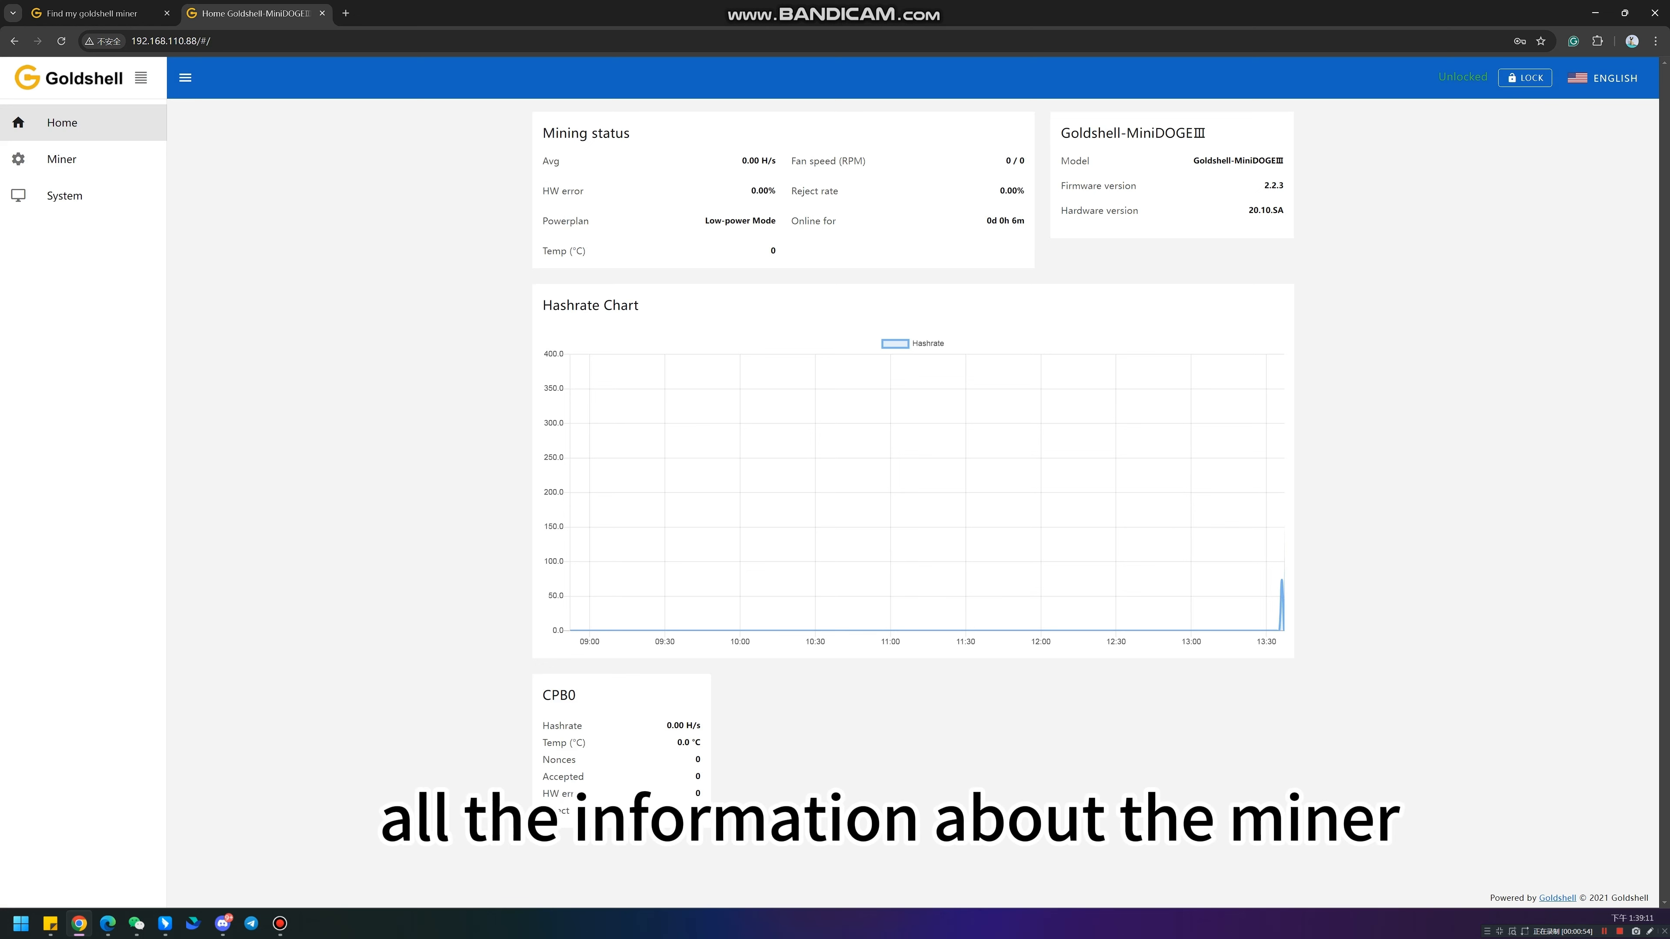
click(61, 159)
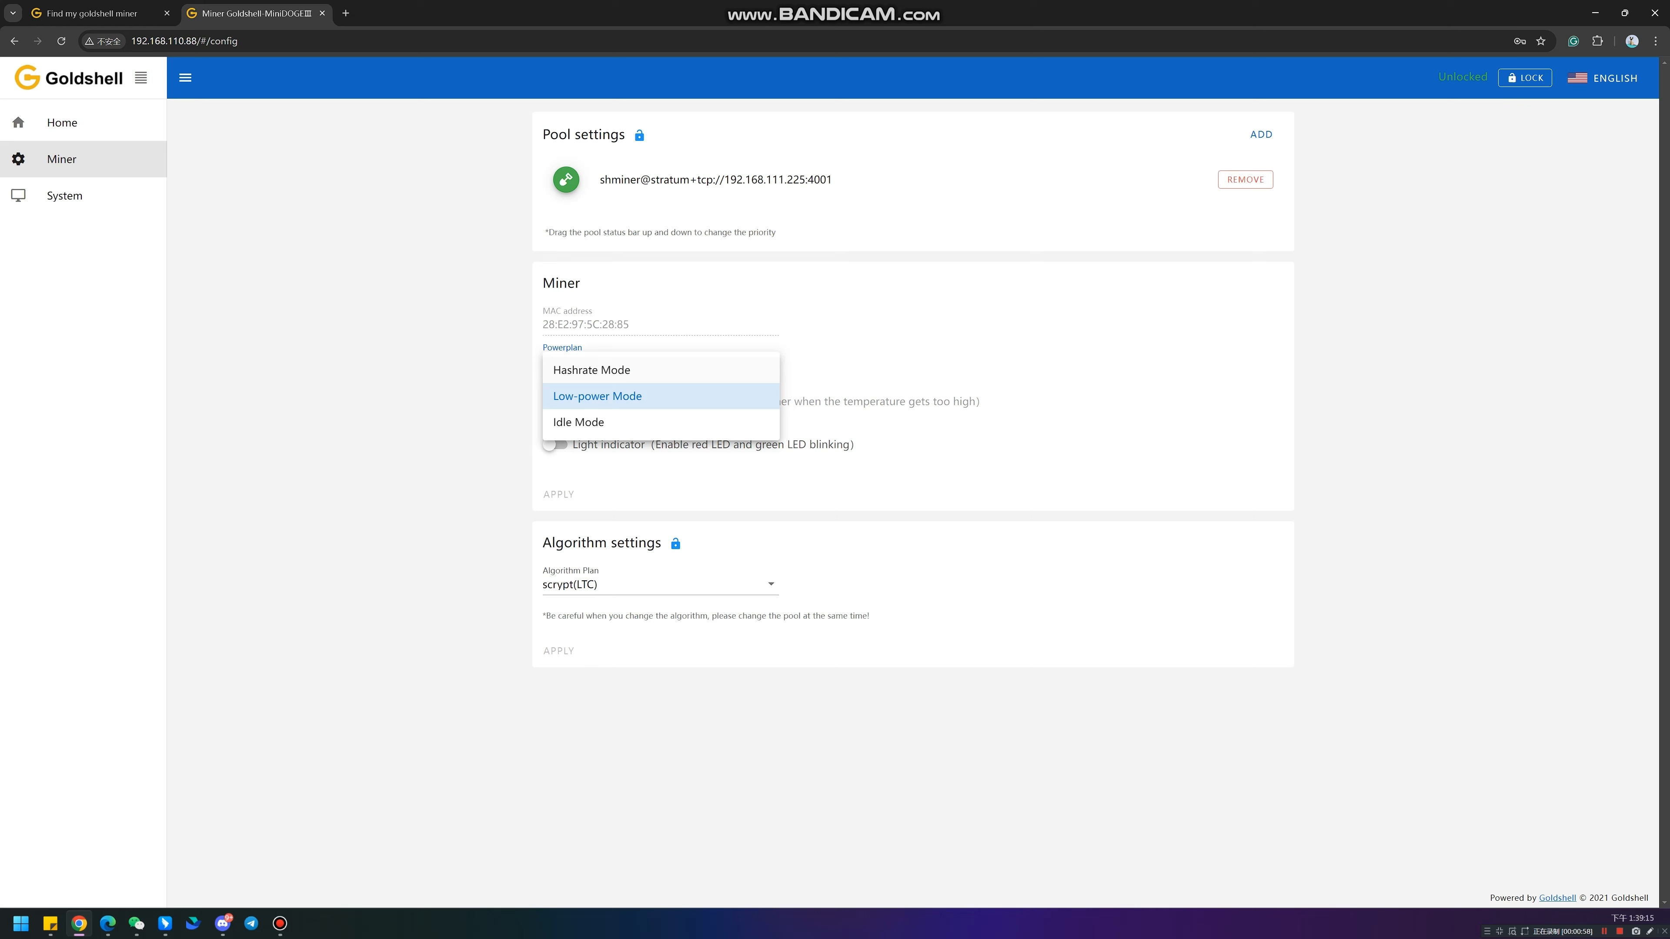
mouse_move(591, 369)
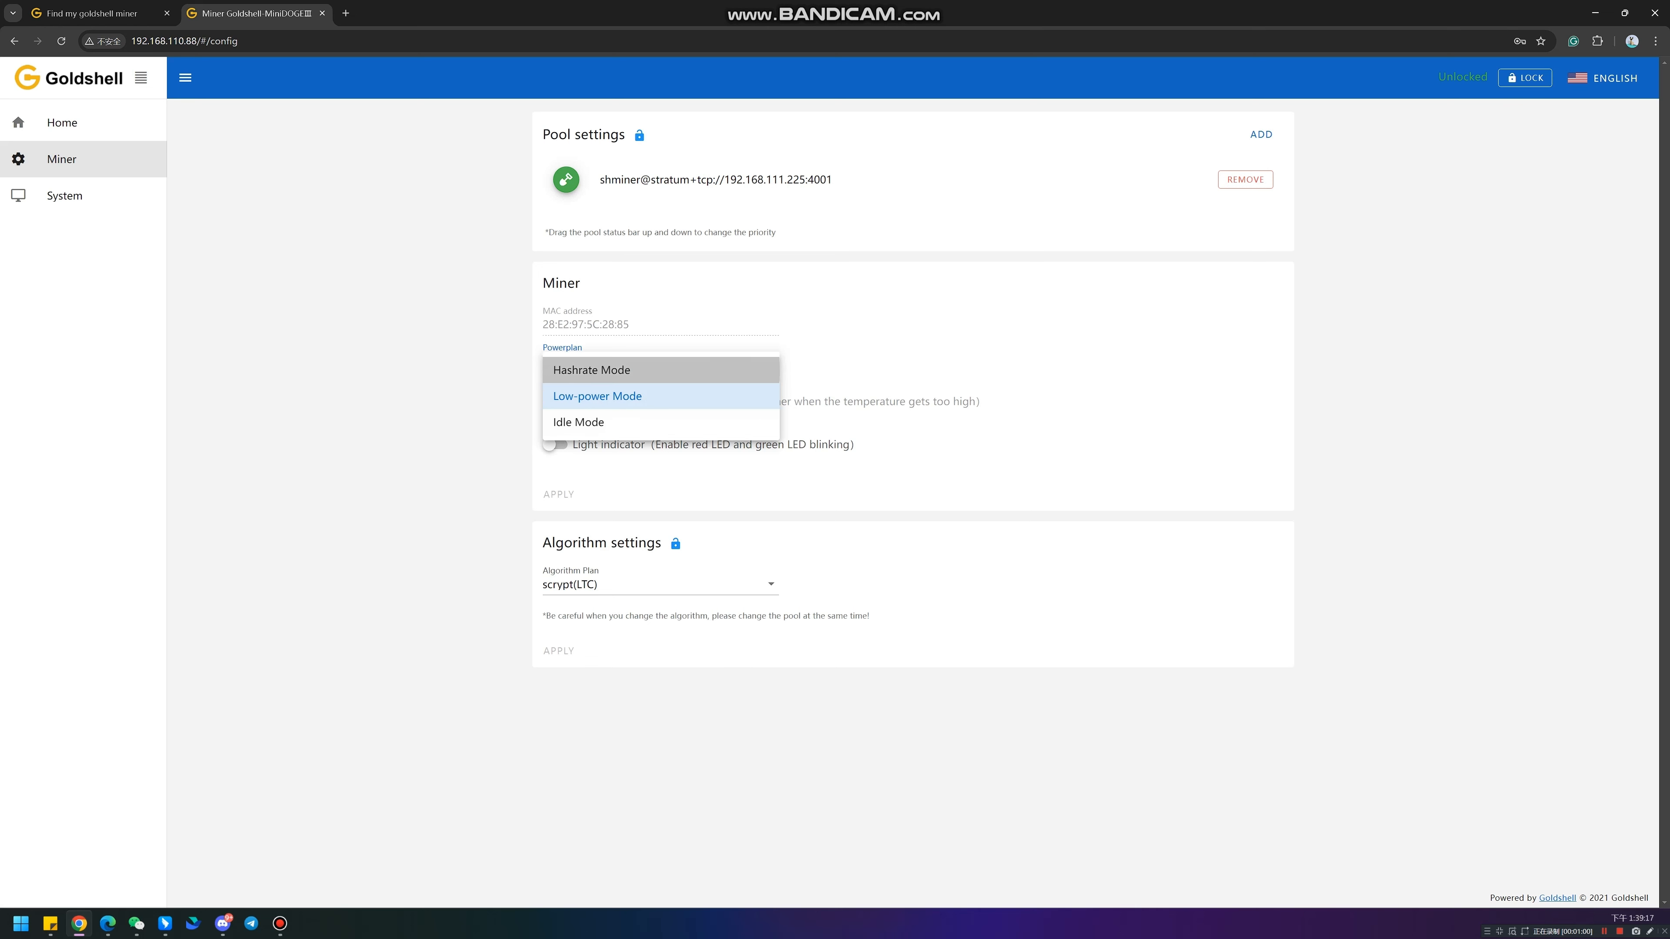
click(592, 370)
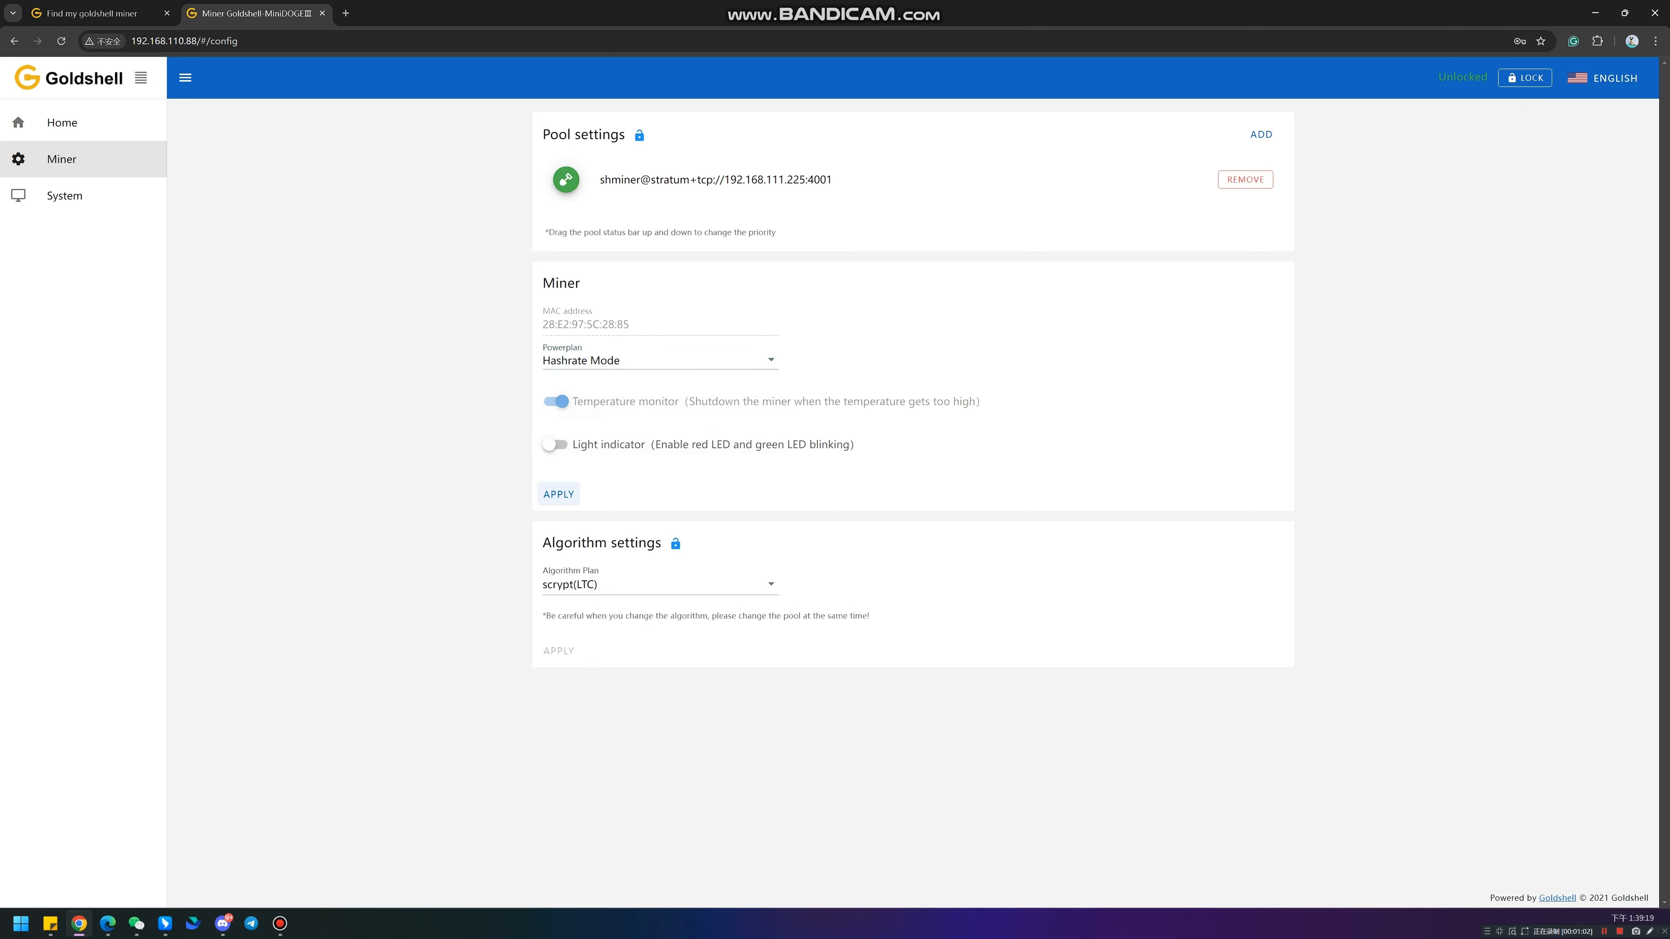
click(658, 583)
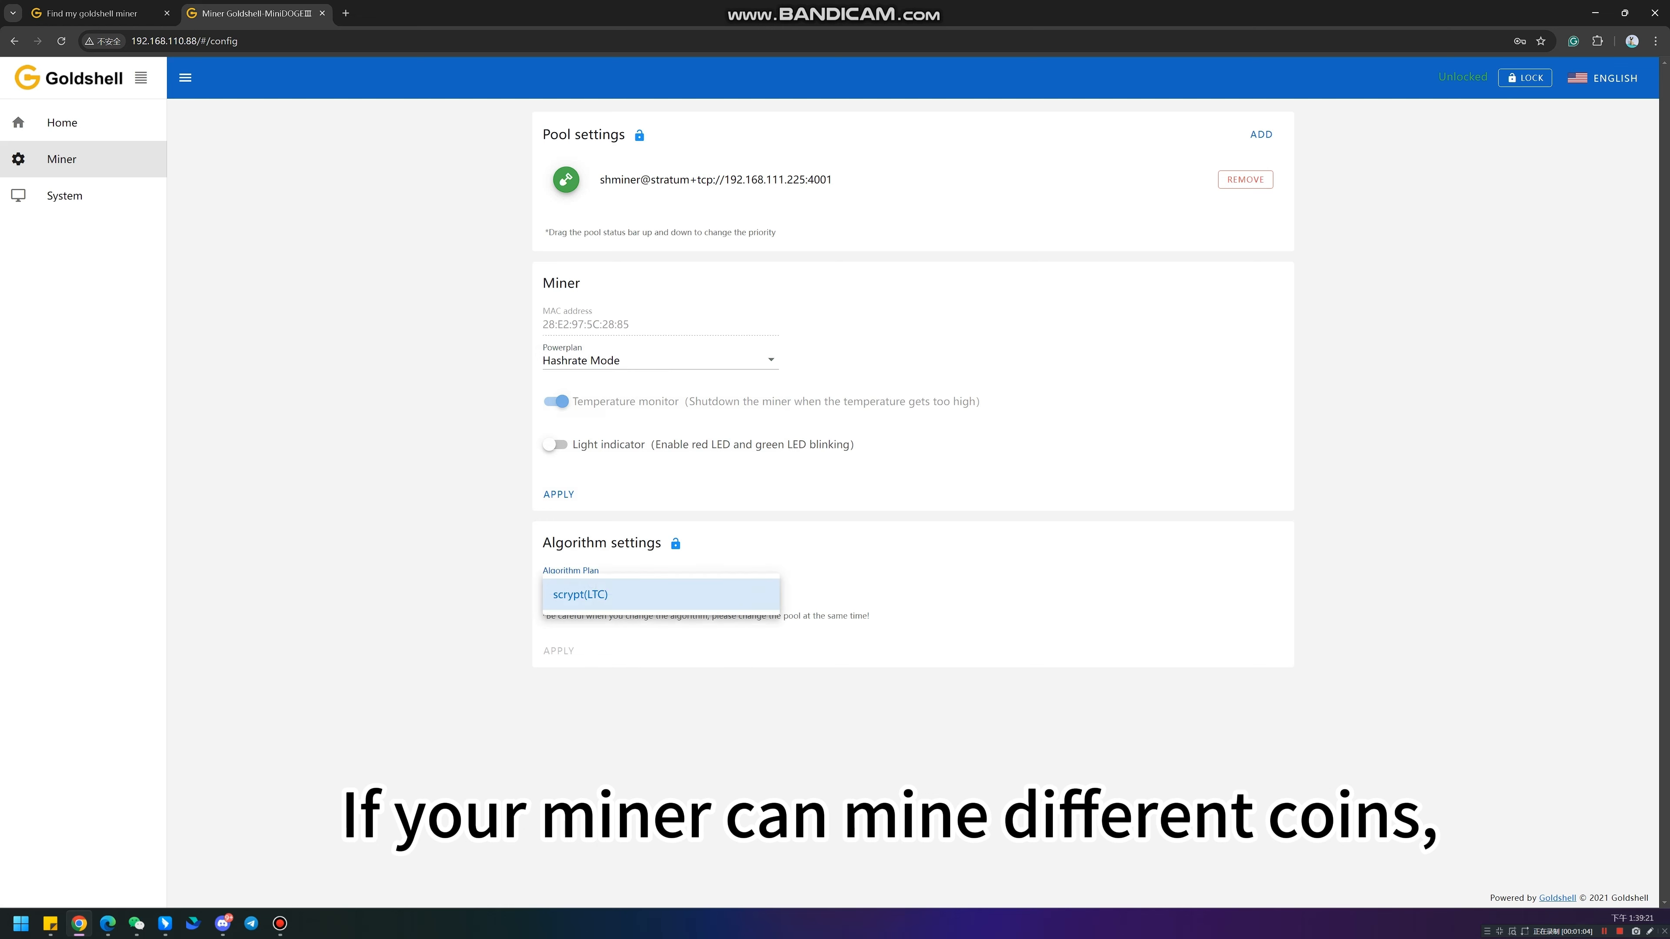
click(660, 594)
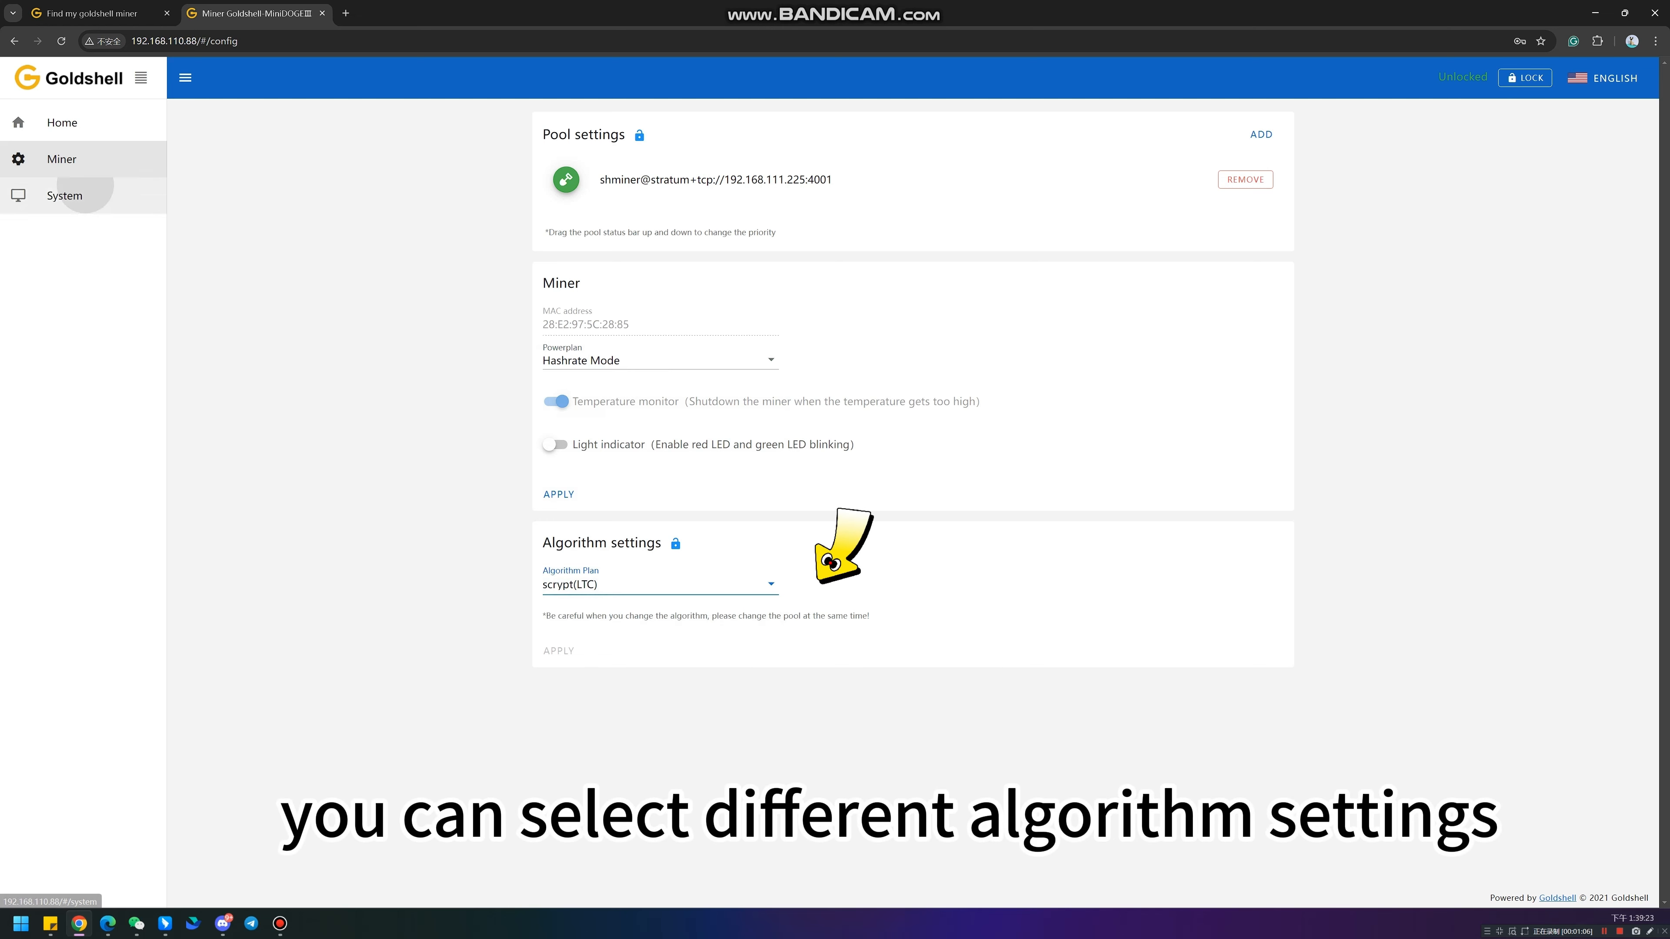
click(64, 194)
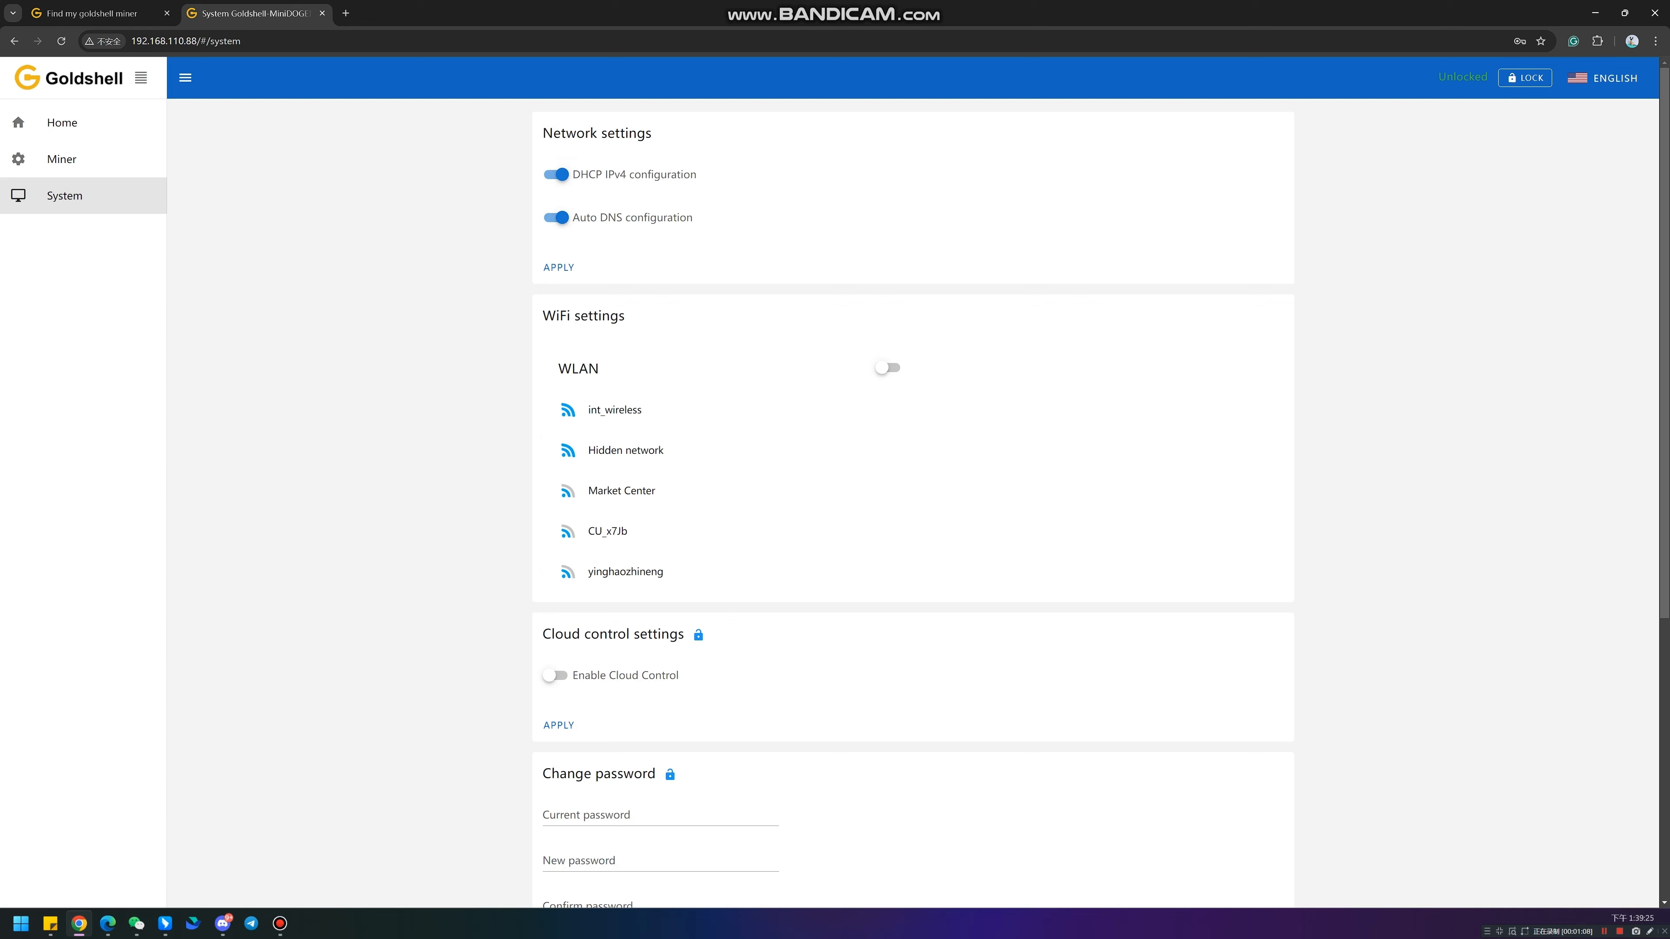
Step: Enable WLAN and connect the miner to the int_wireless network with its security key
click(885, 367)
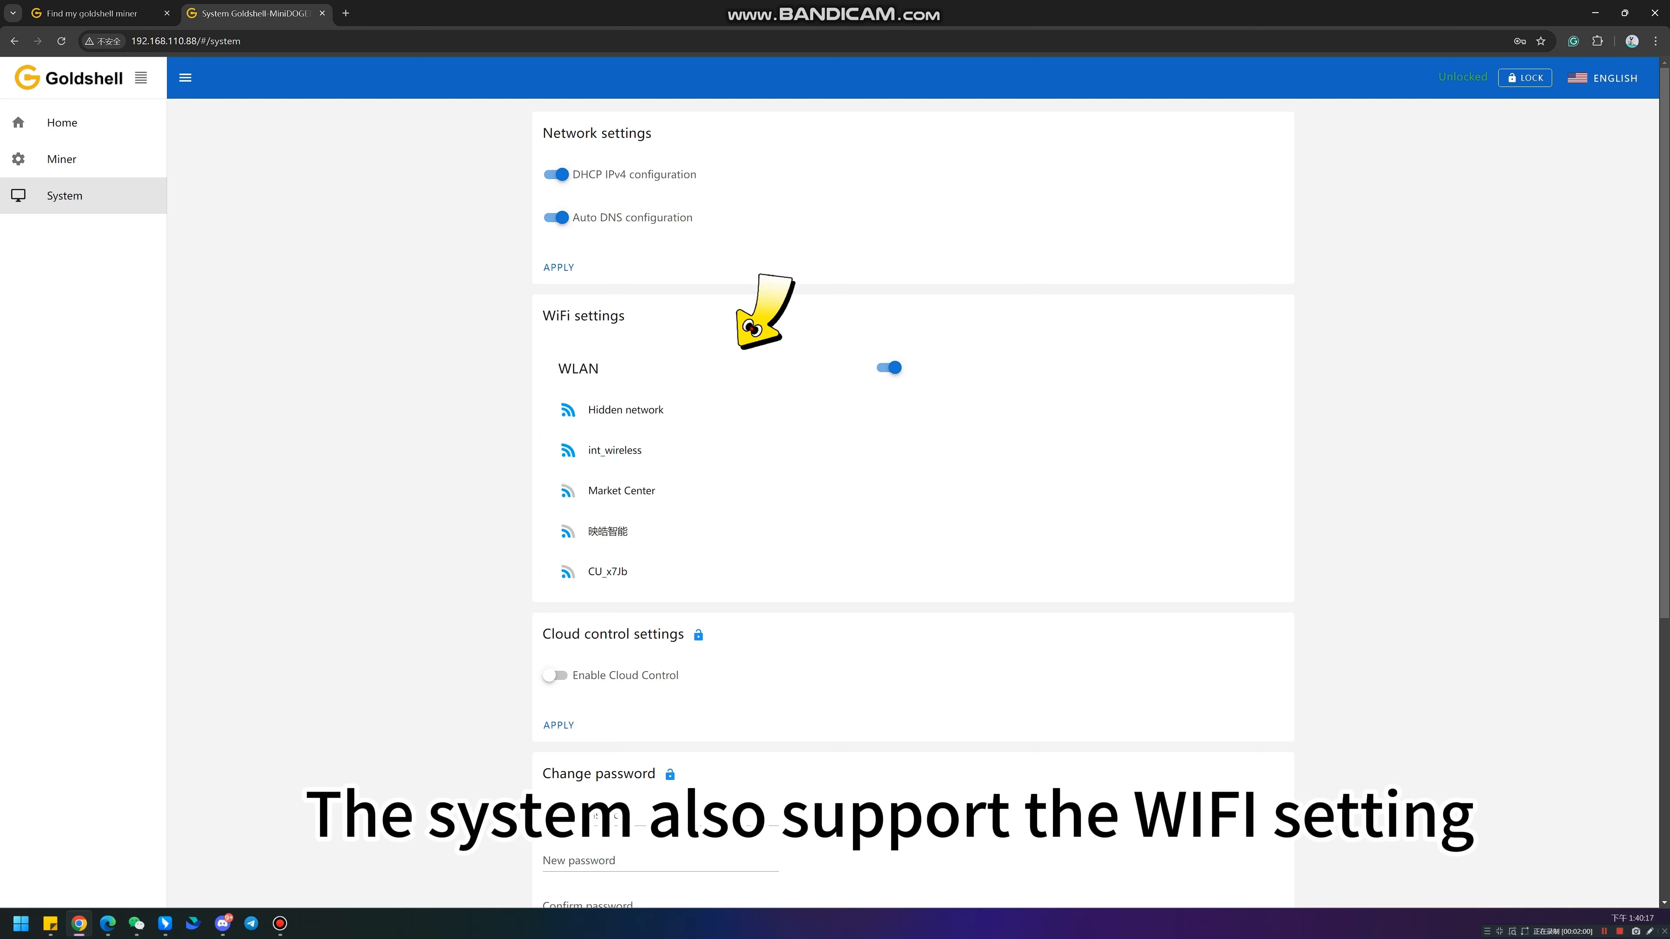
click(613, 450)
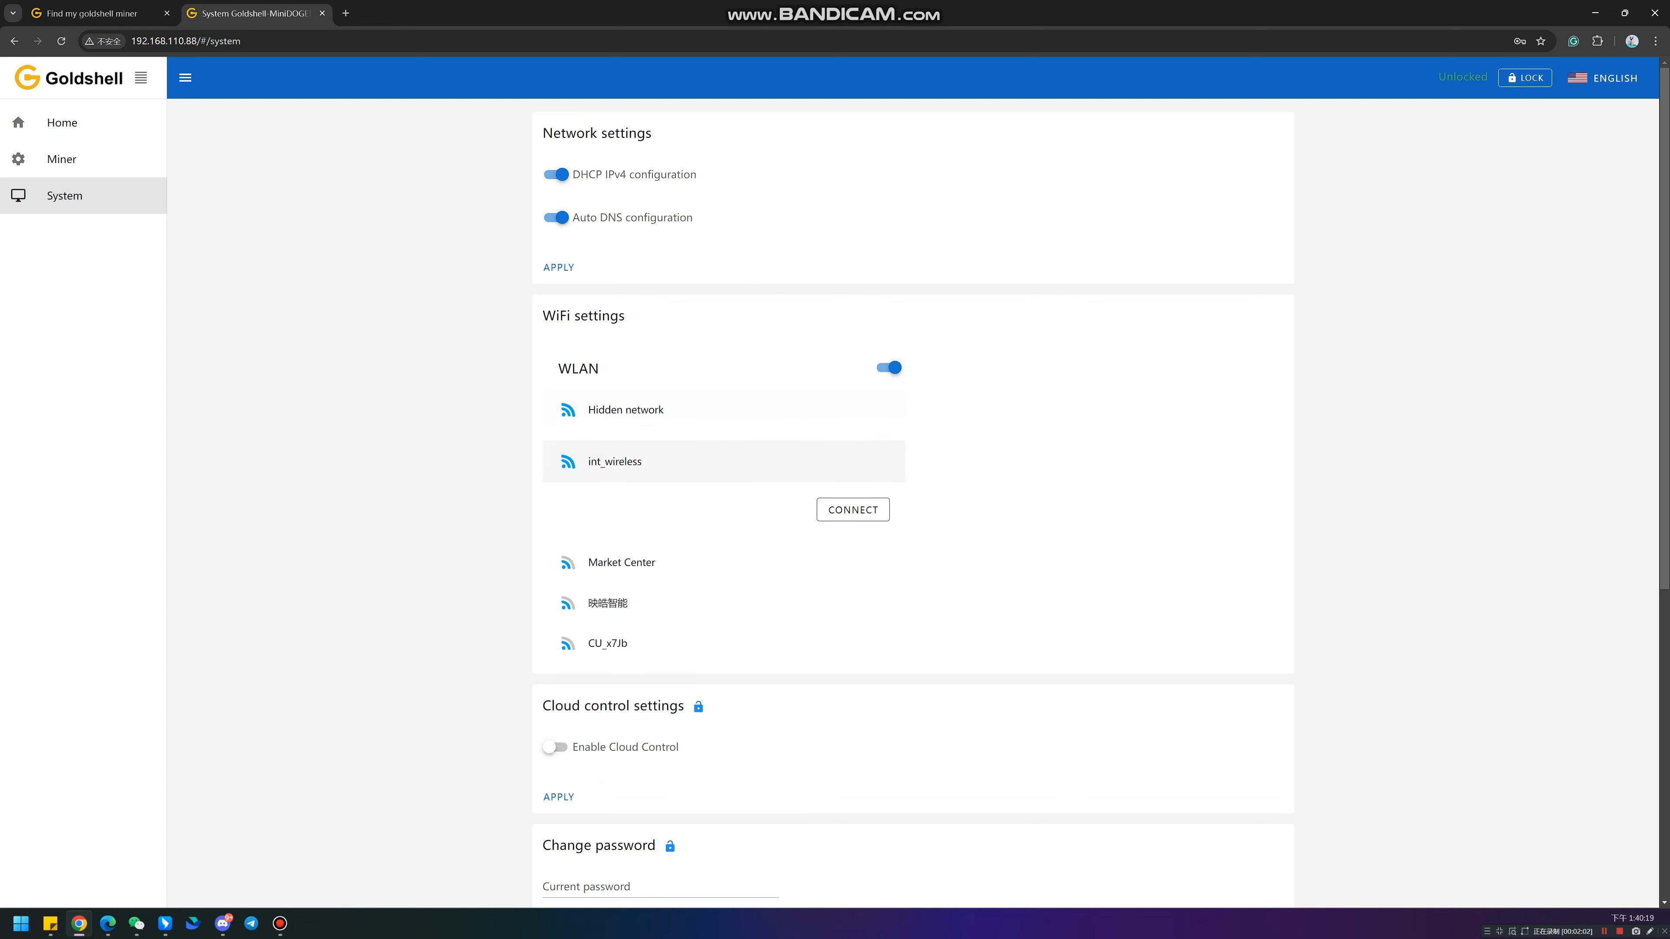
click(853, 509)
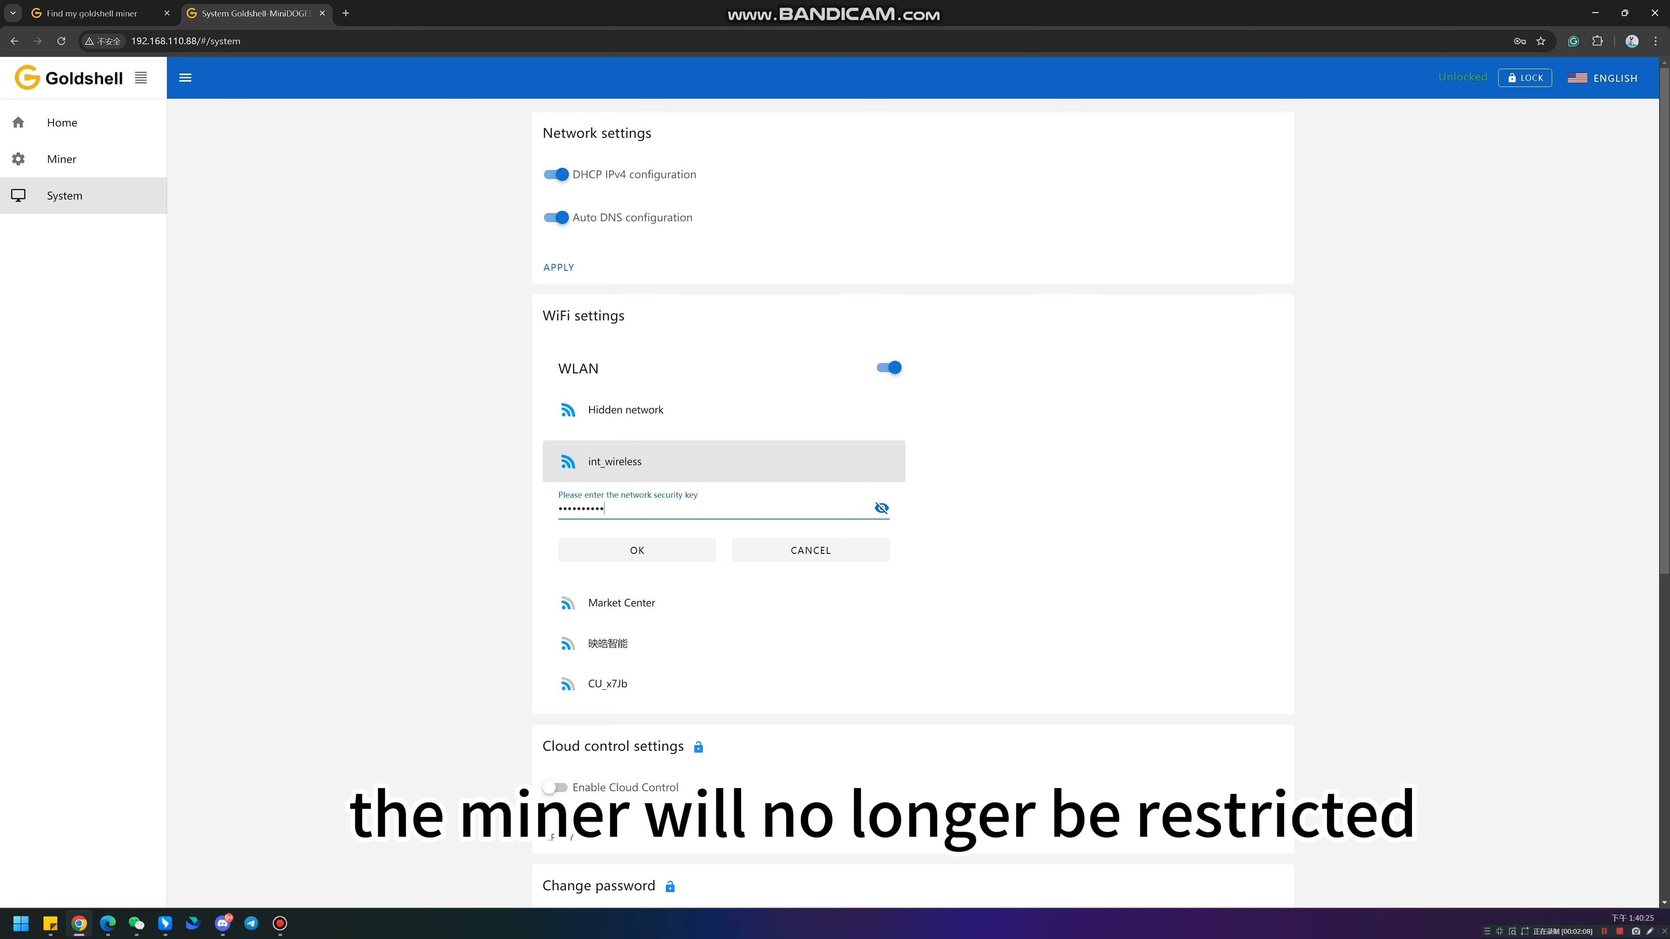
click(810, 550)
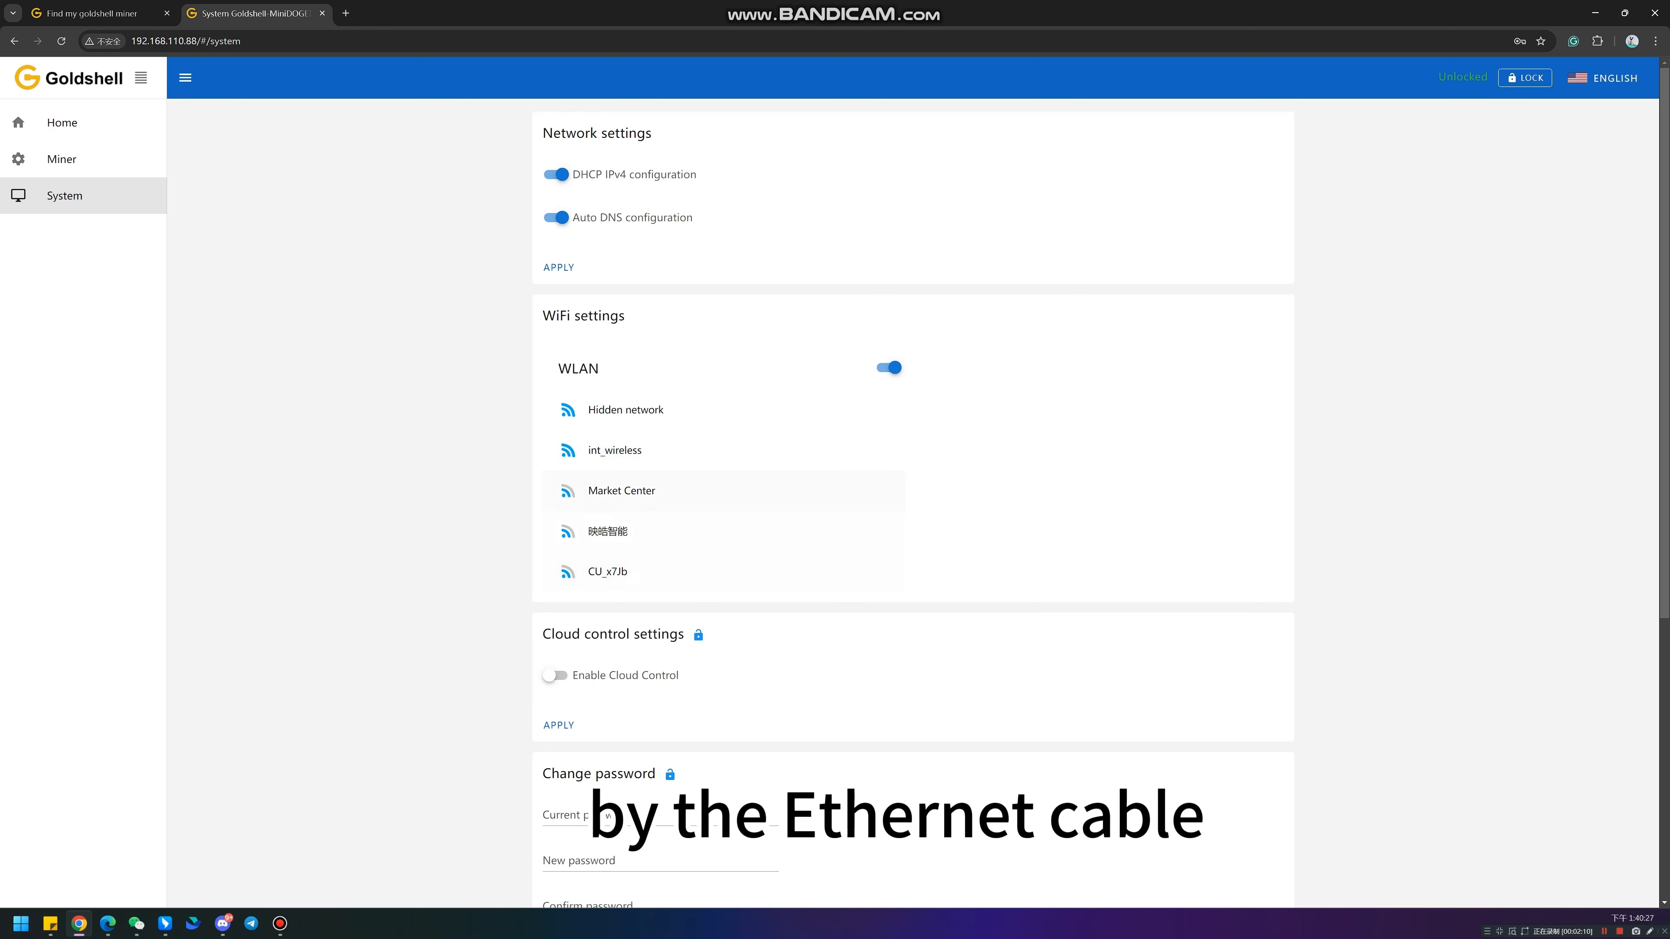
click(615, 449)
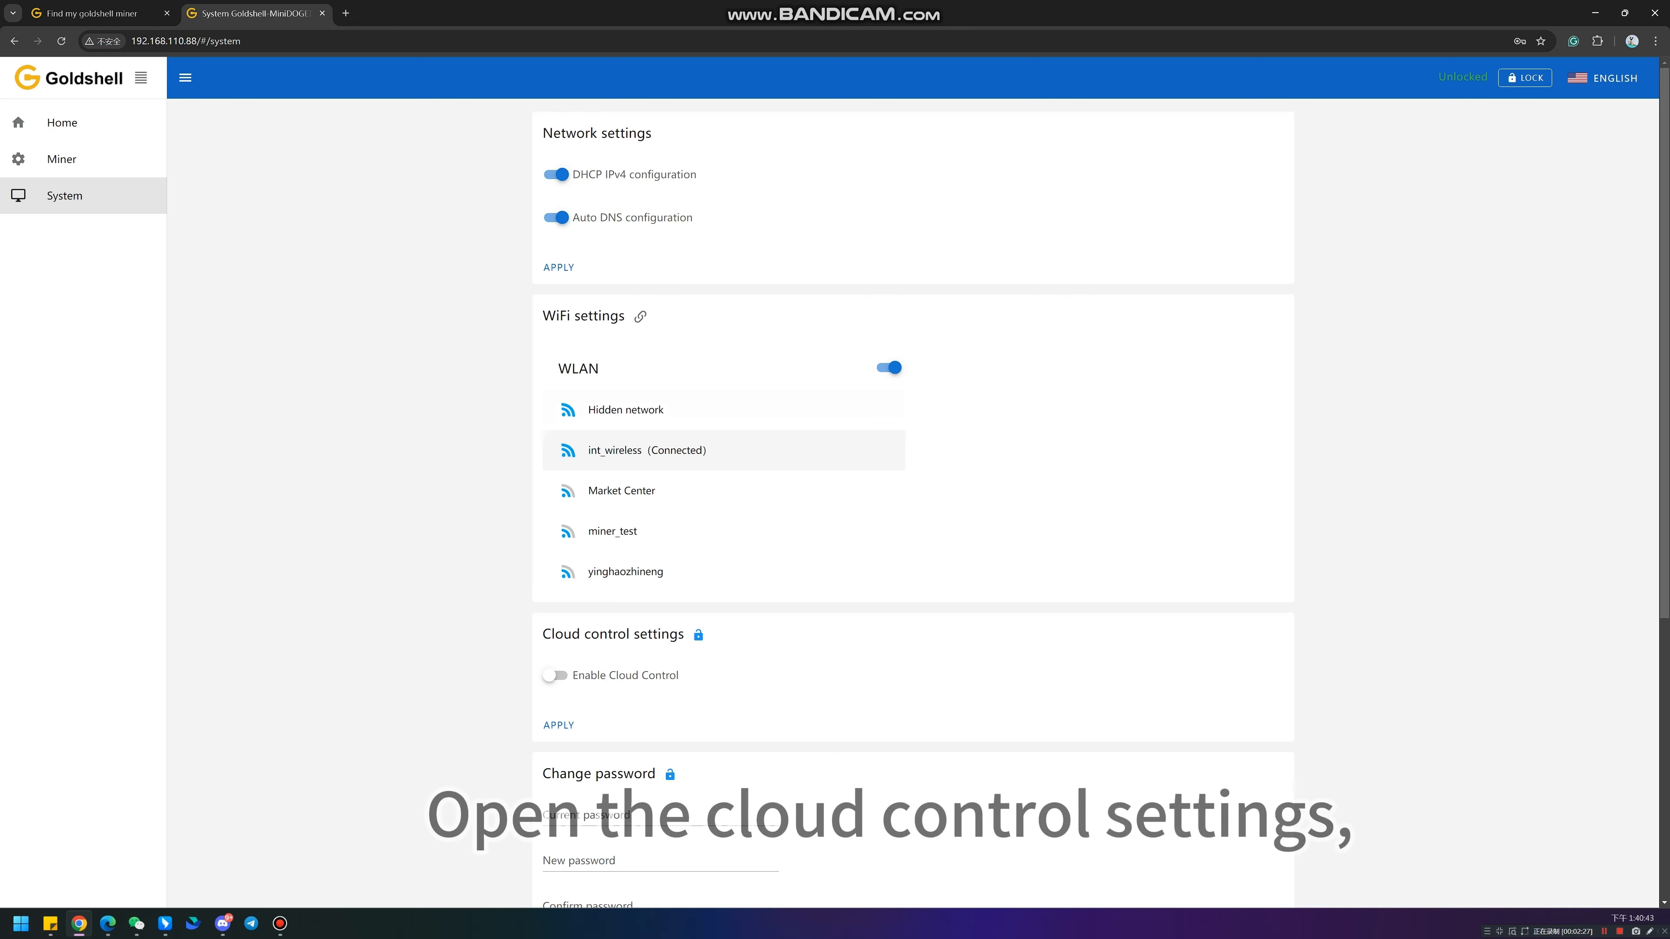
Step: Scroll to Cloud control settings, then return to the Goldshell Zone app's home screen
scroll(down, 3)
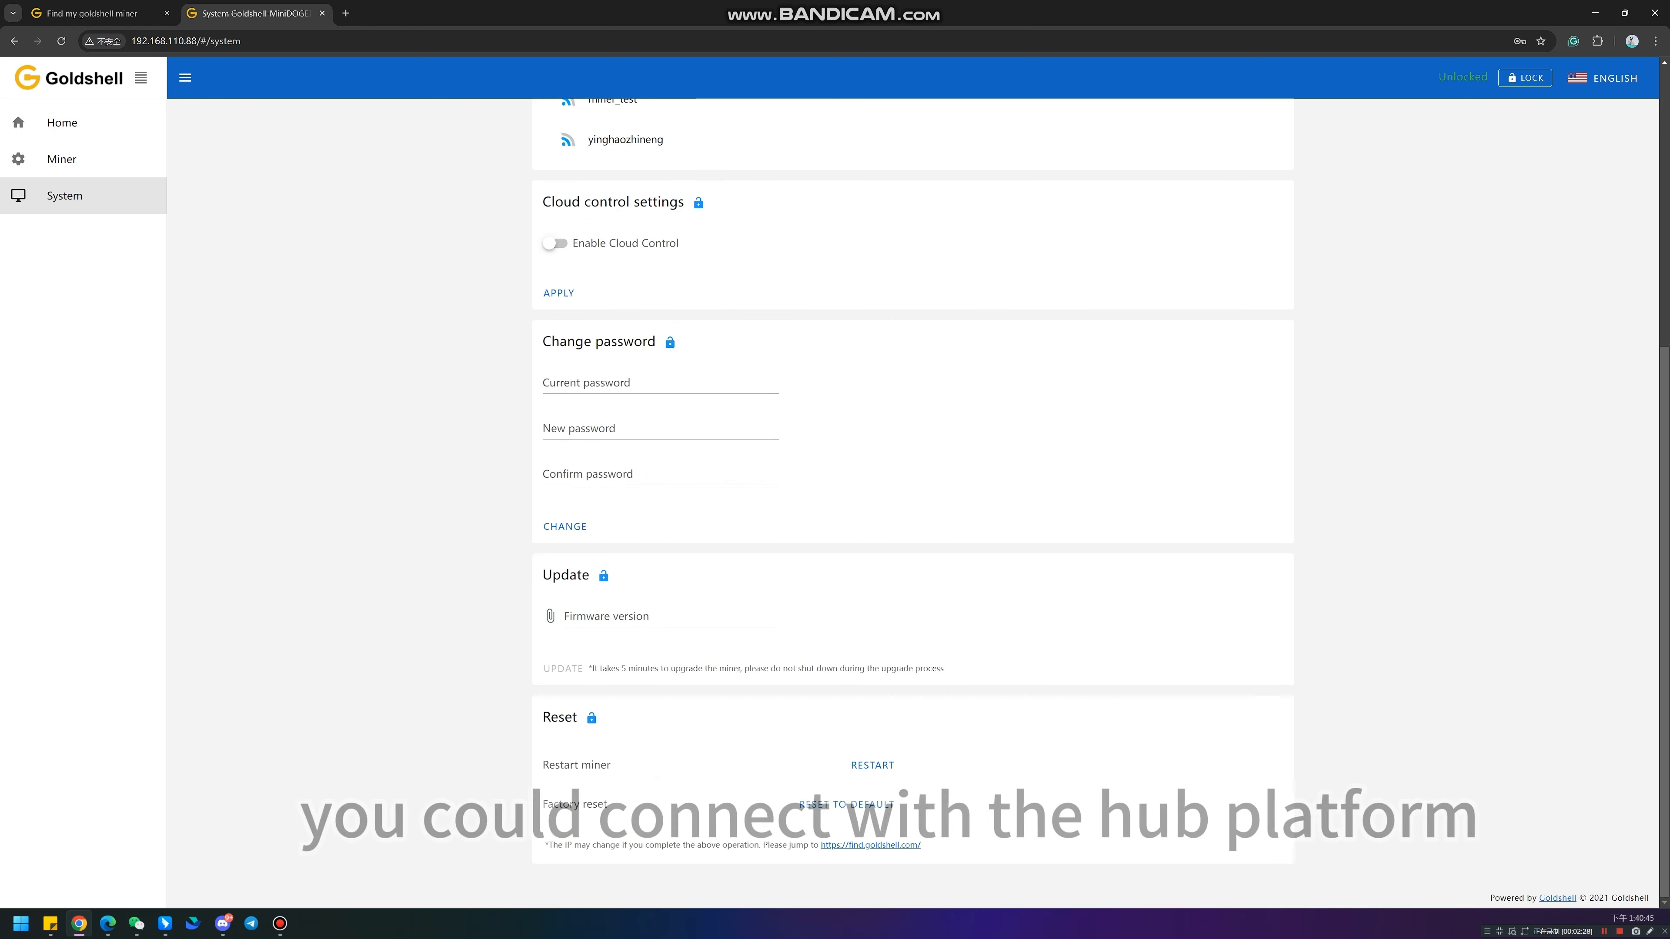
mouse_move(804, 171)
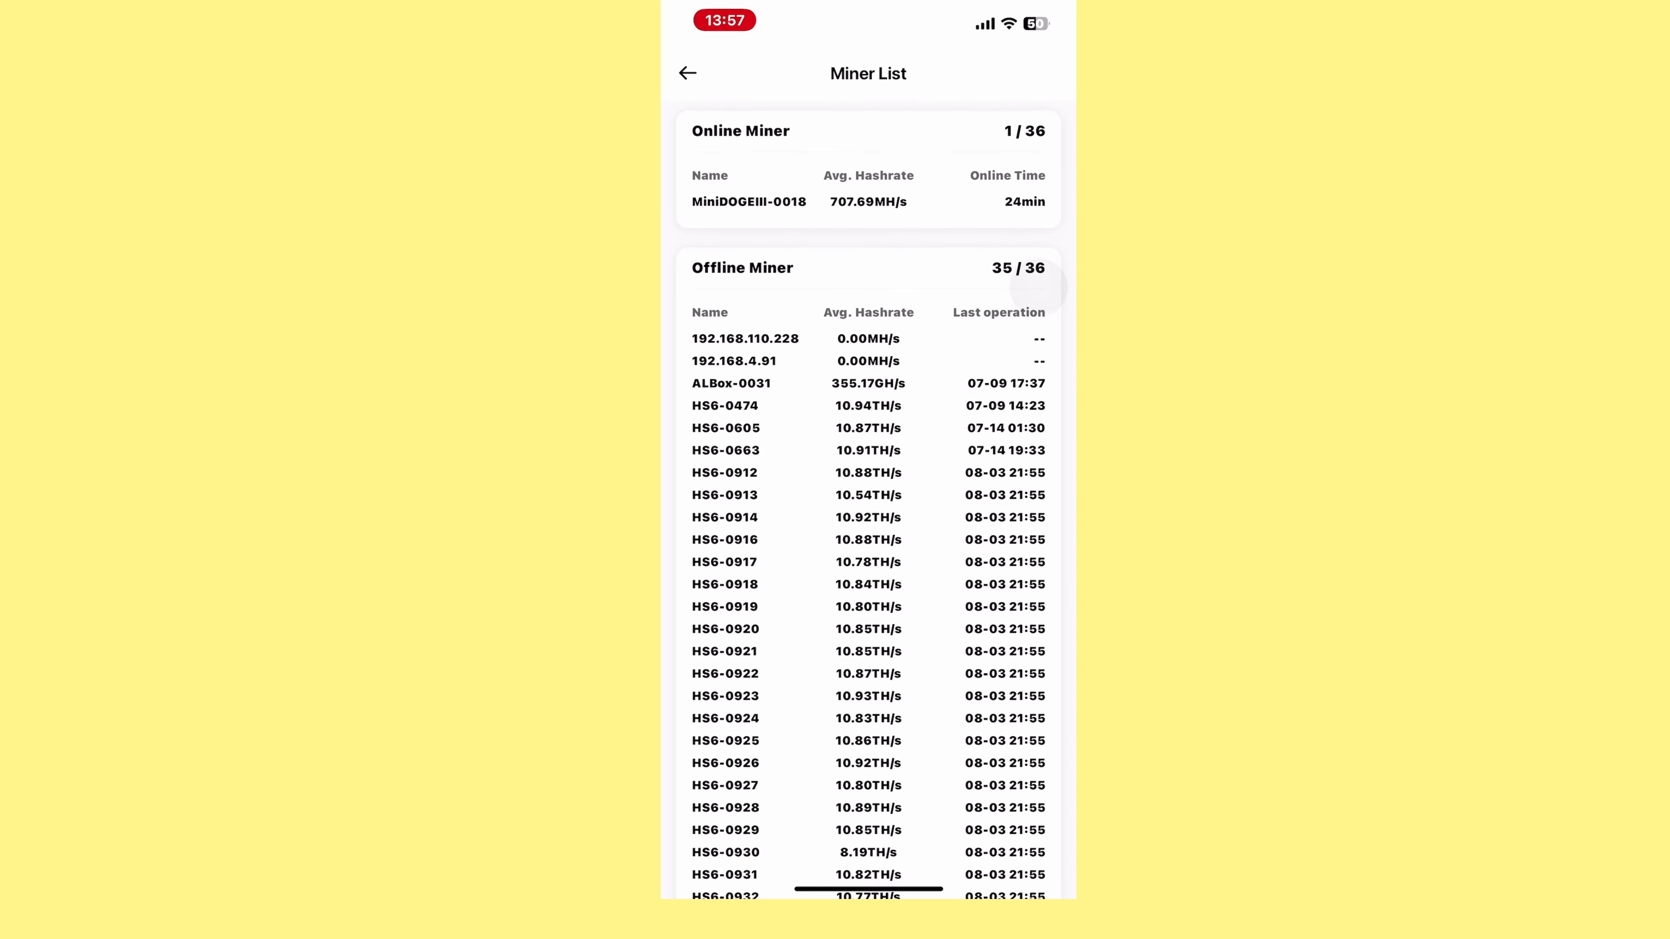
click(687, 72)
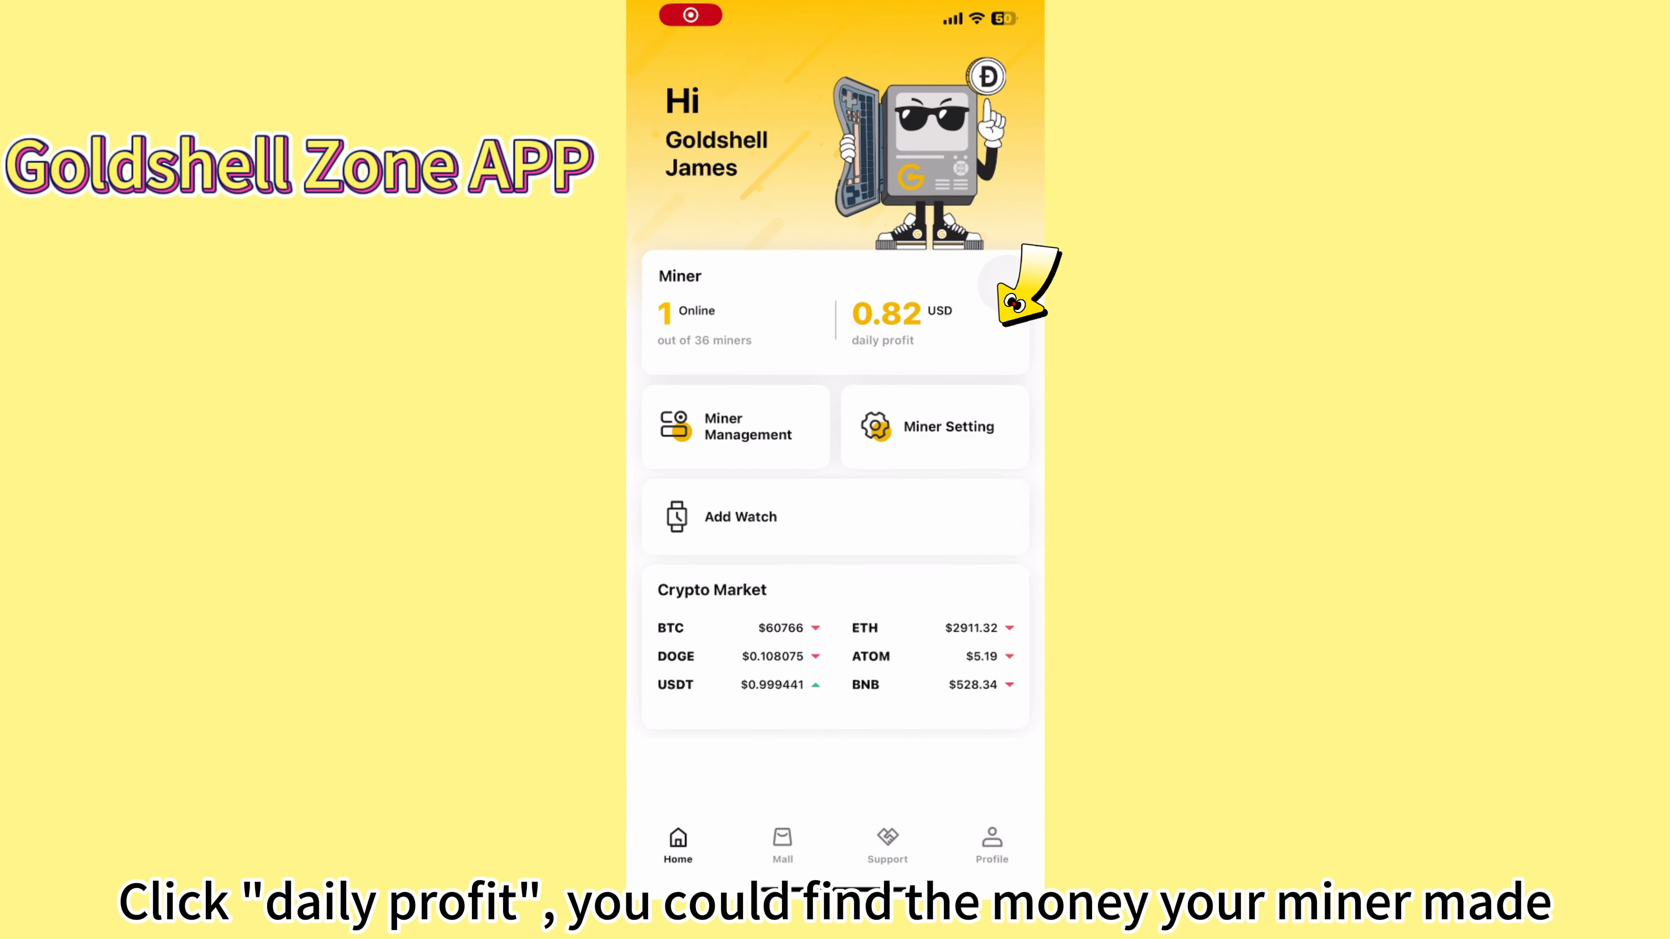
Step: Review the daily profit breakdown and MiniDOGEIII-0018's status in Miner Management
click(882, 319)
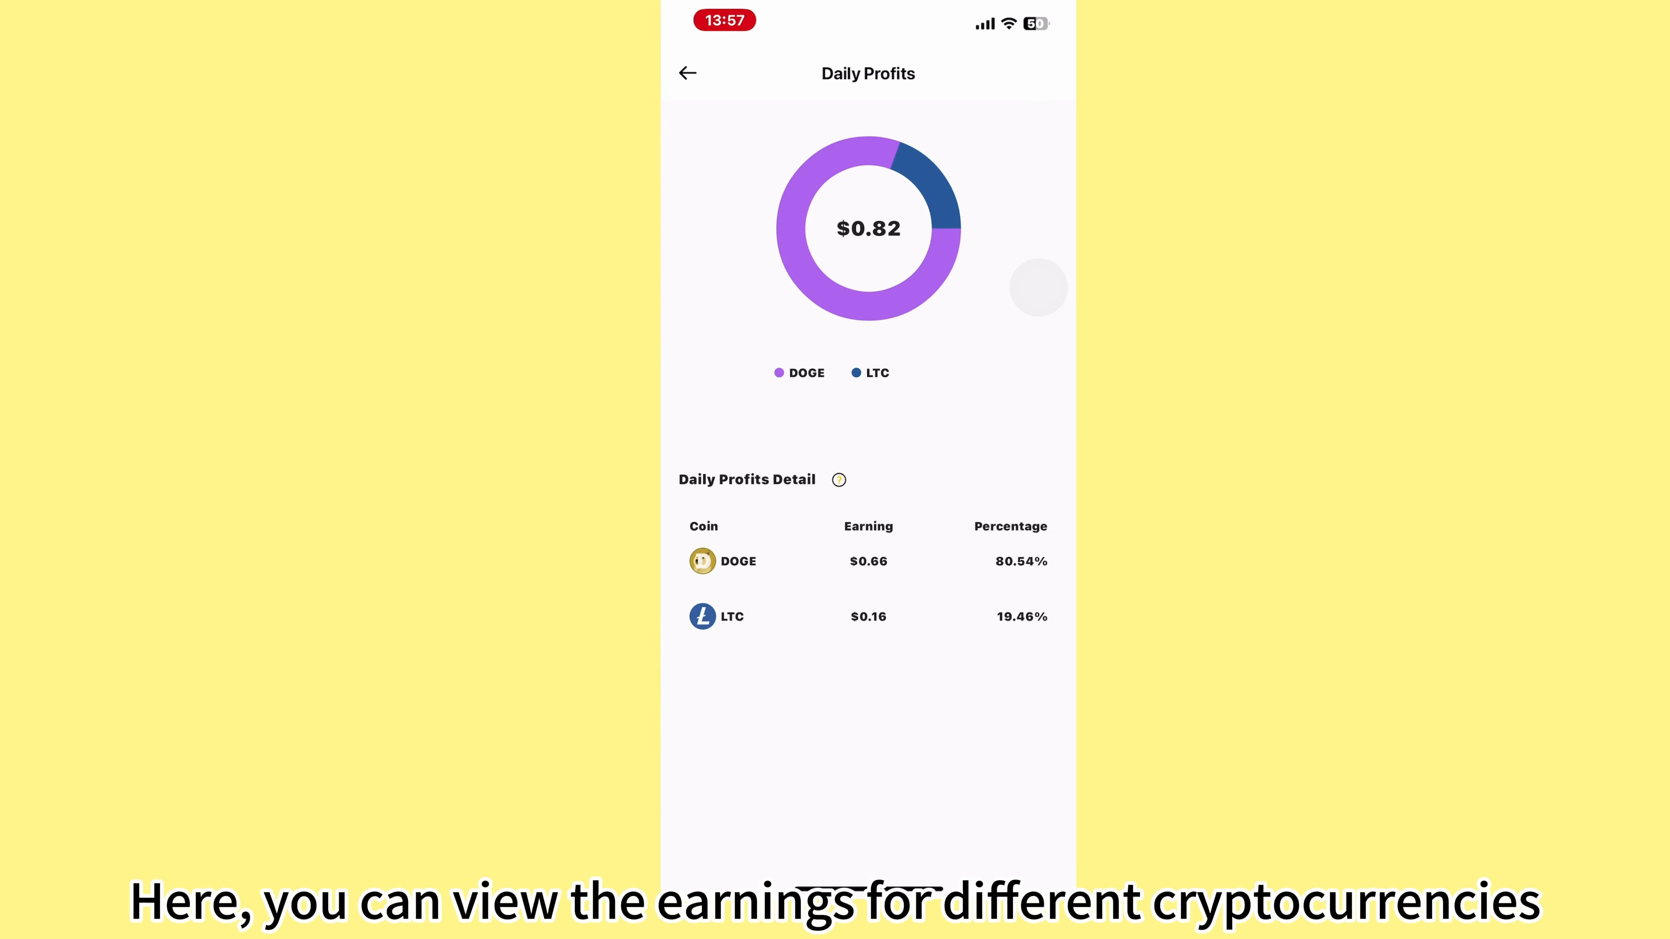
click(687, 73)
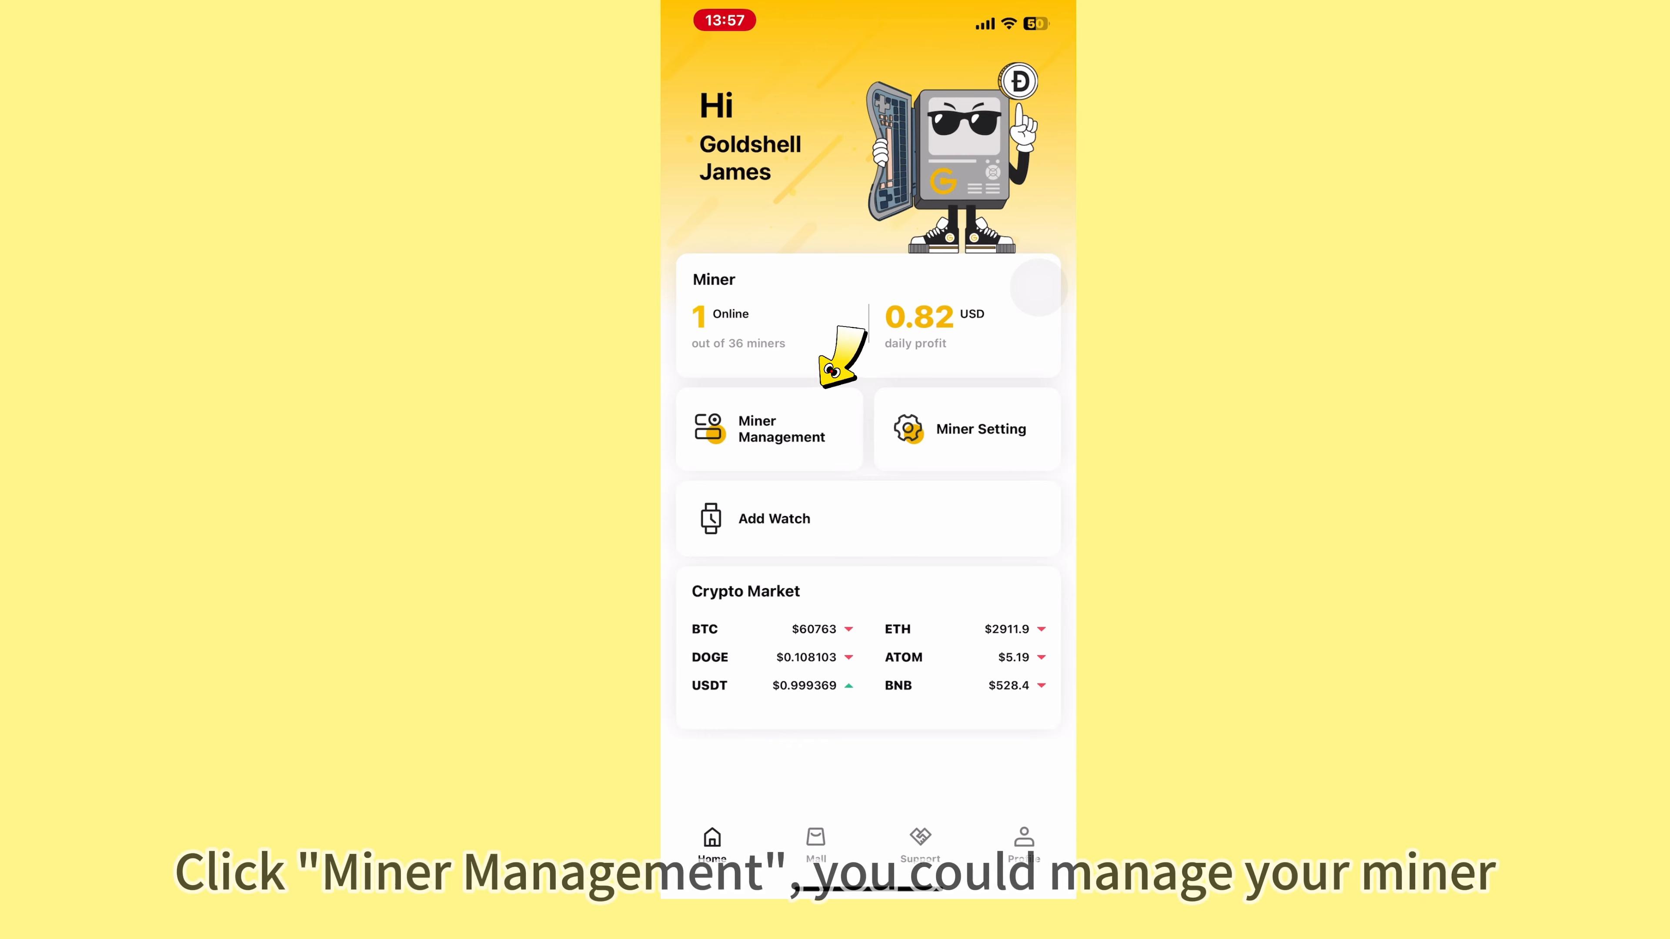
click(769, 429)
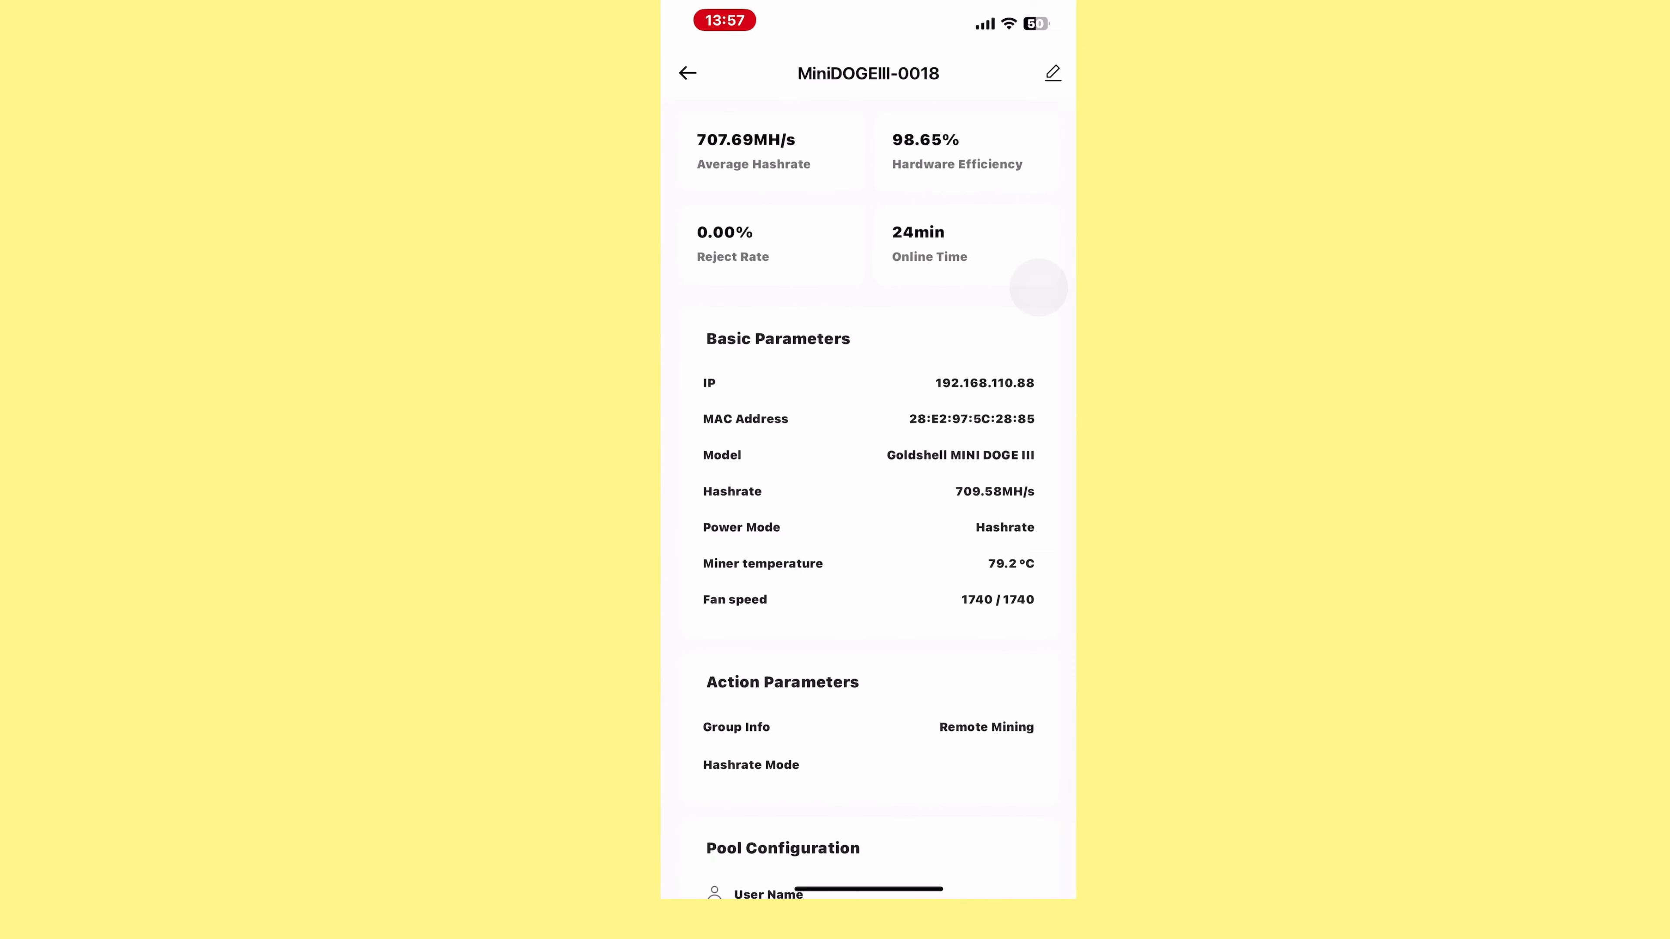
scroll(down, 3)
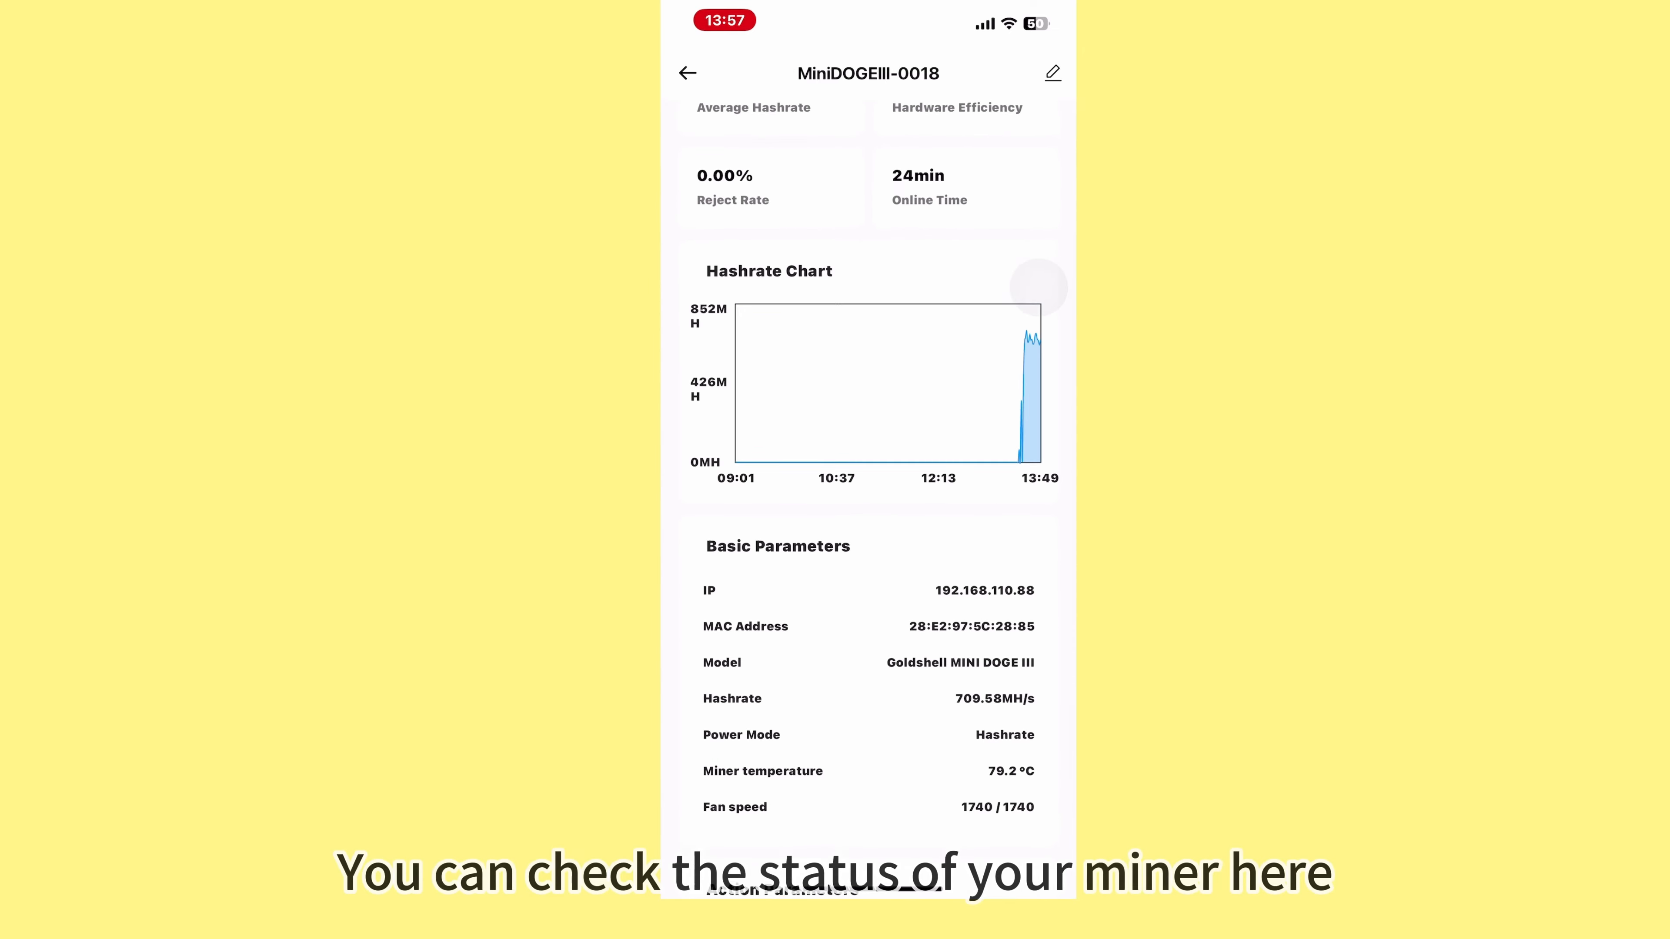
scroll(down, 3)
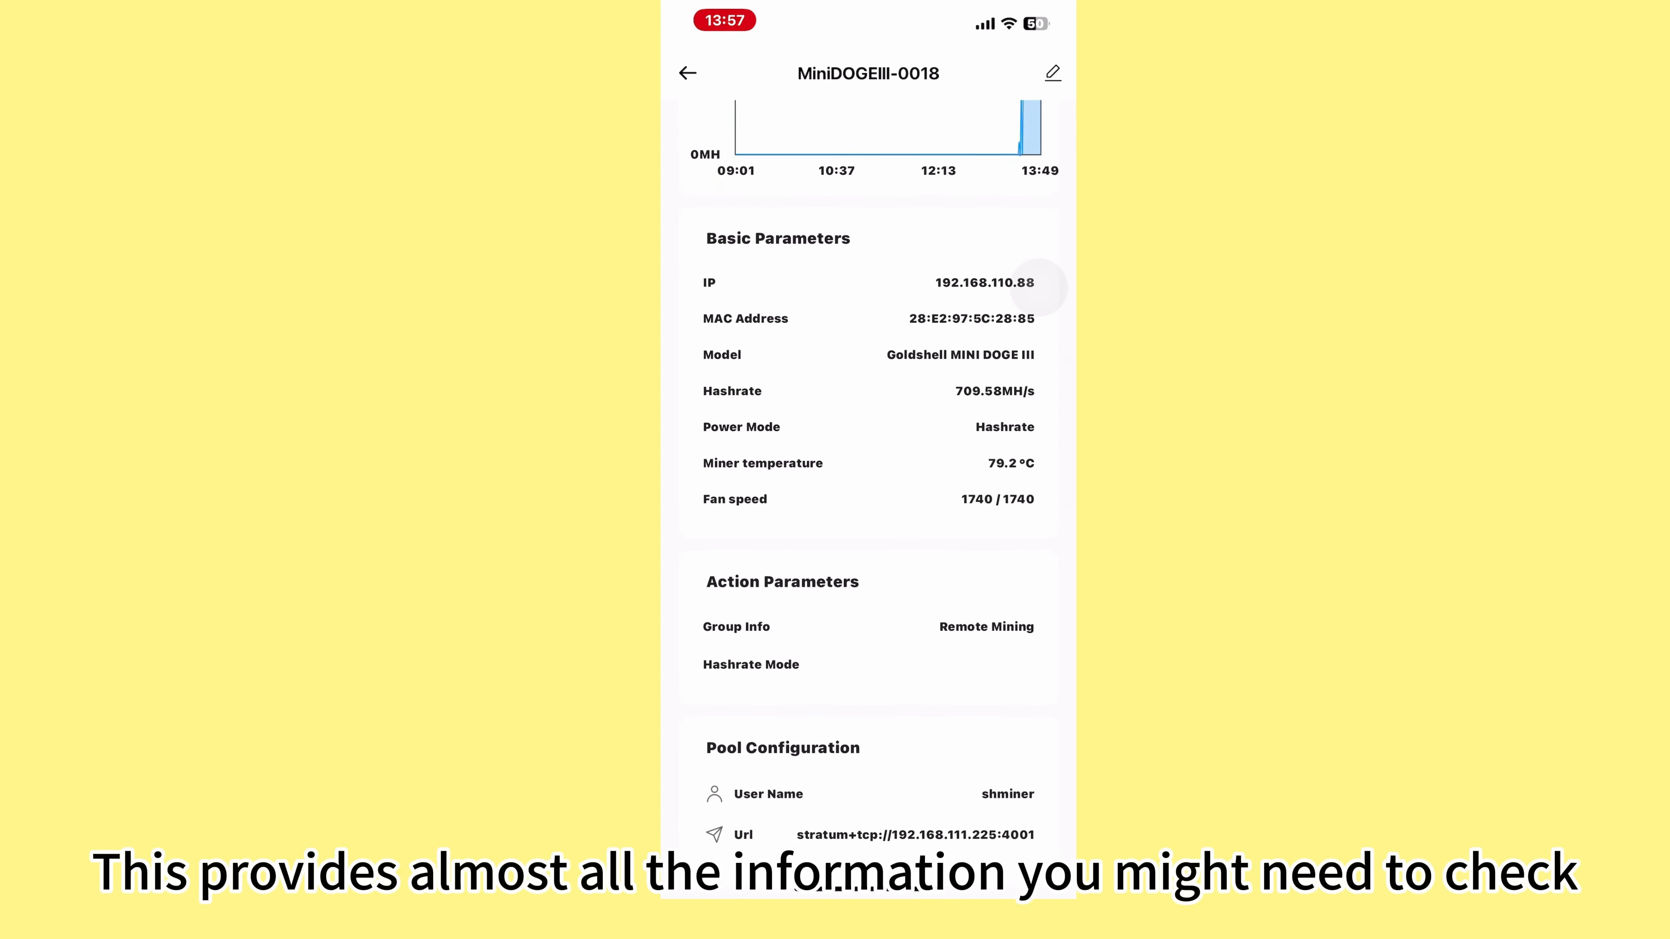
scroll(up, 3)
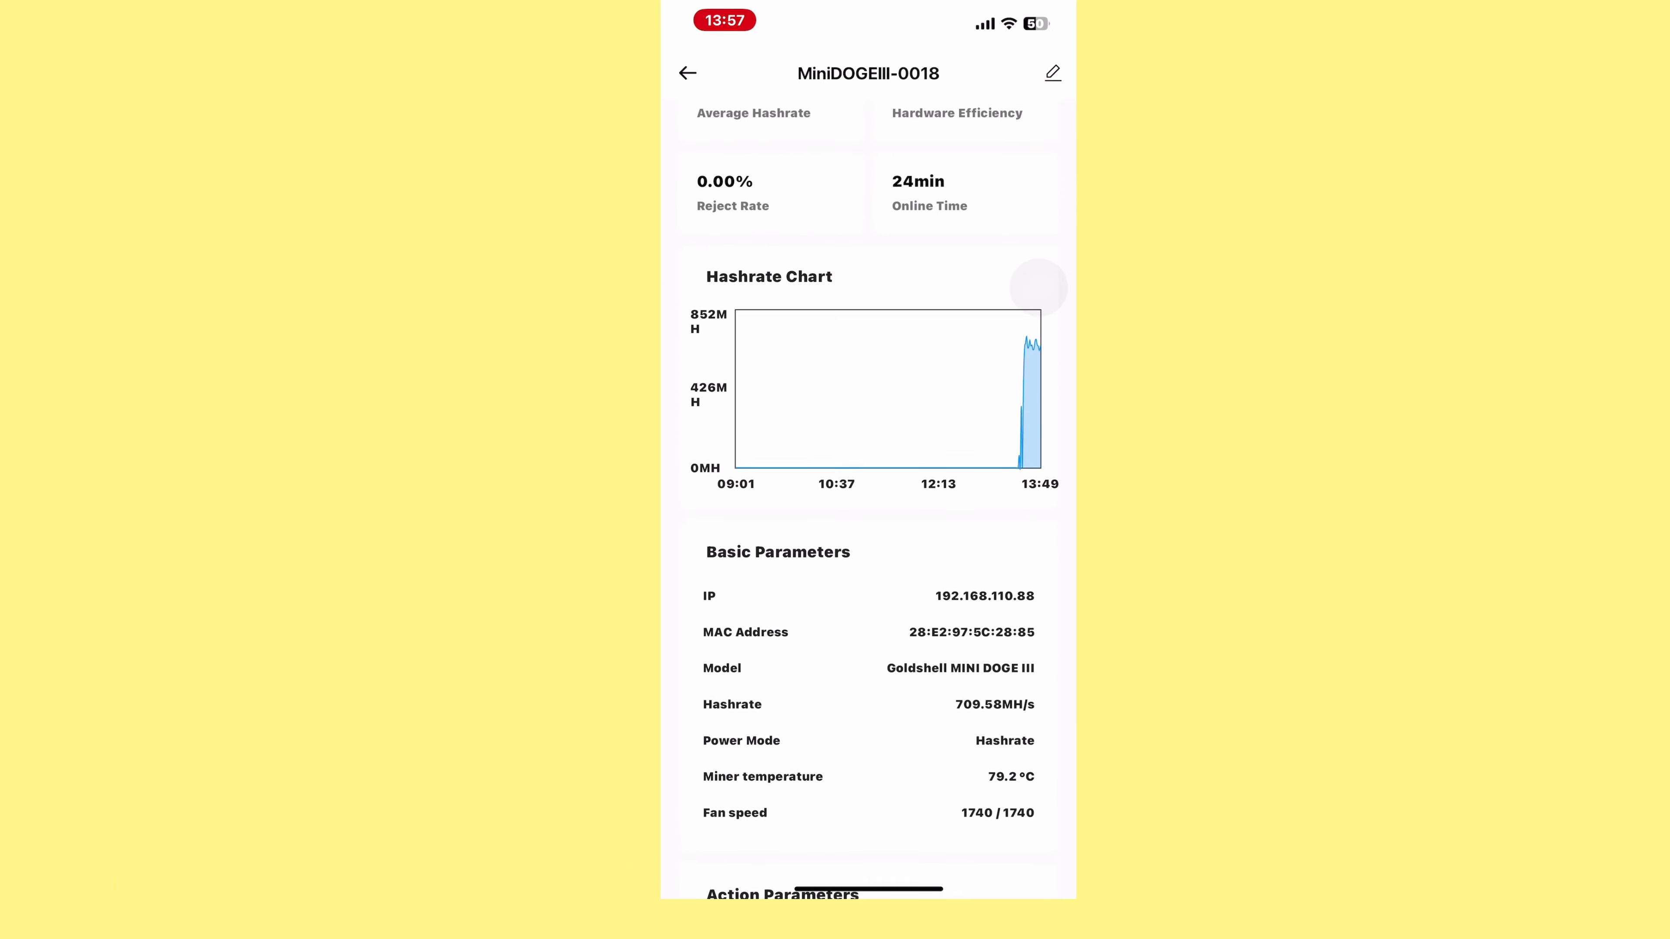
Step: Select several miners including ALBox-0031 in the miner list, then return home
click(689, 73)
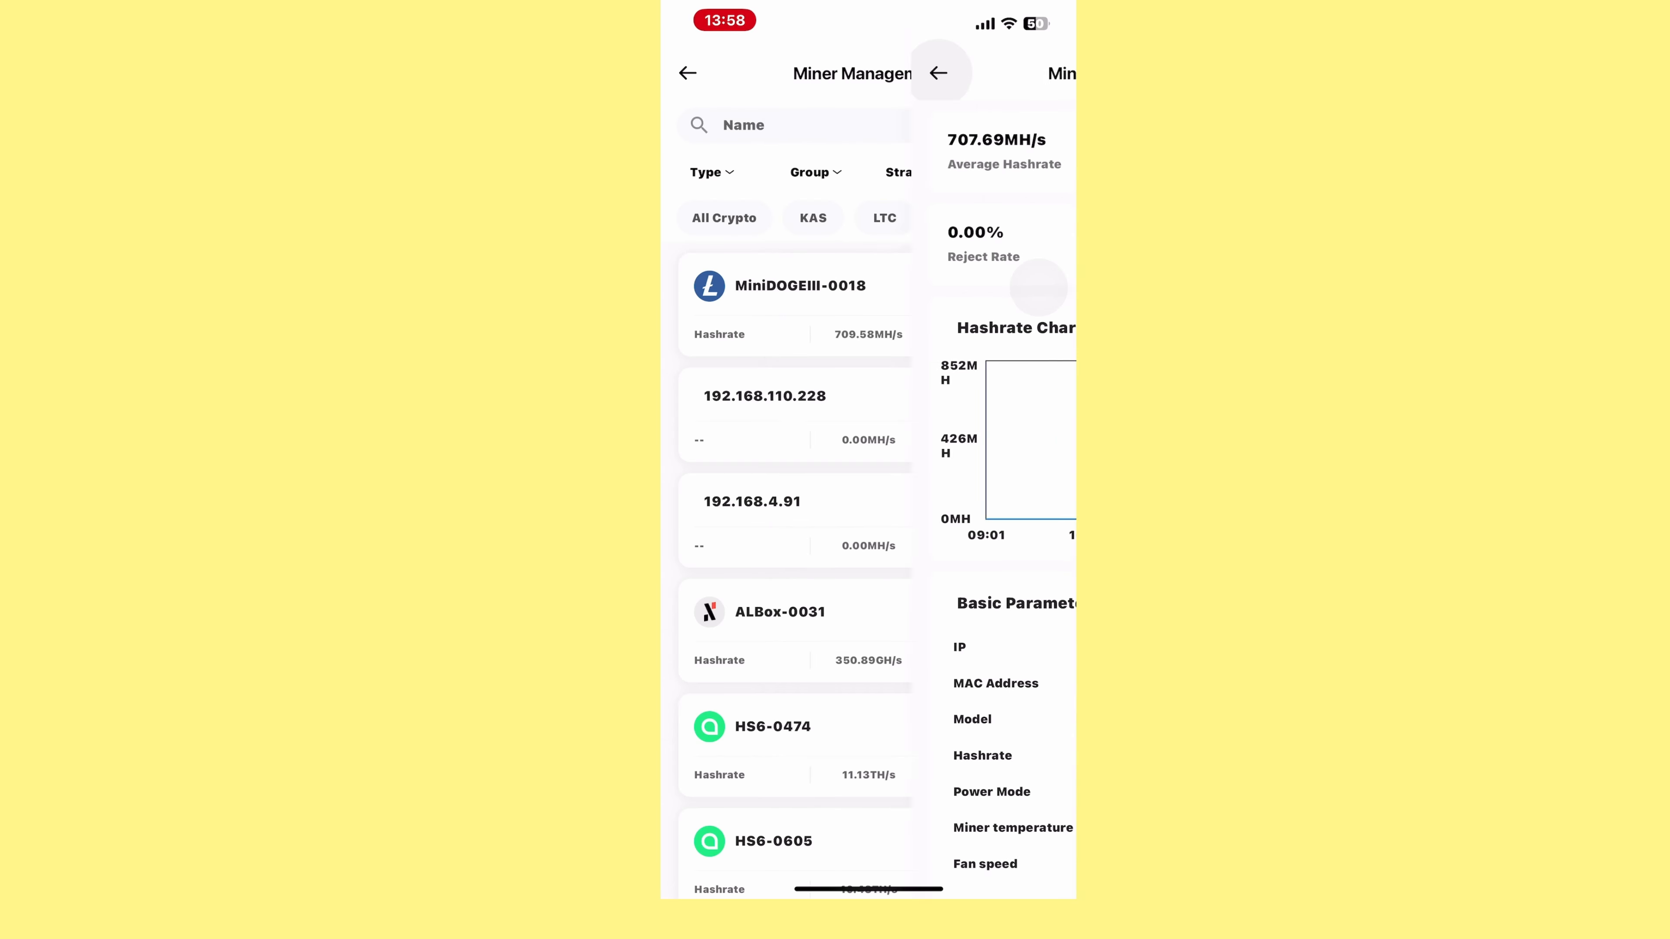
click(939, 73)
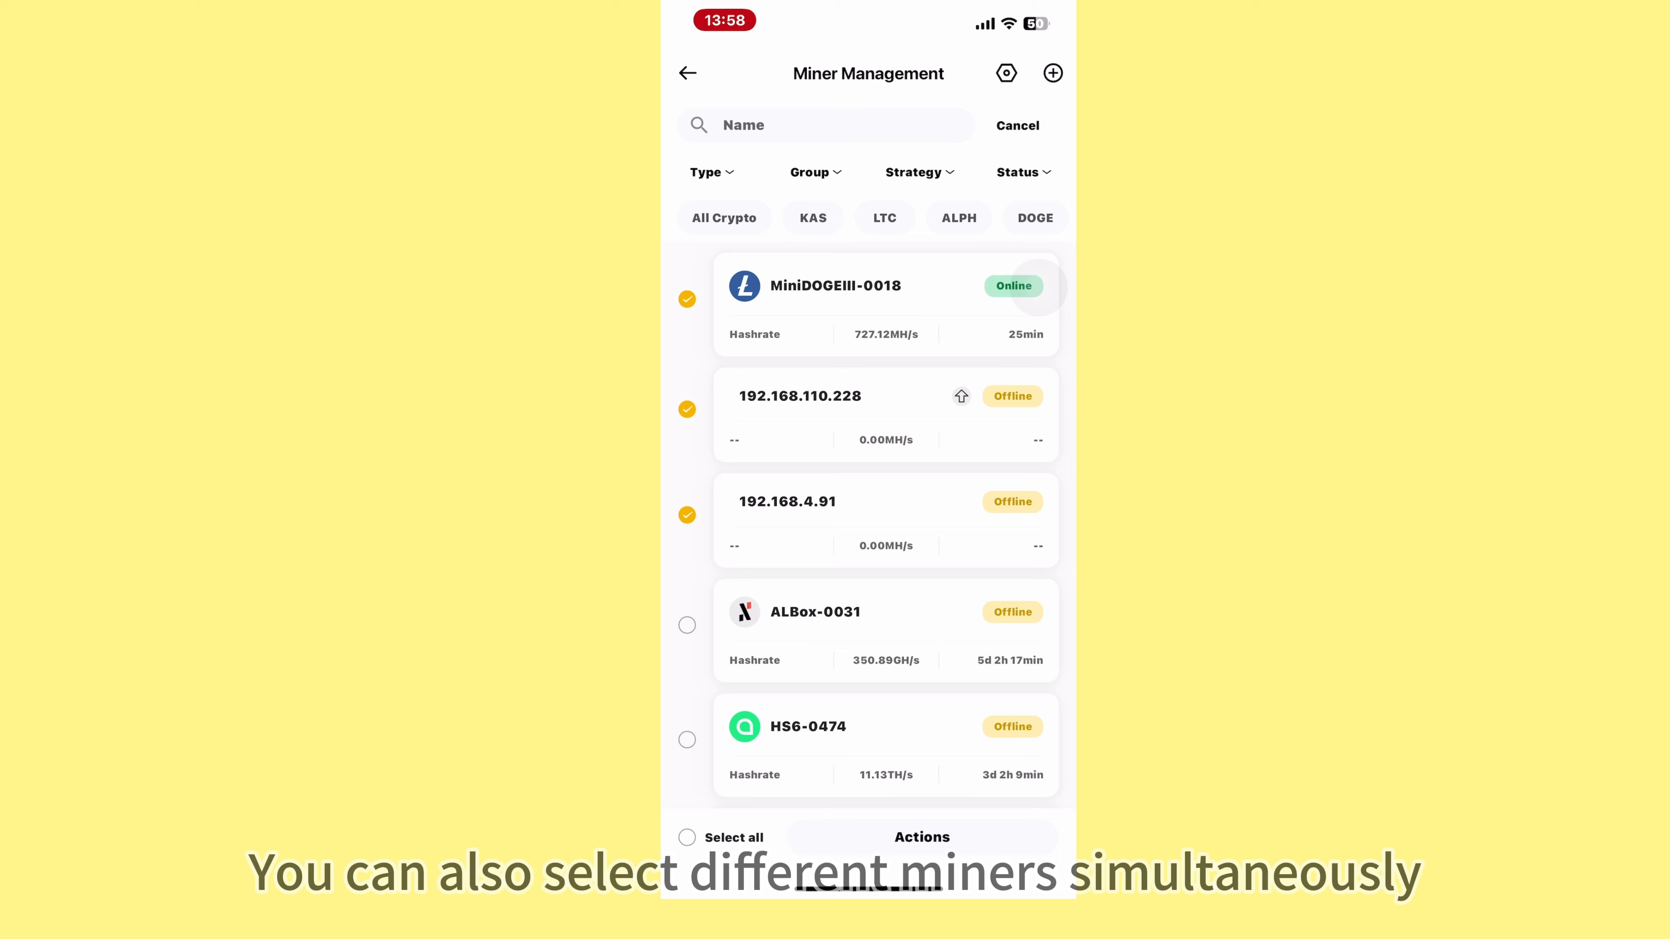
click(921, 837)
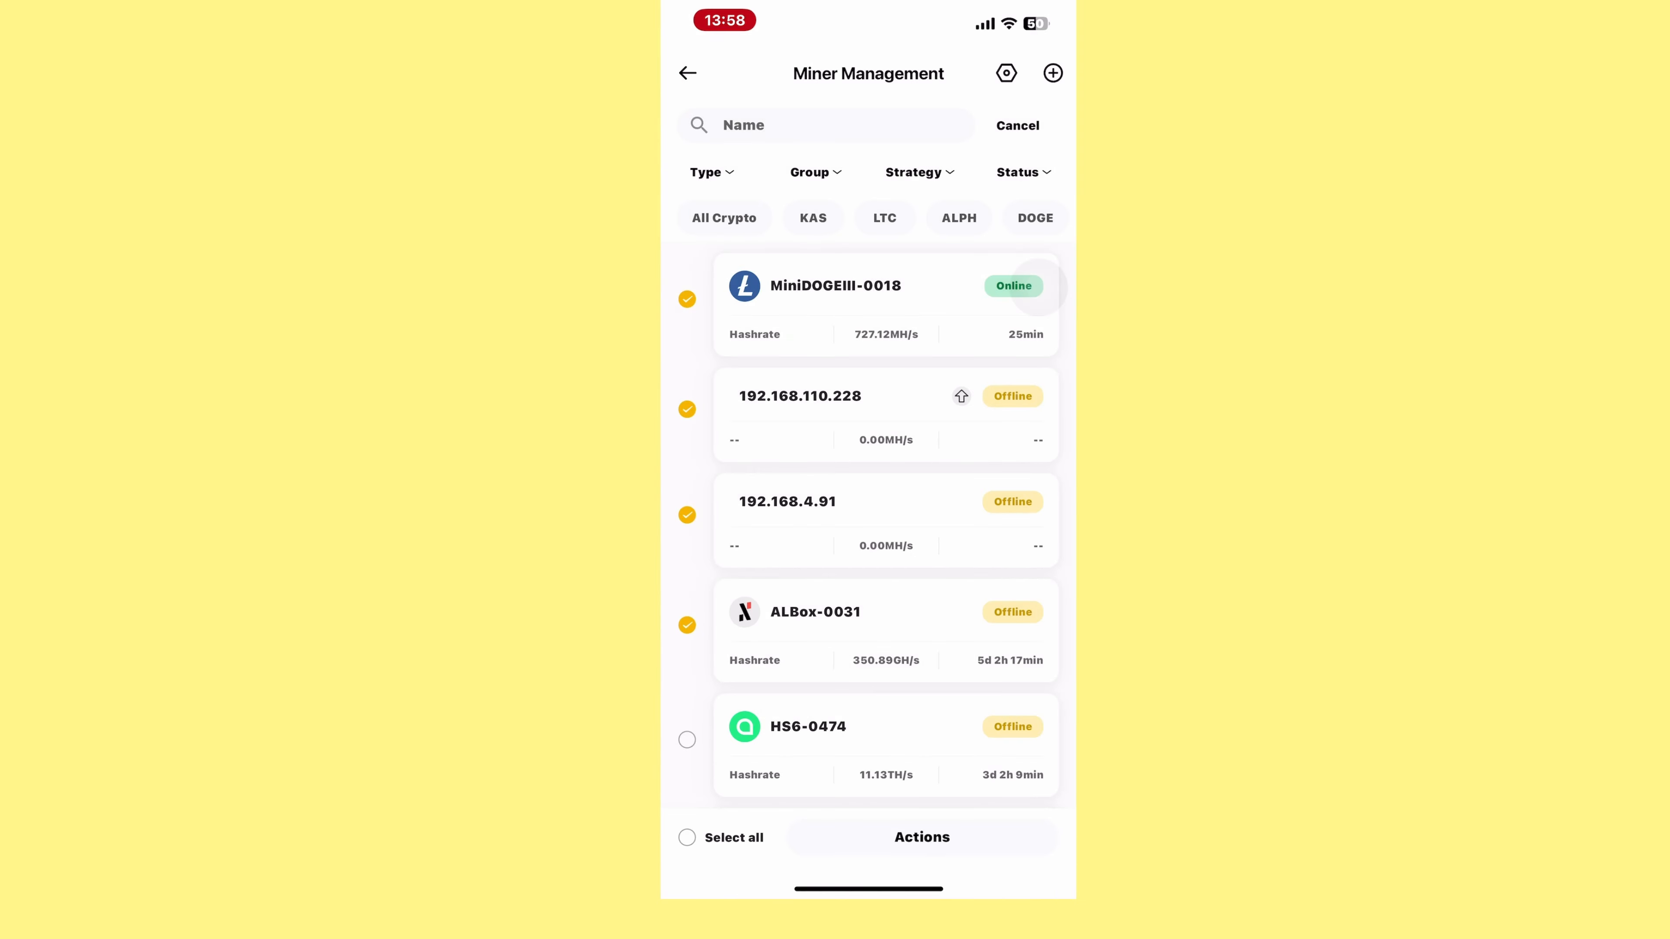
click(688, 73)
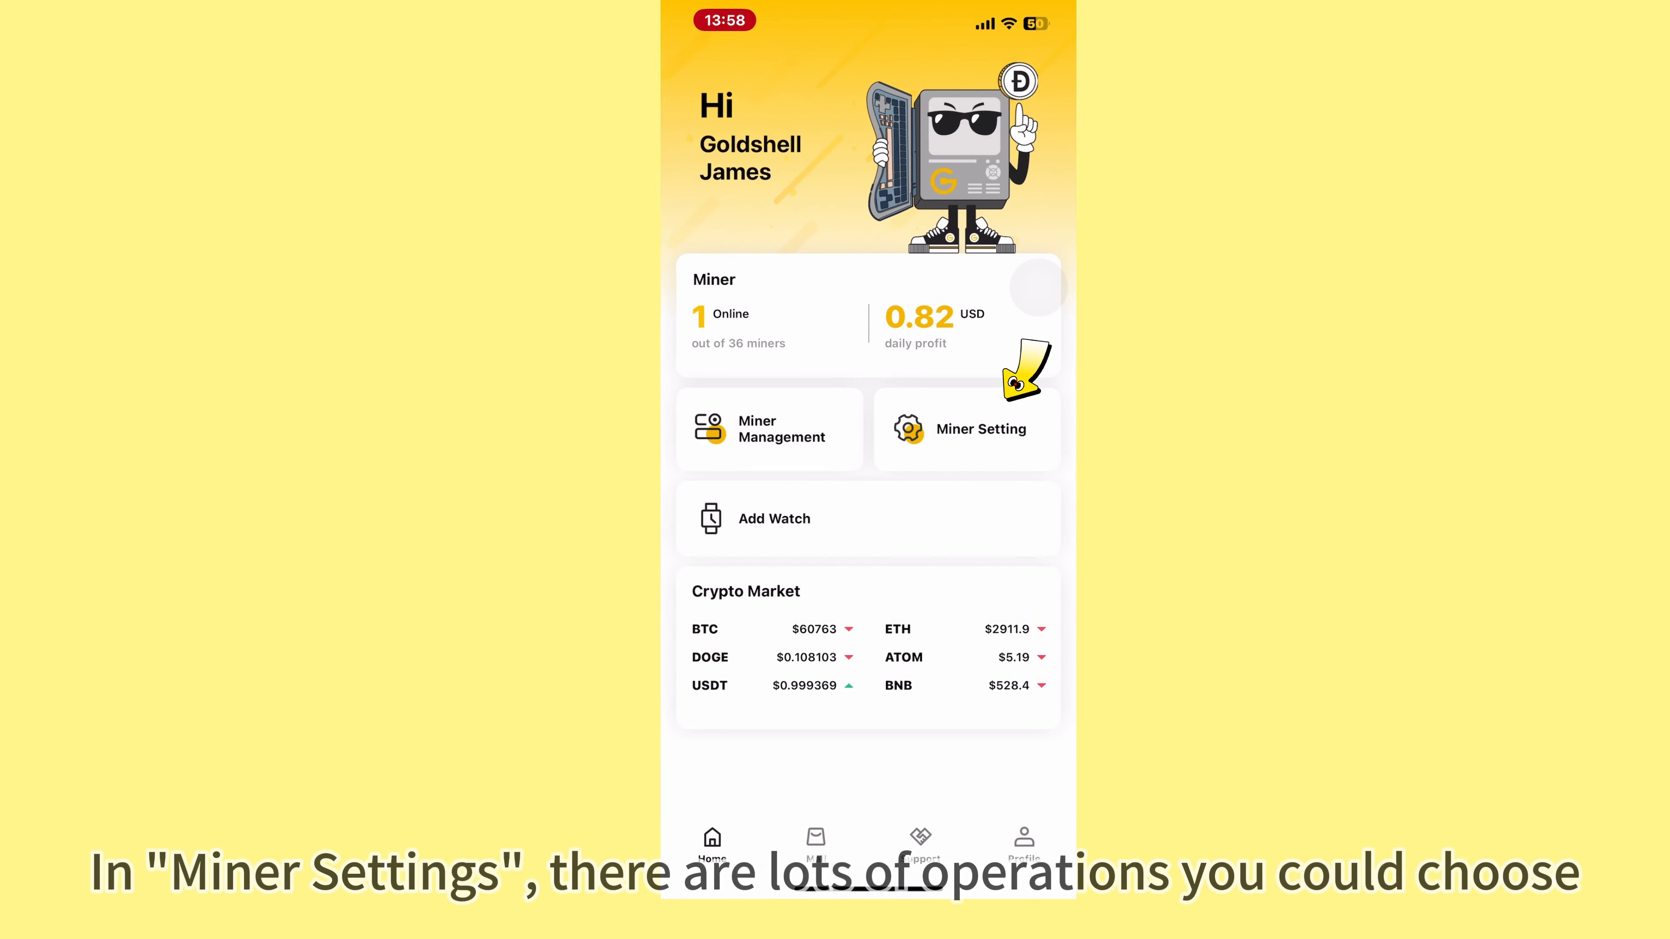
Step: Browse the Miner Setting overview and the Mall's New Arrivals and Bestsellers
click(967, 429)
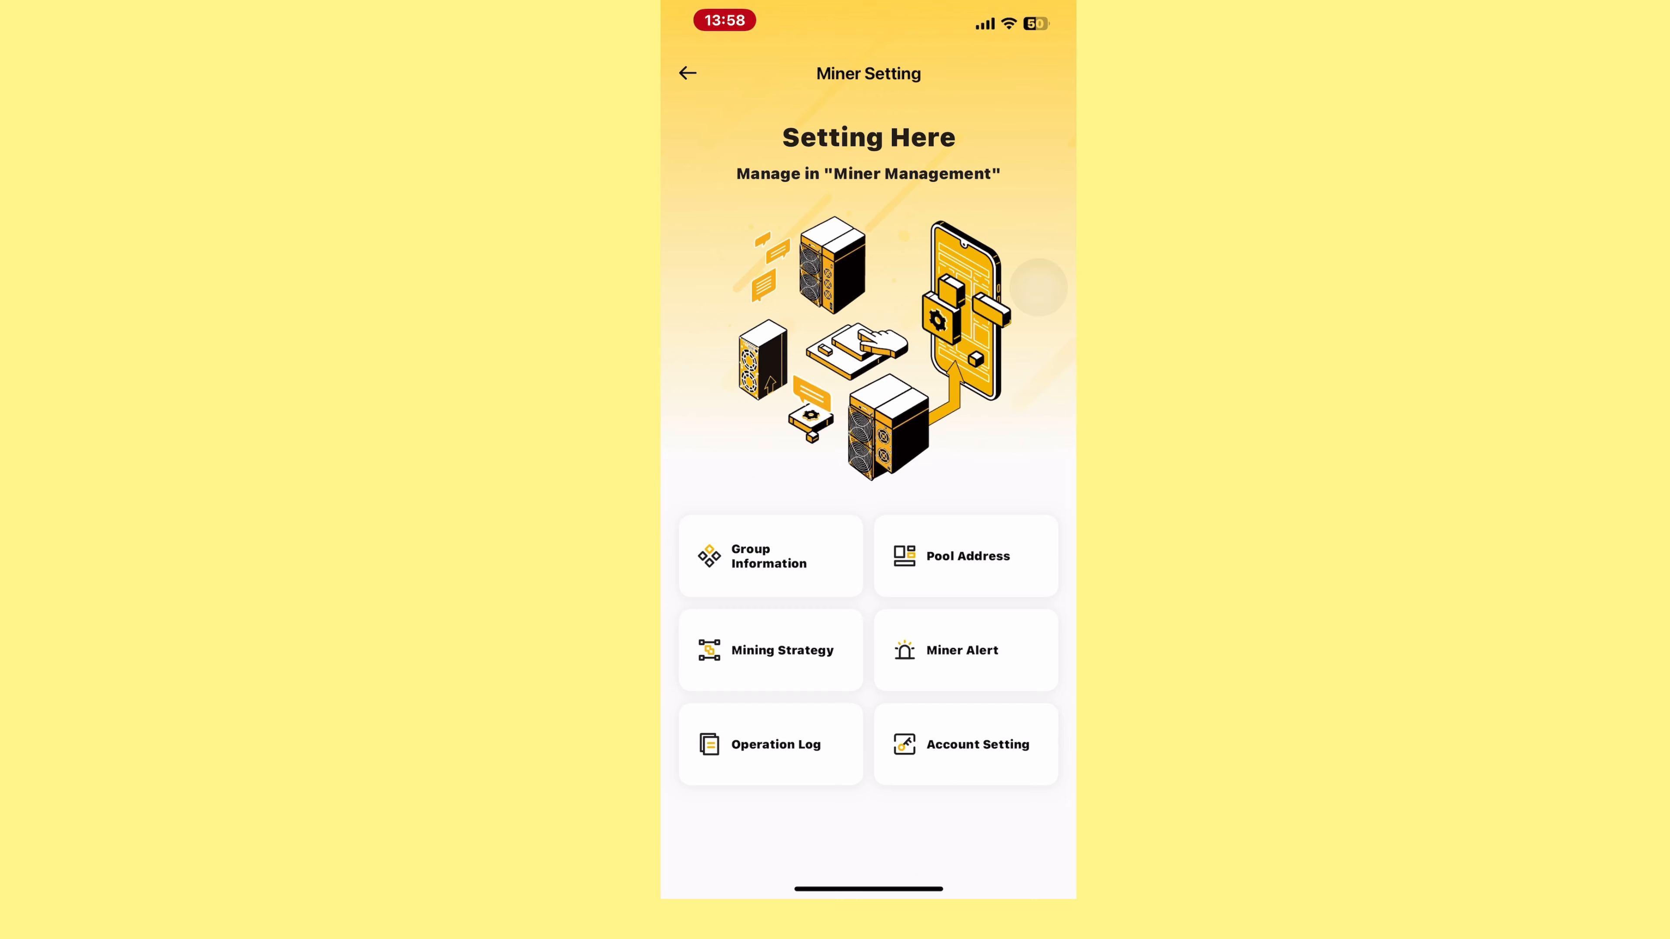
click(815, 841)
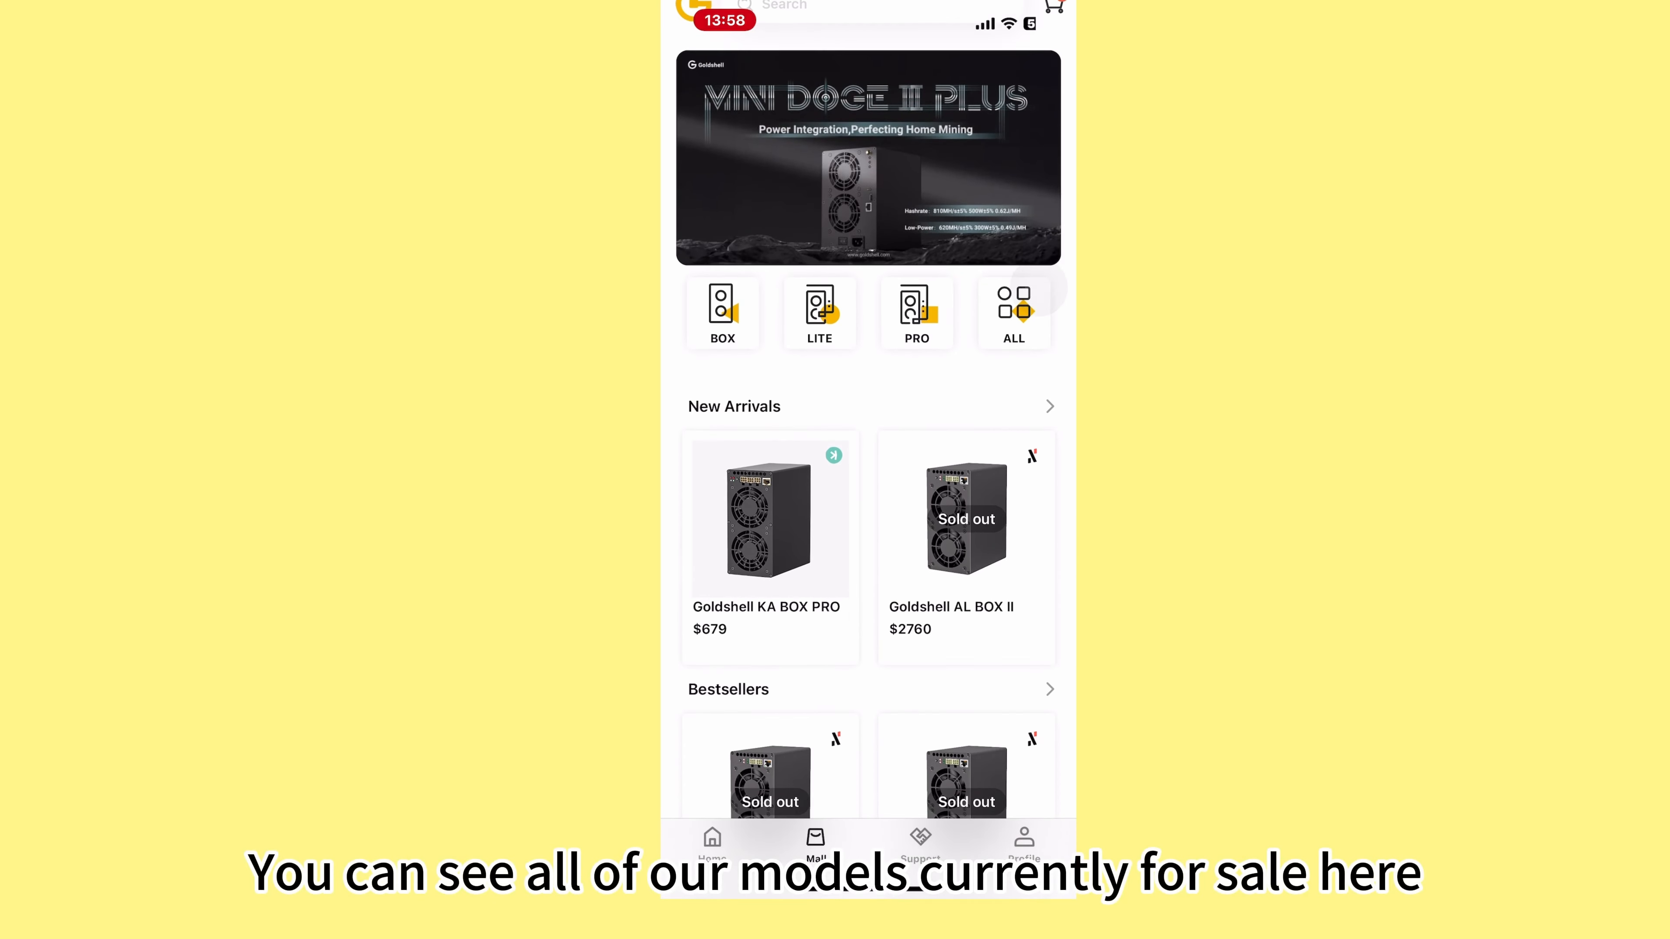
scroll(down, 3)
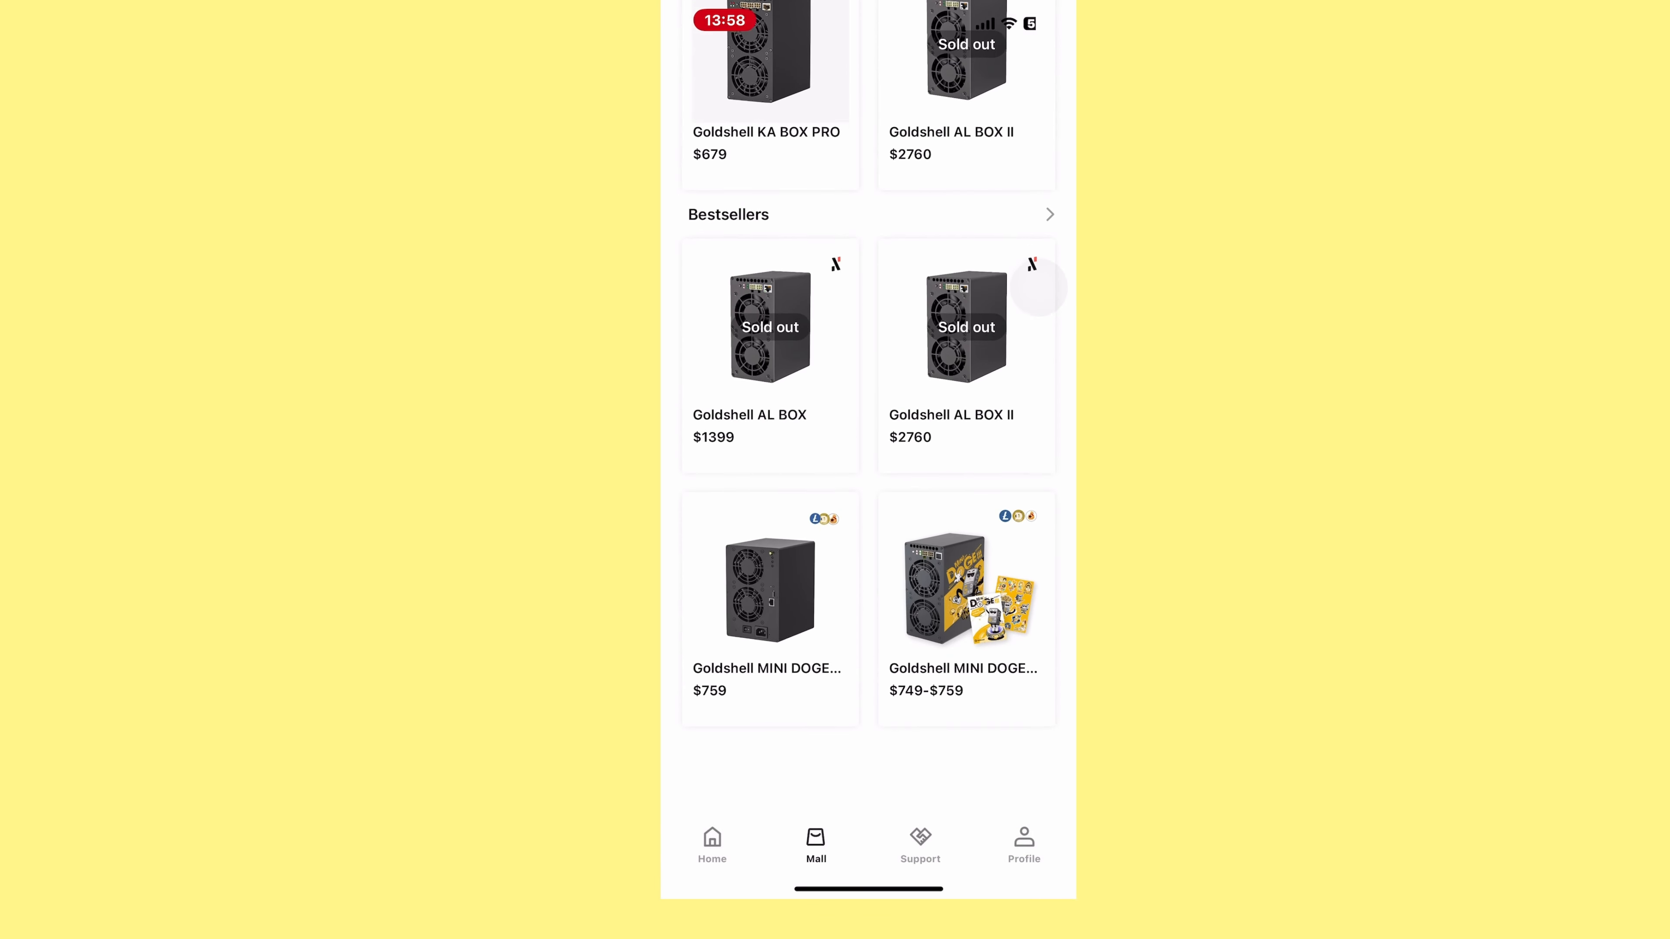
scroll(up, 3)
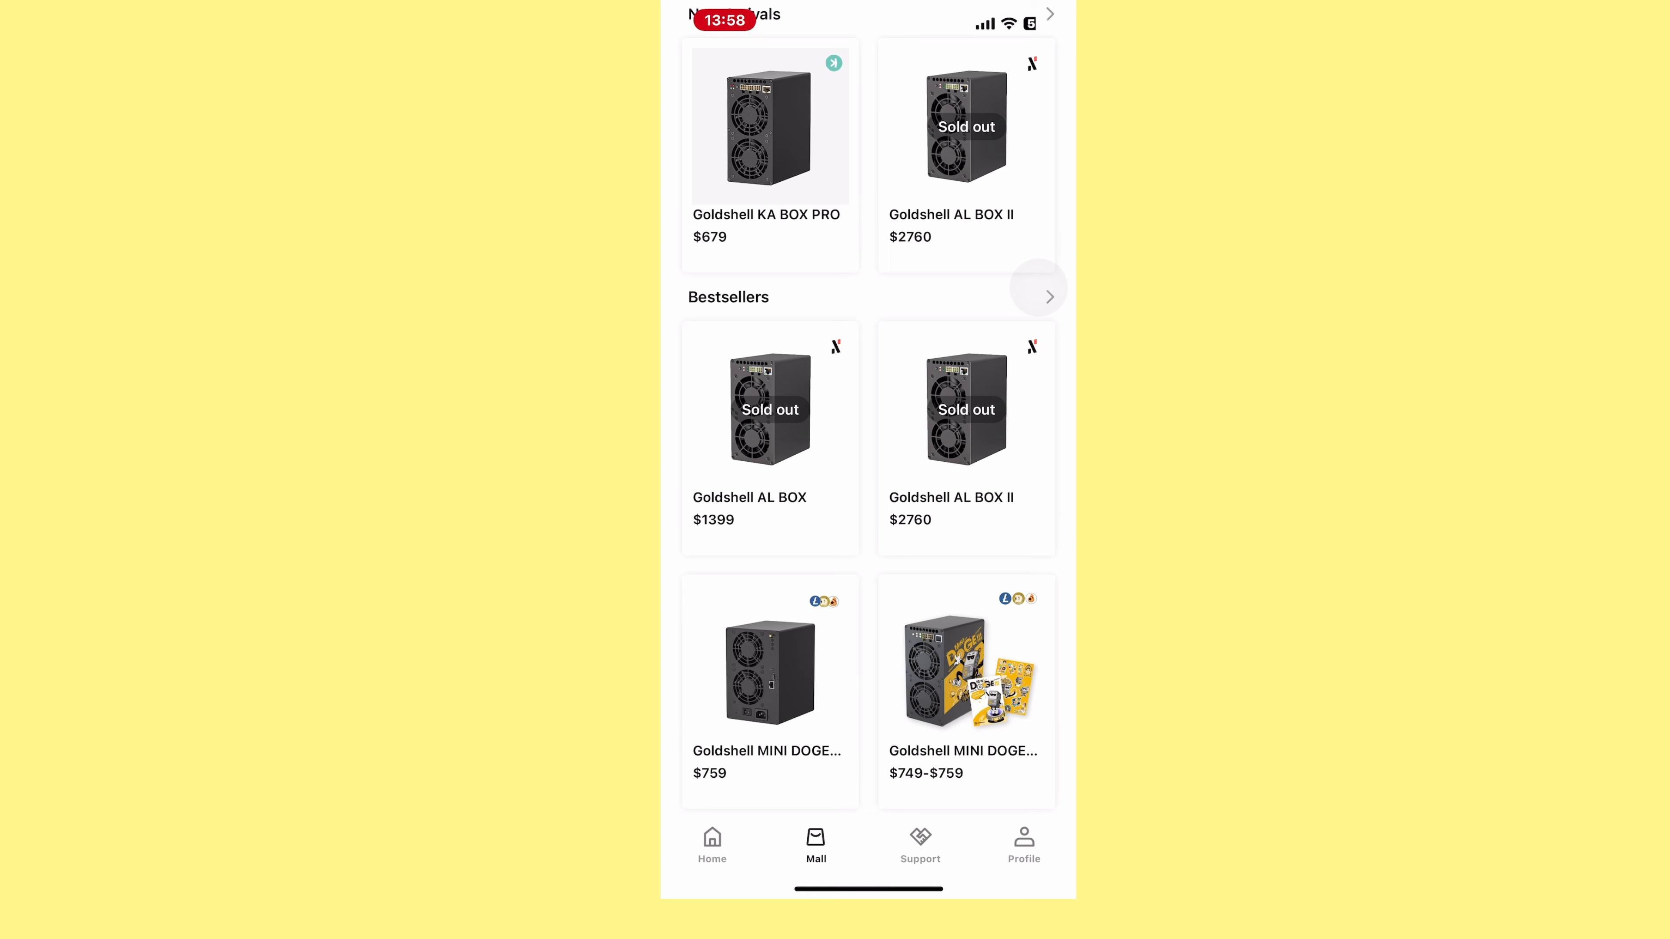
click(1023, 844)
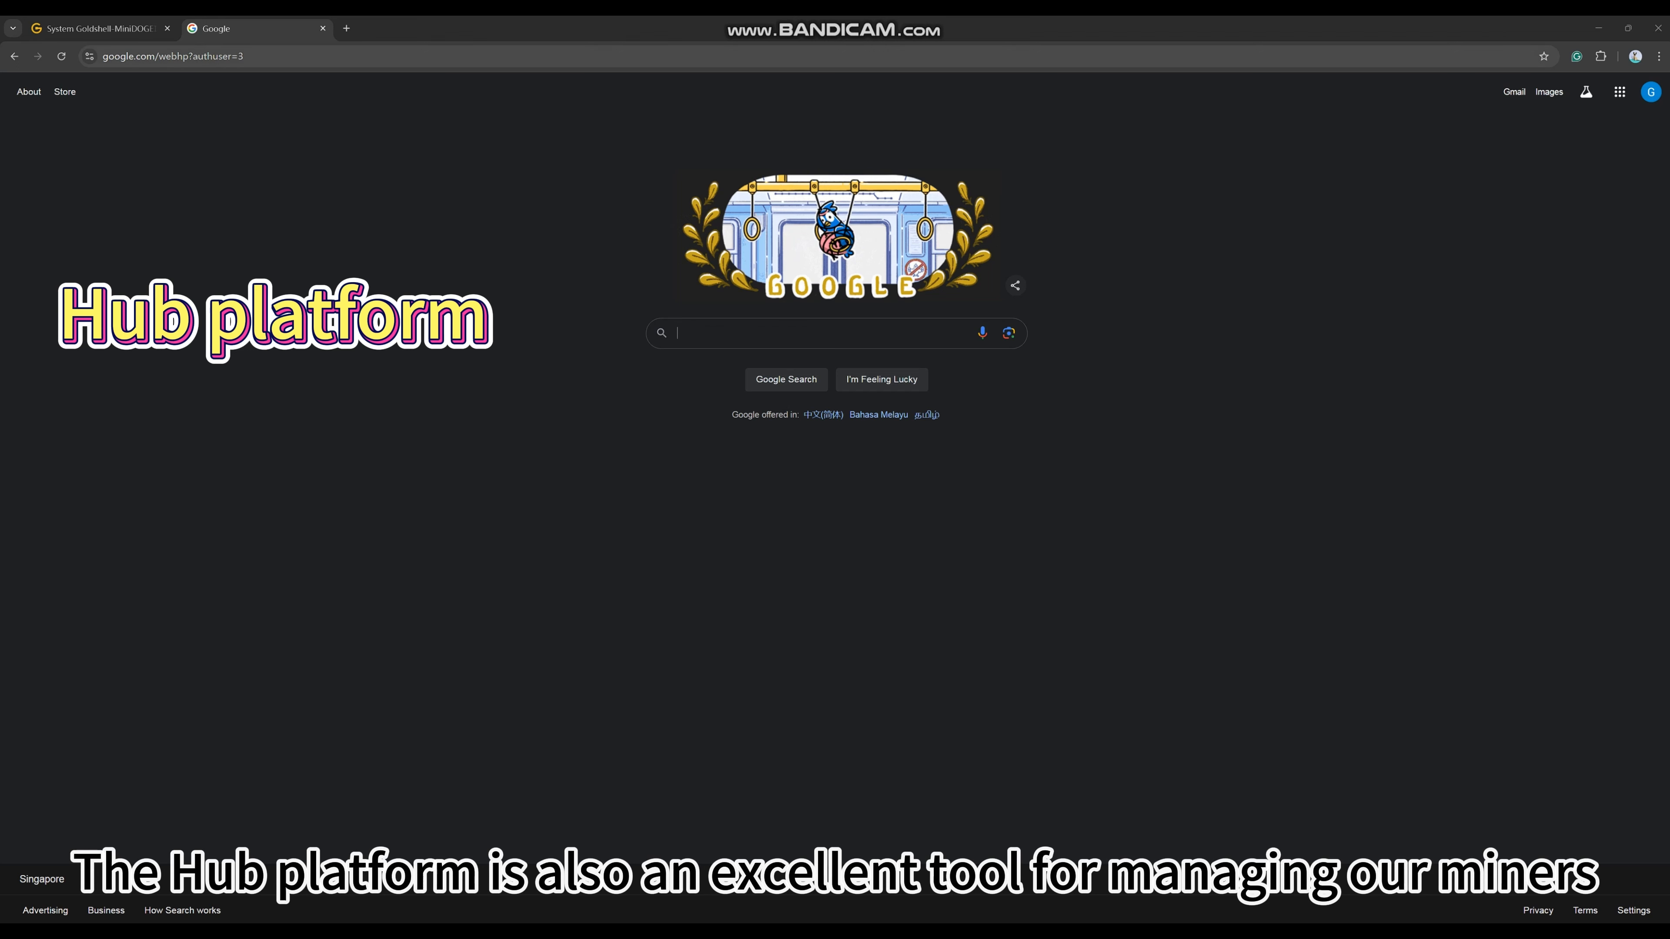
Step: Go to hub.goldshell.com to reach the Goldshell Hub dashboard
text(hub.goldshell.com)
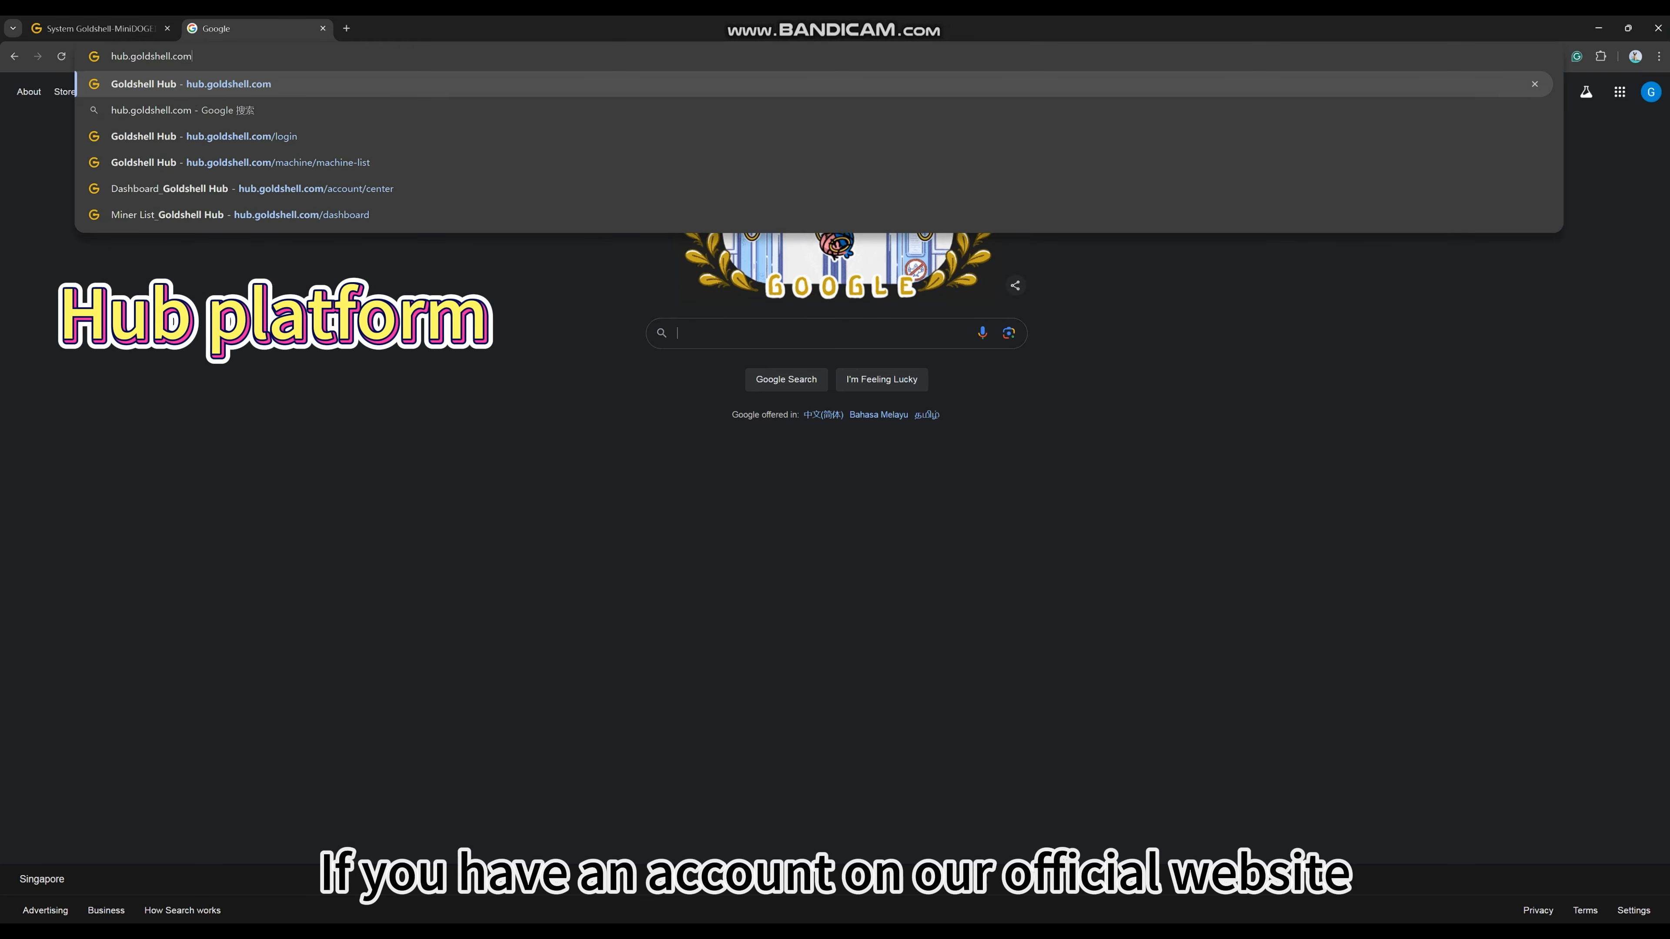
click(186, 136)
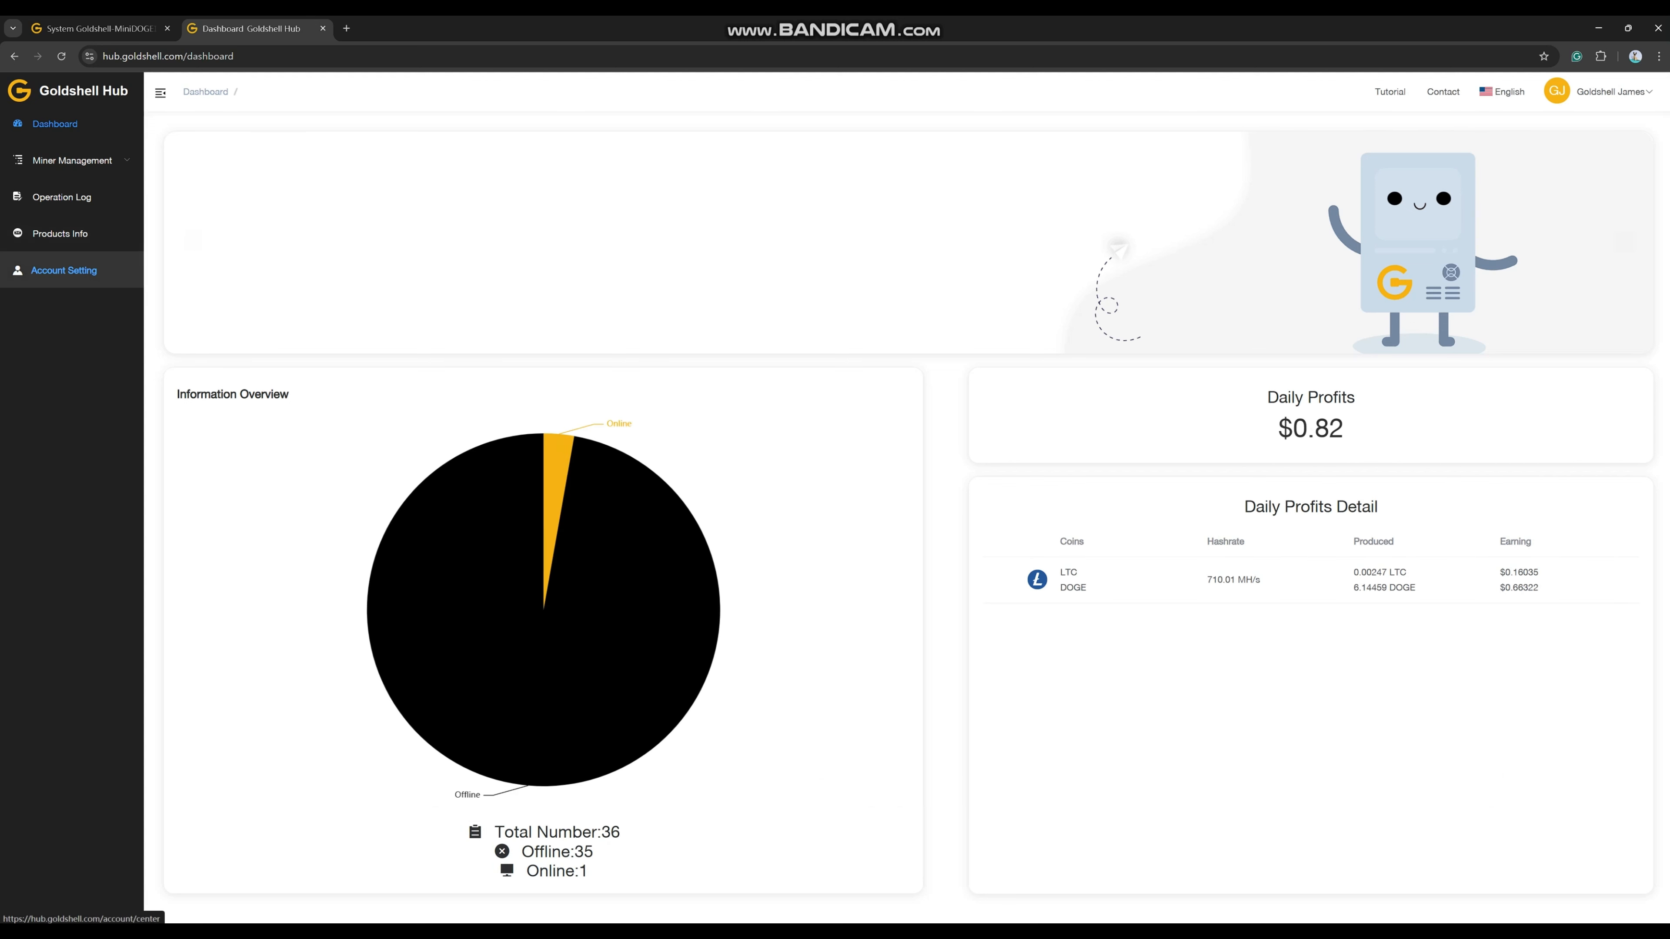
Step: Copy the secret key from Goldshell Hub's Account Setting page
click(63, 271)
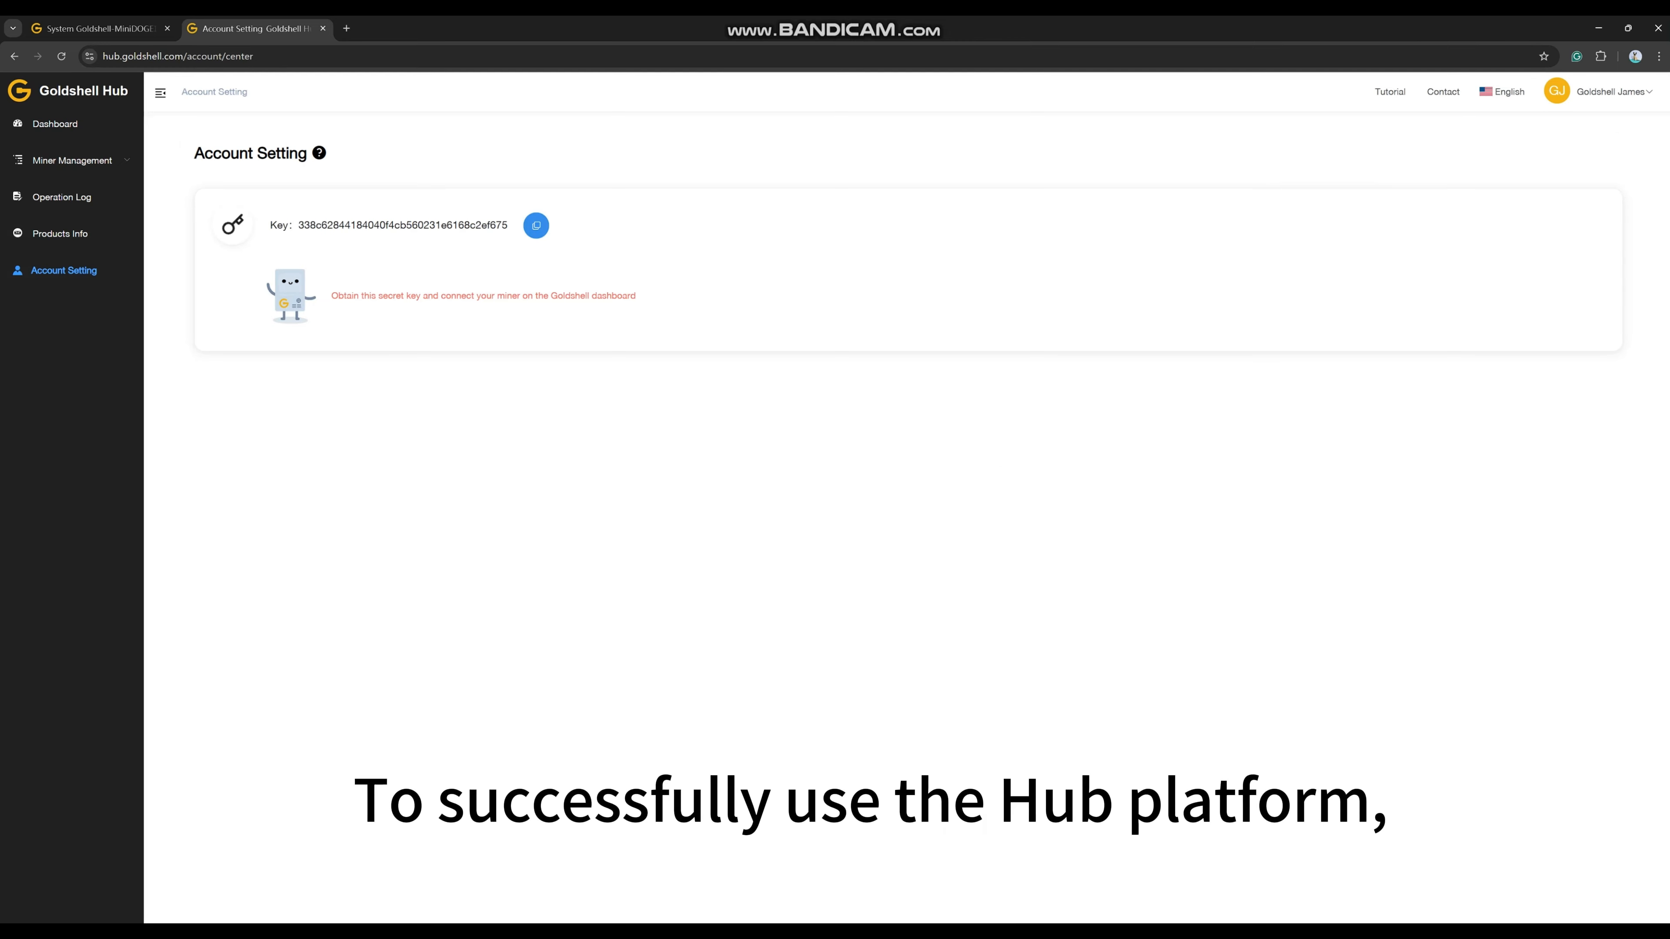
click(536, 225)
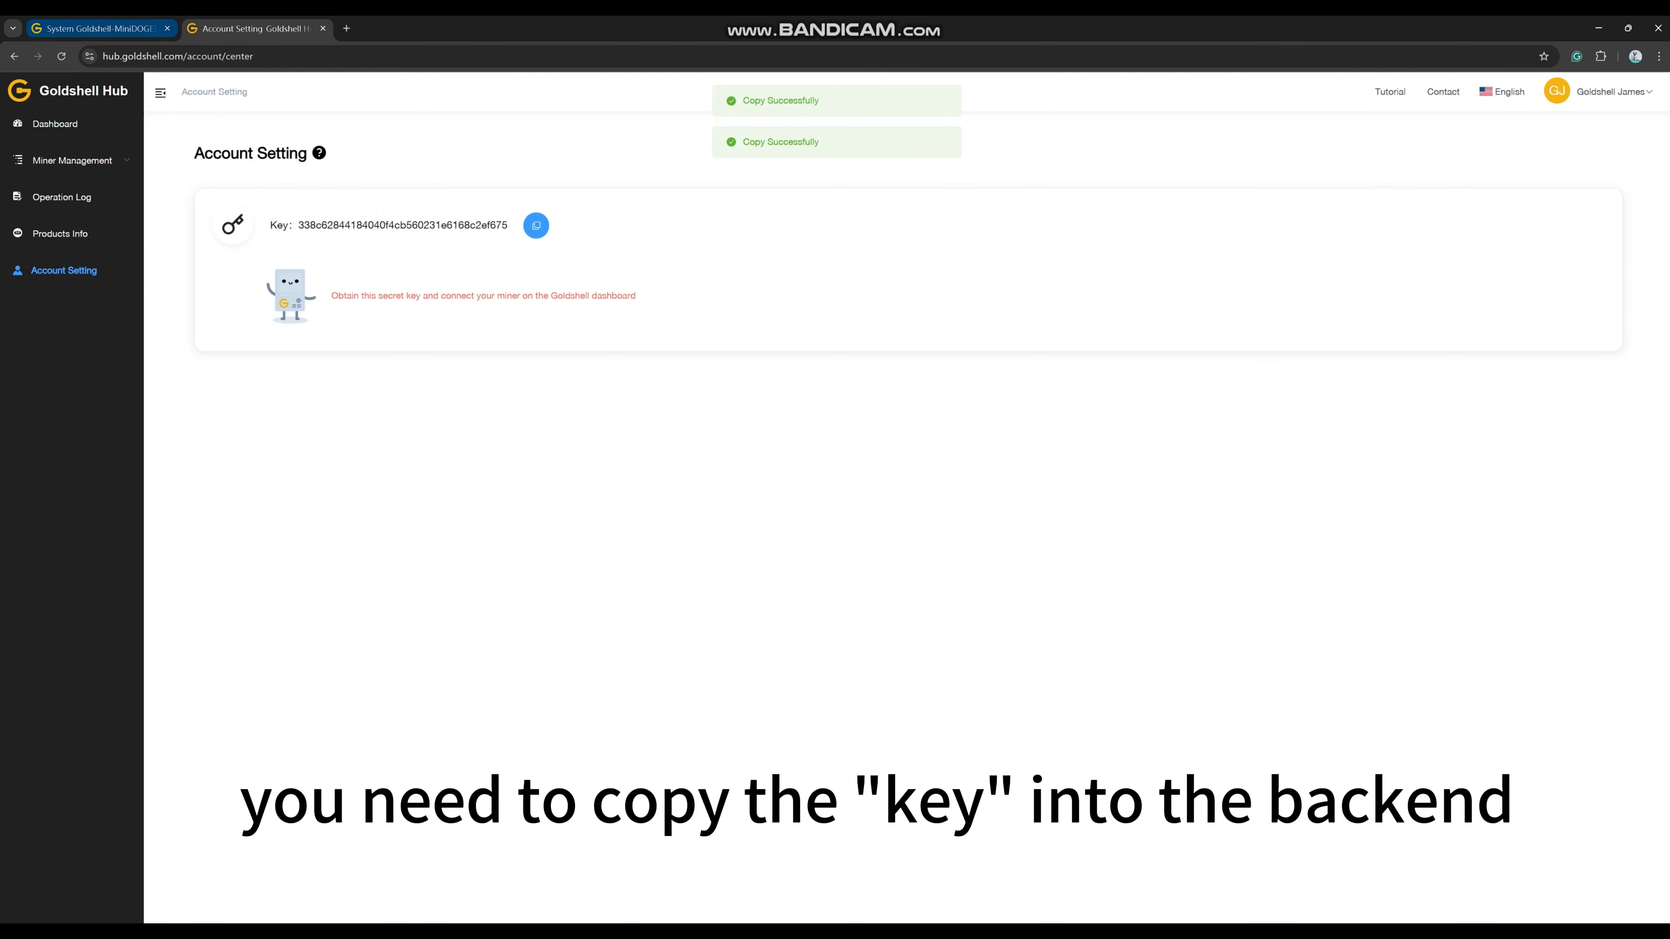
Step: Enable Cloud Control on the miner dashboard with the copied Hub key applied, then return to Hub
click(101, 29)
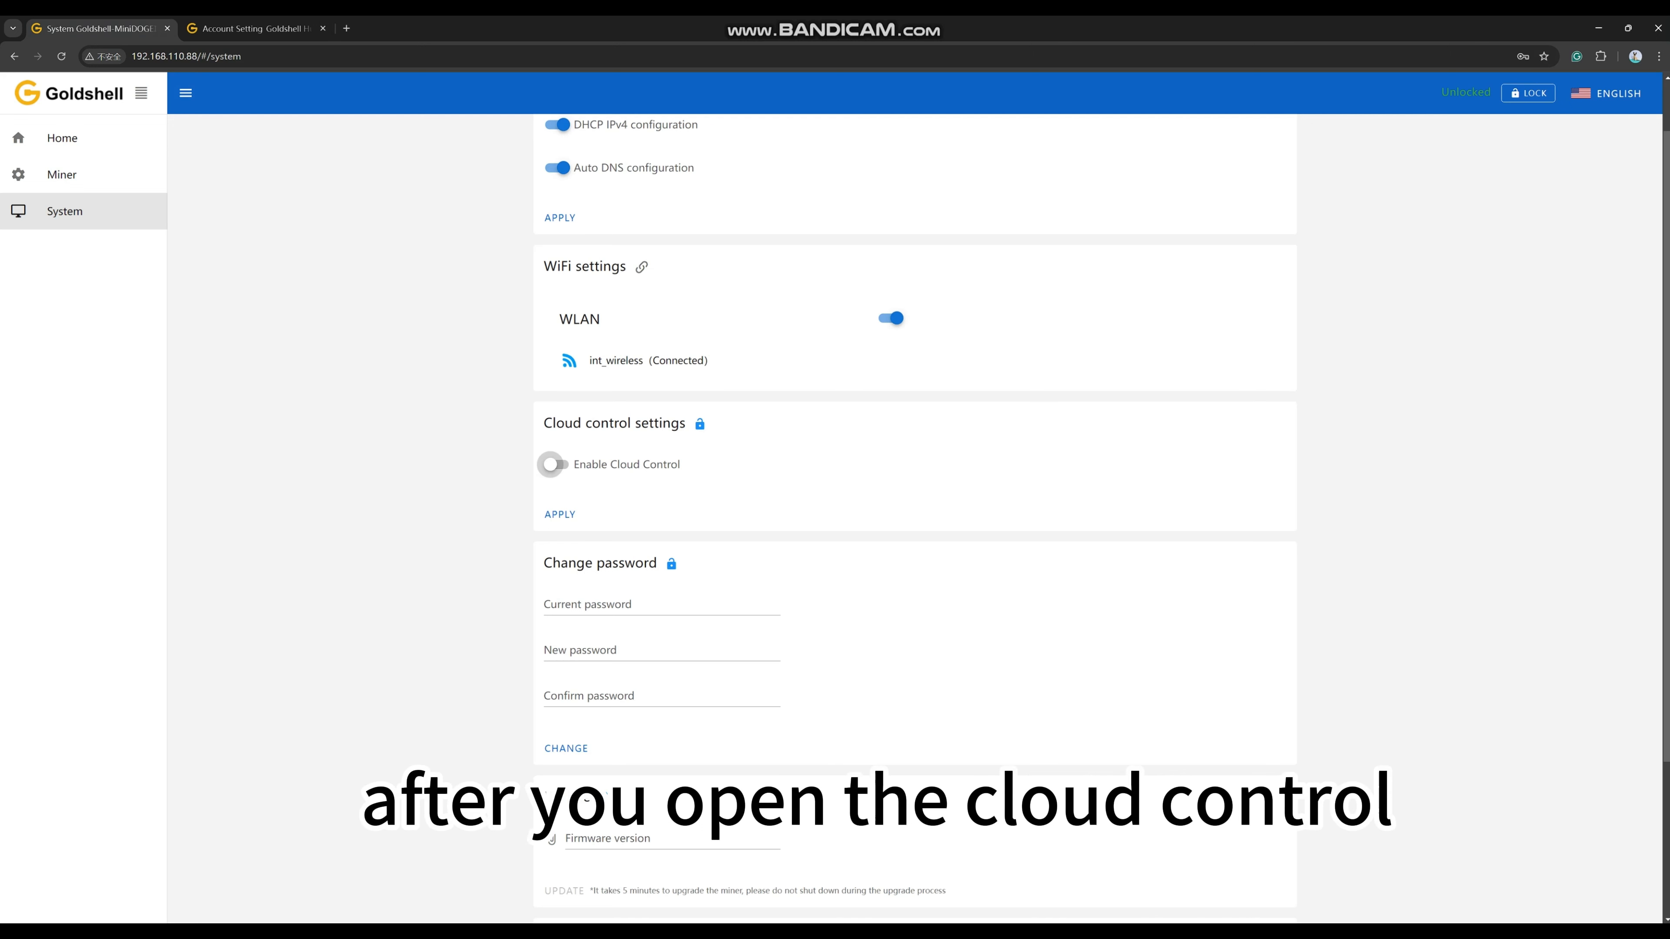
click(552, 464)
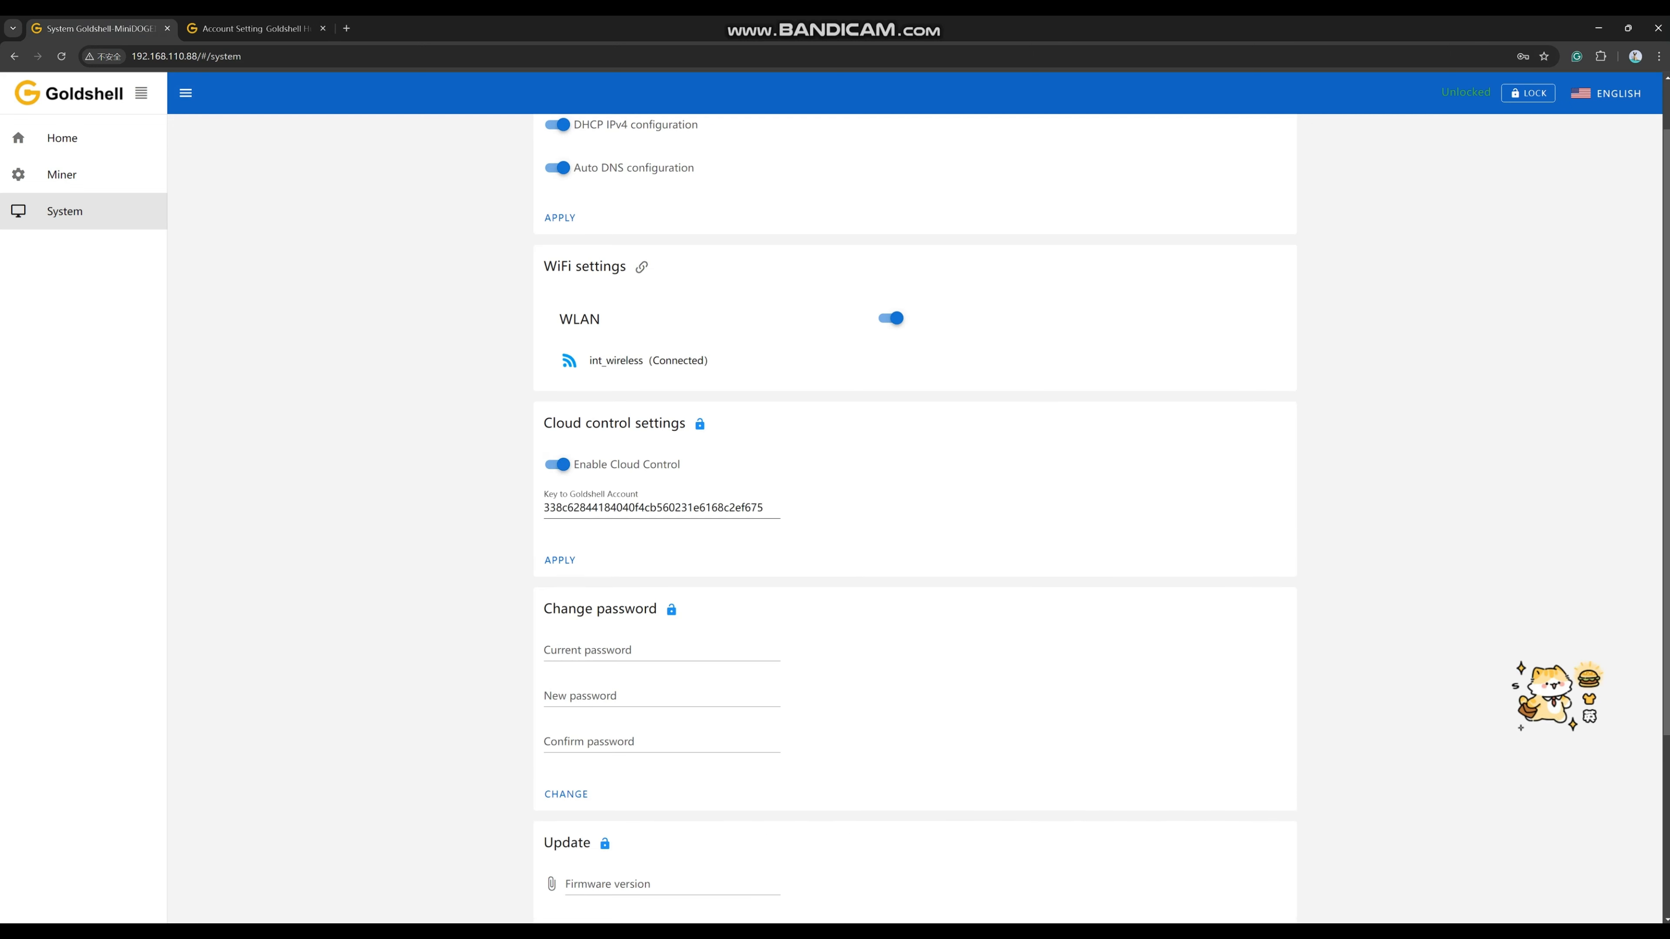
click(559, 559)
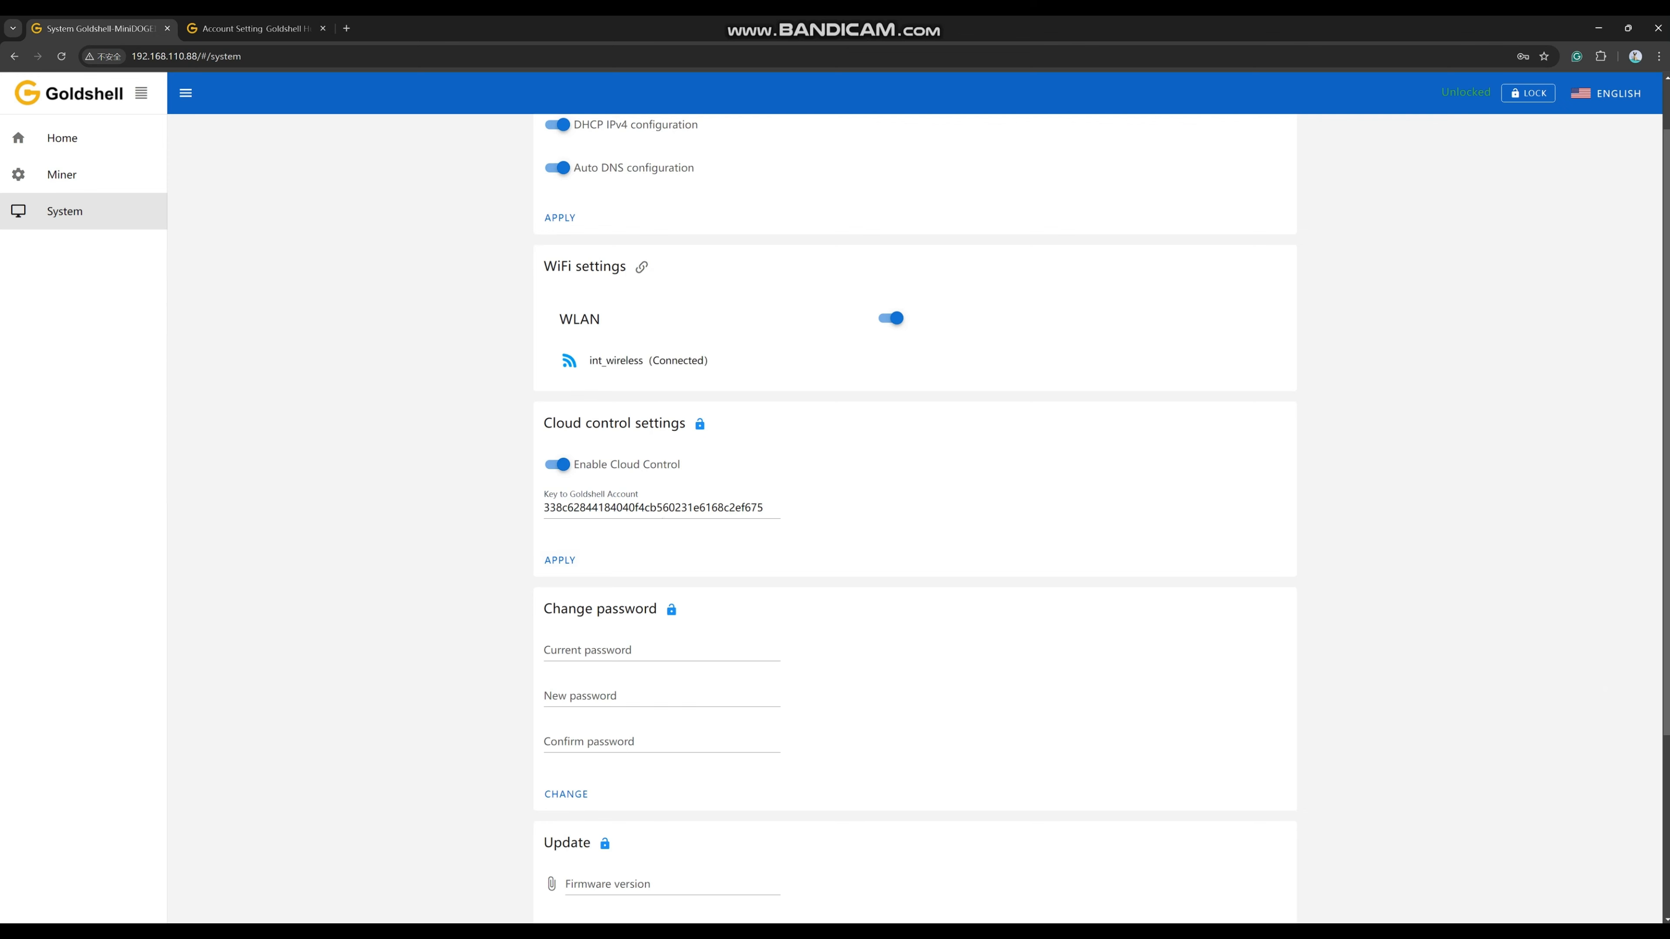
click(256, 28)
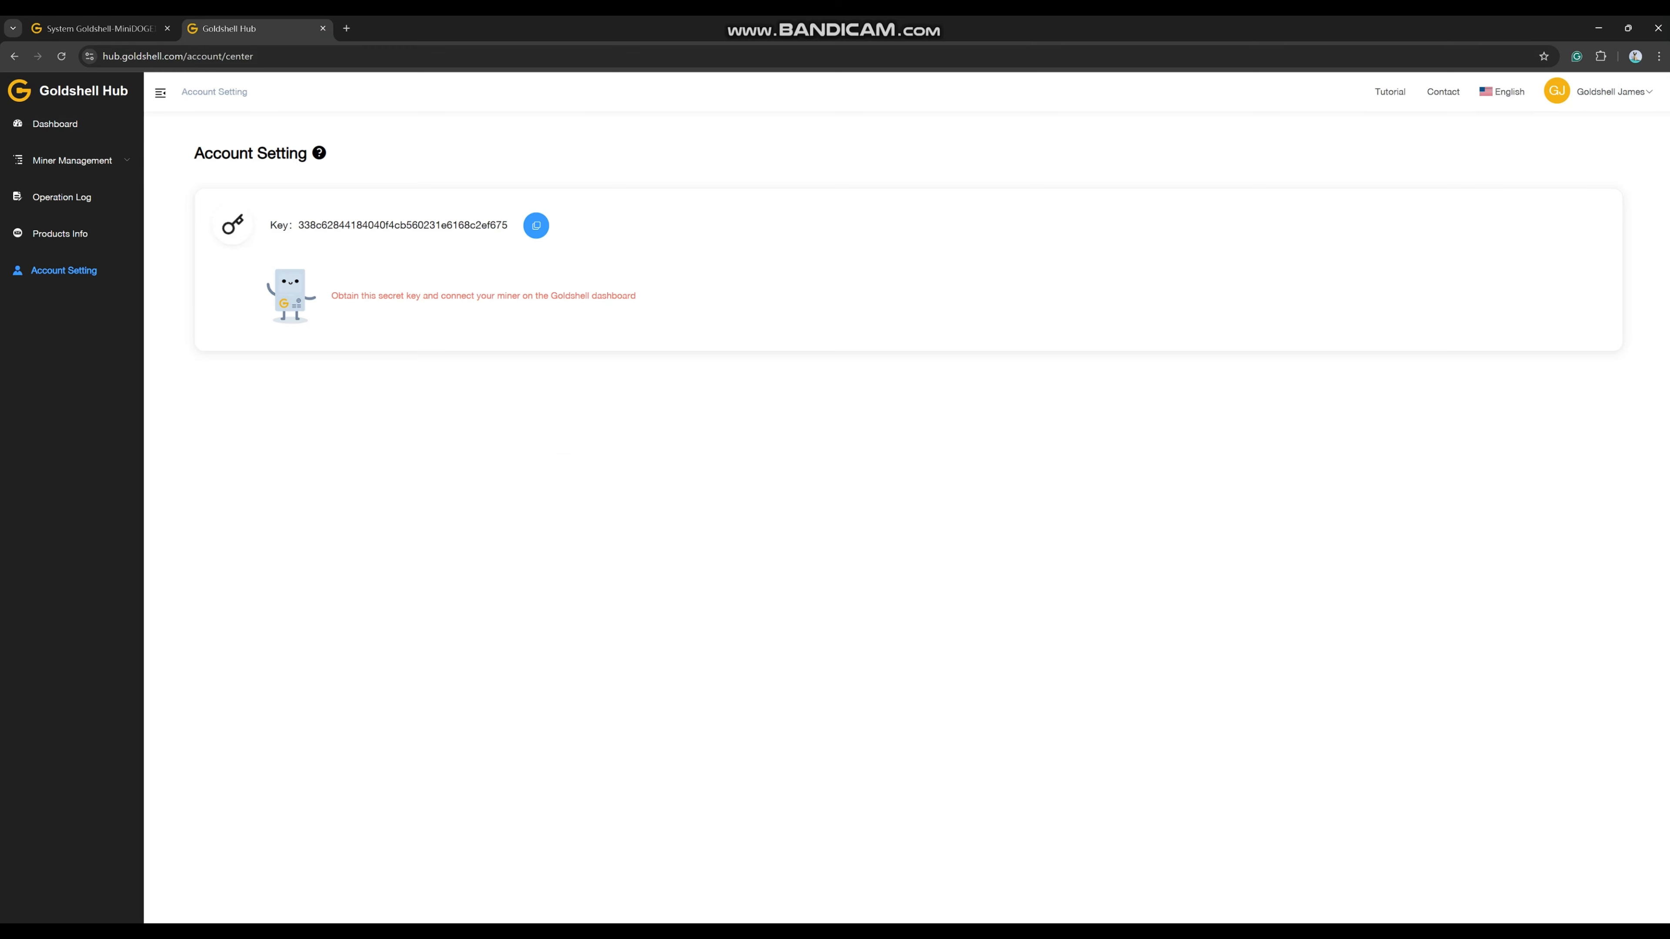
Step: Filter the Miner List to the MiniDOGE III at 192.168.110.88
click(54, 124)
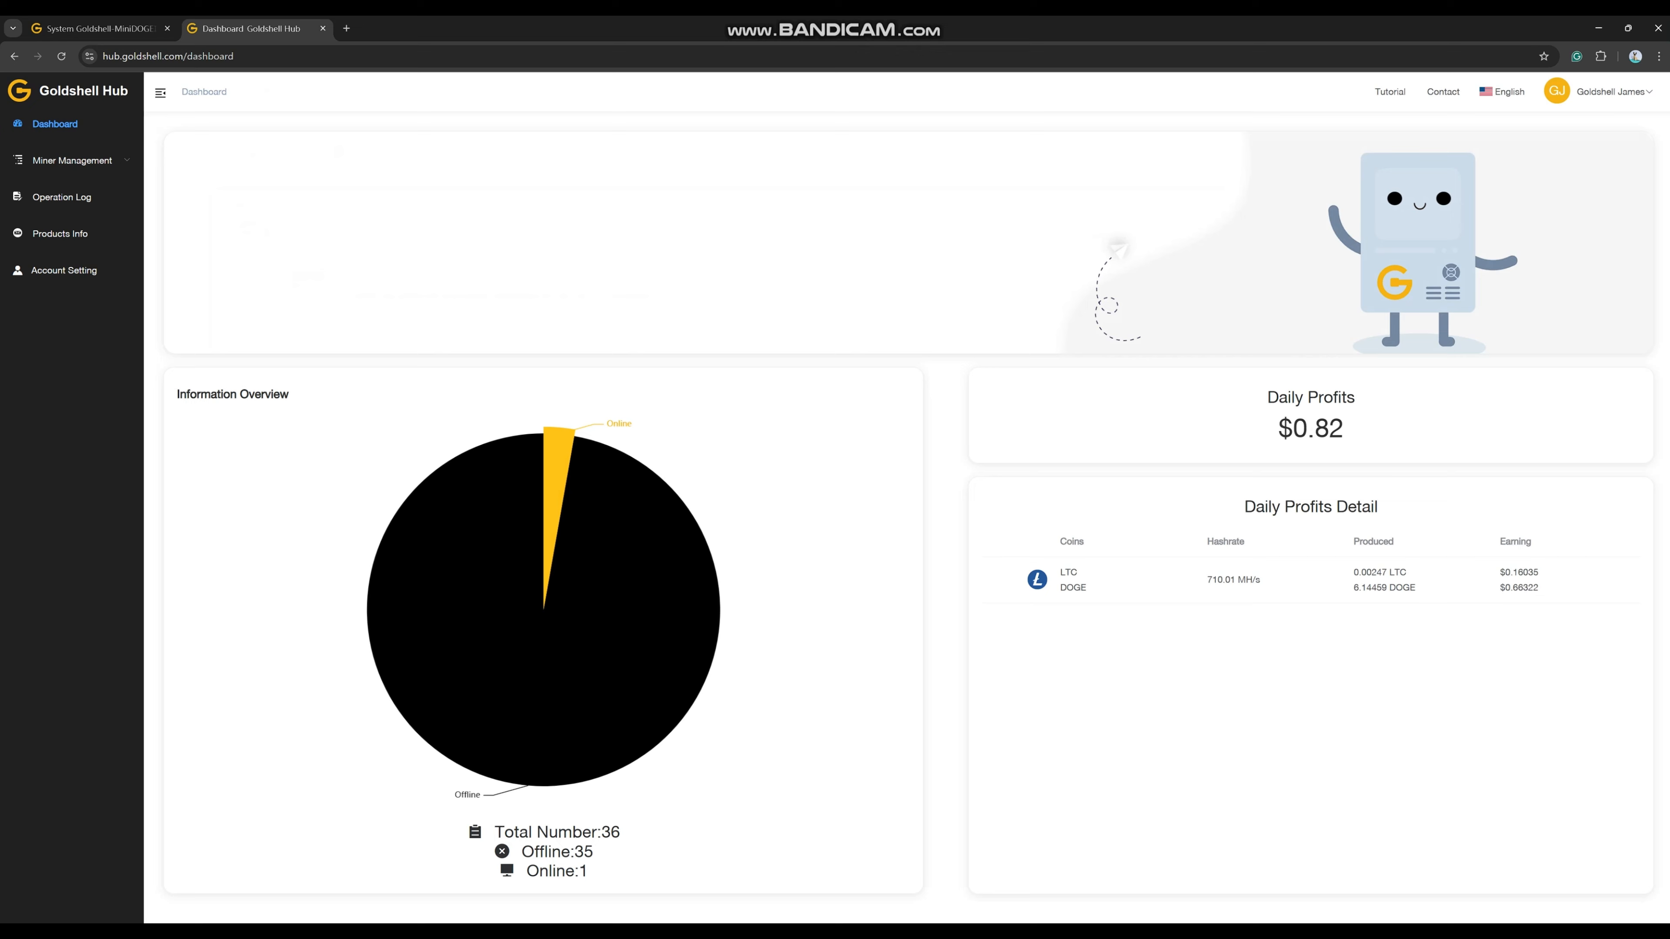
click(72, 160)
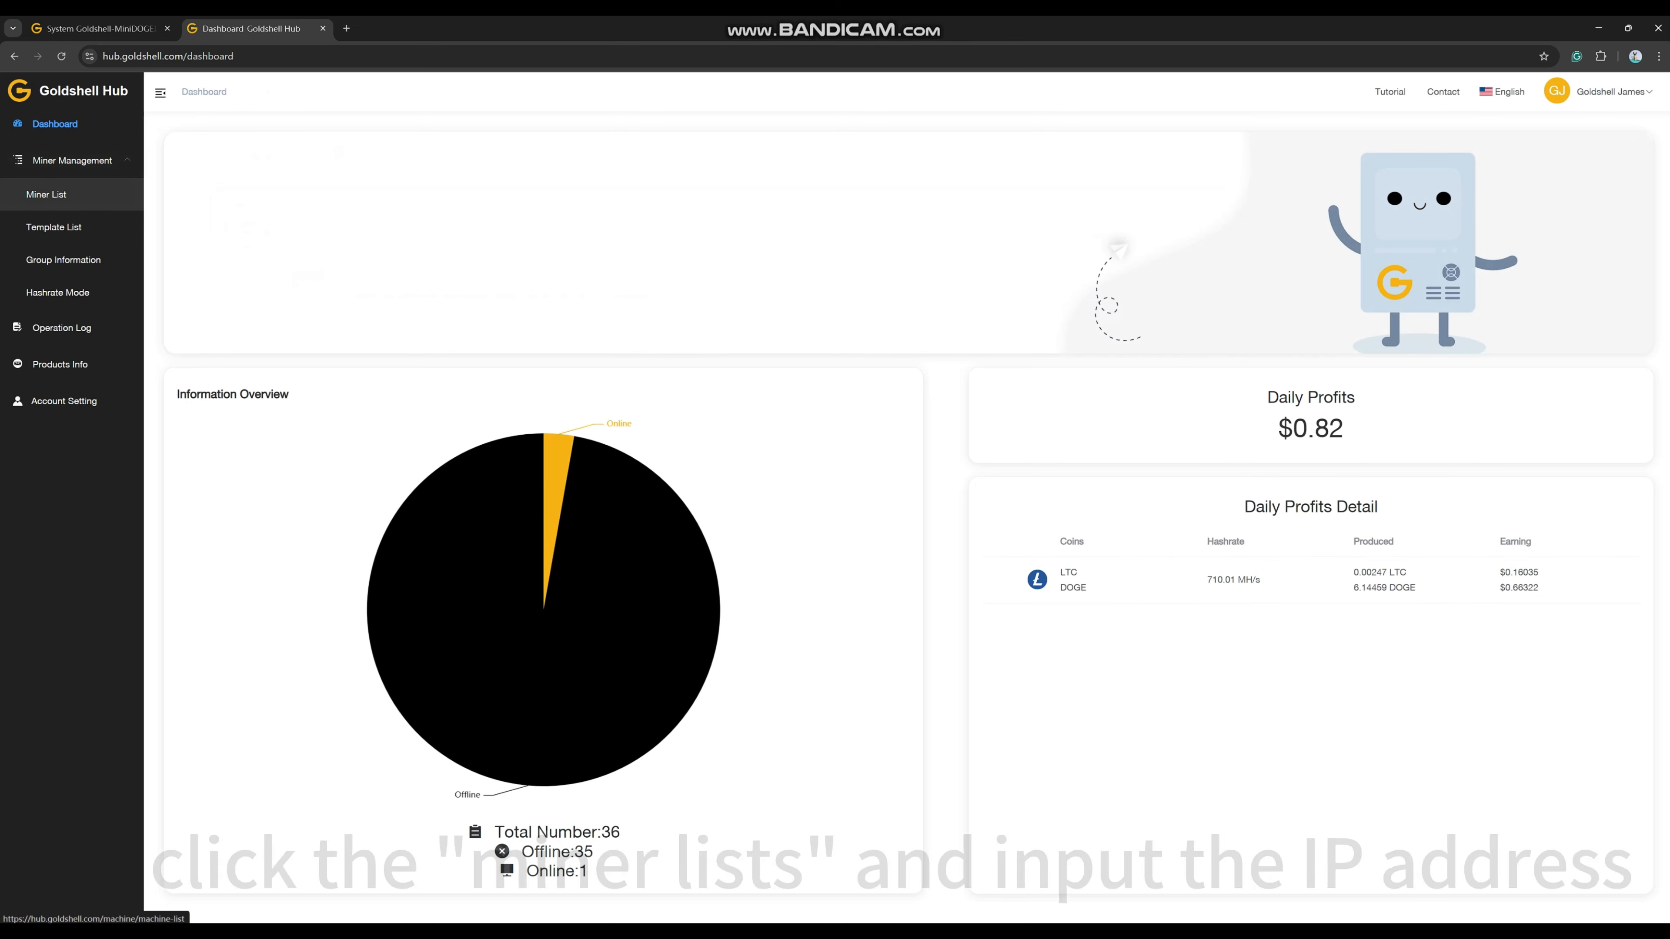
click(46, 194)
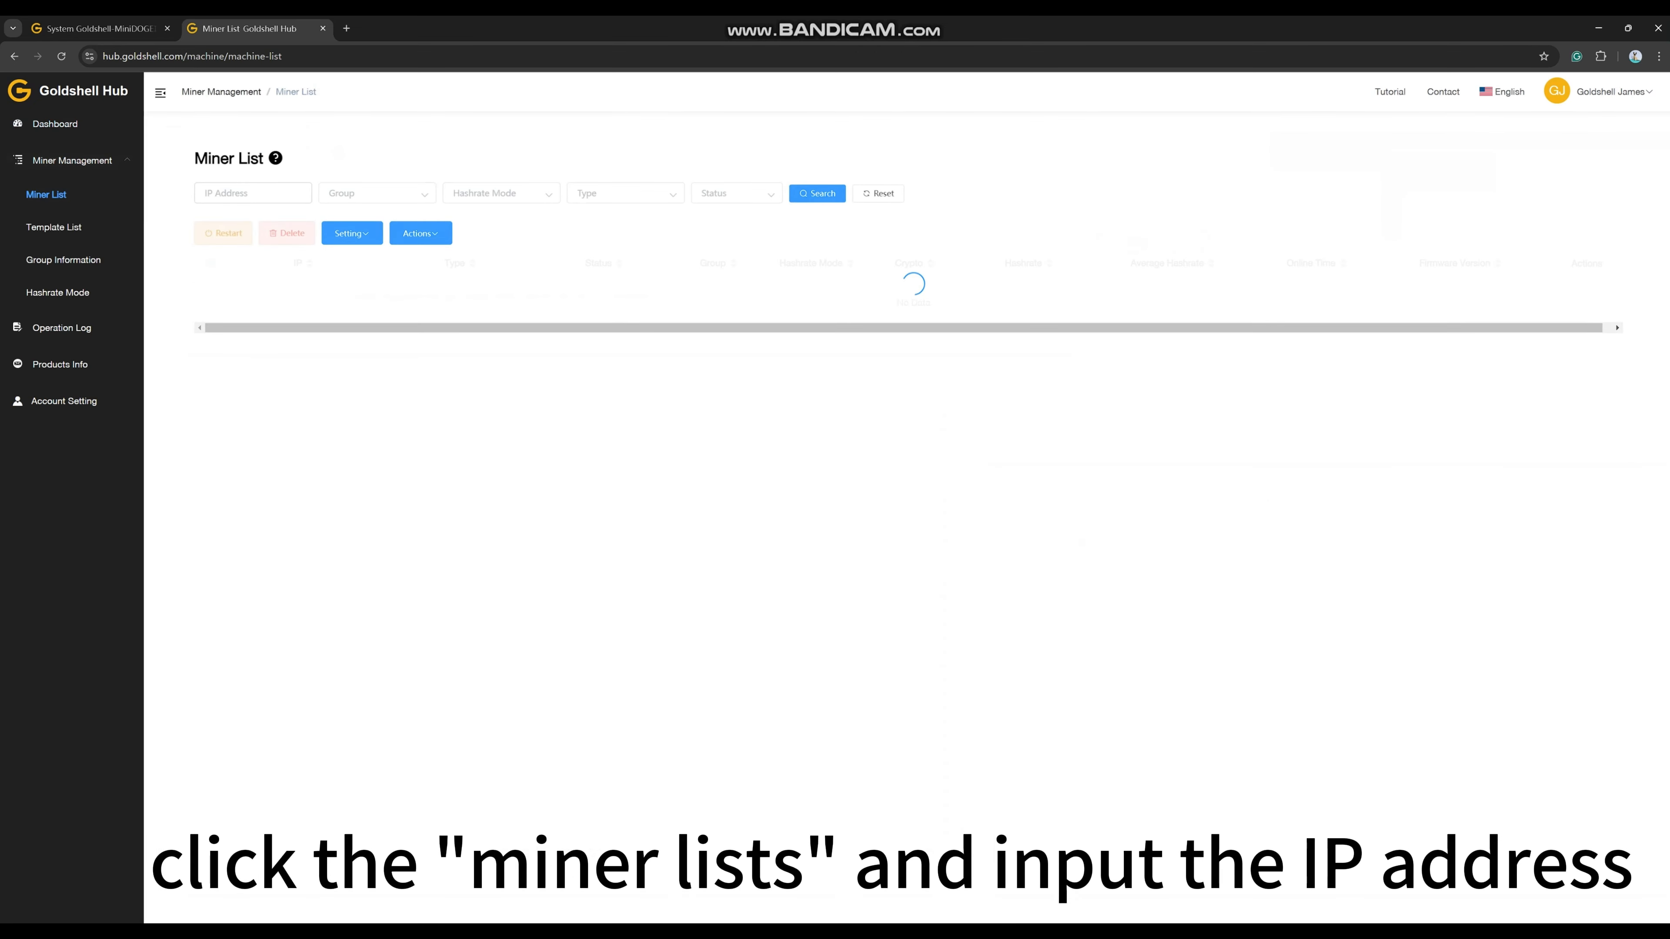
text(1)
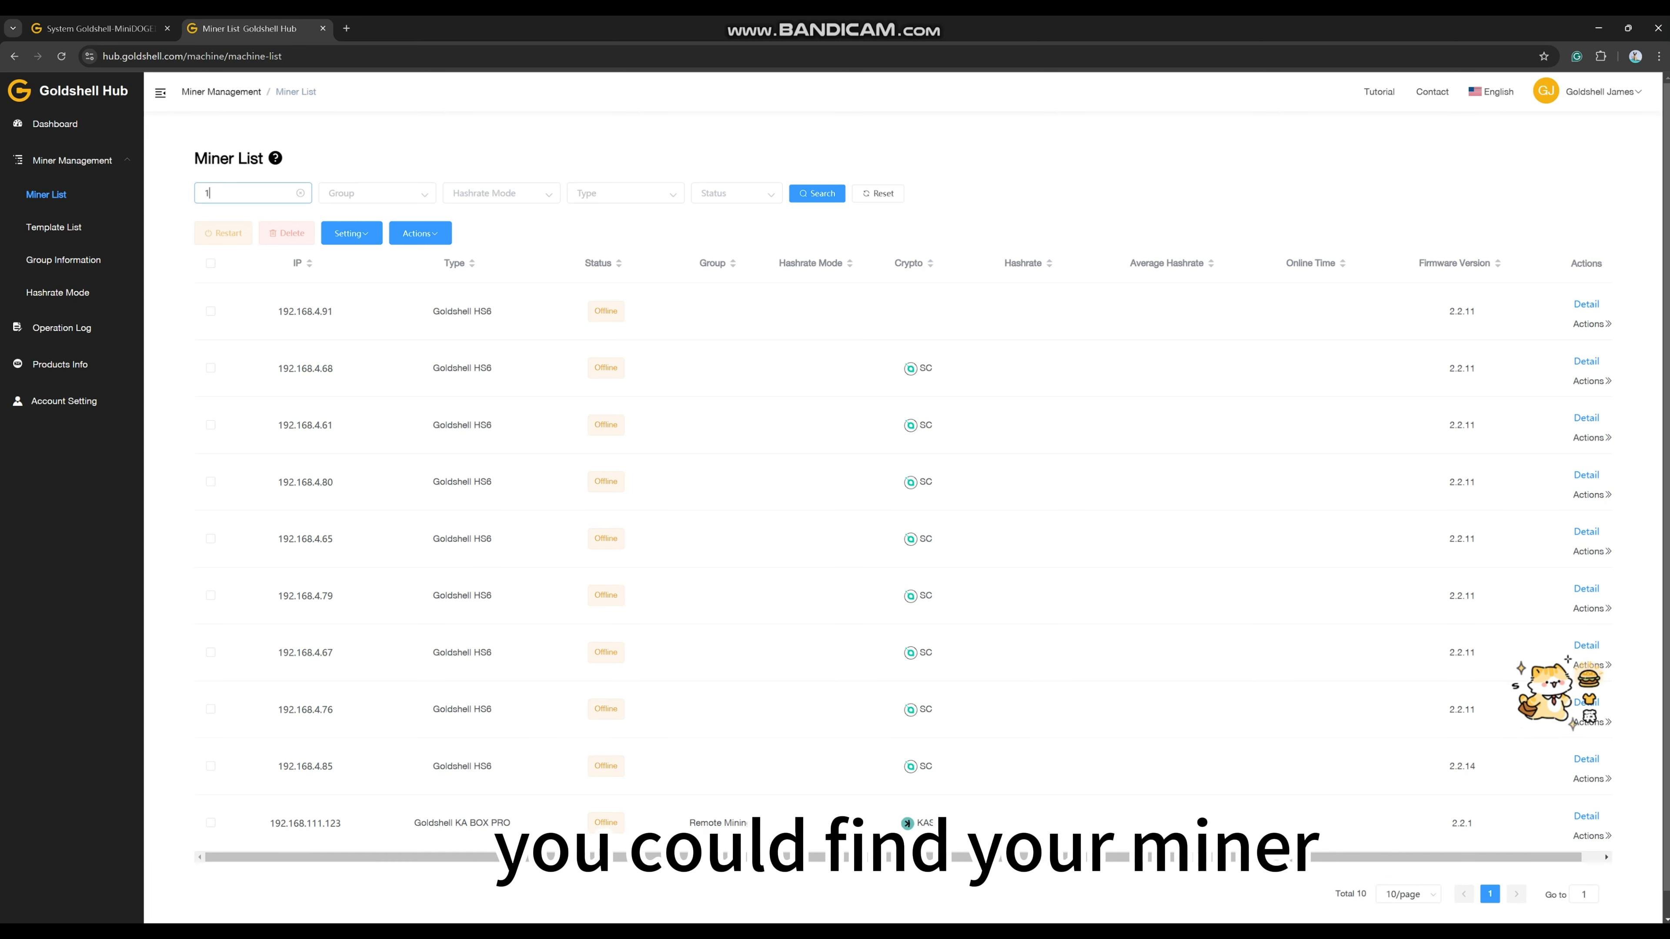
text(192.168.110.)
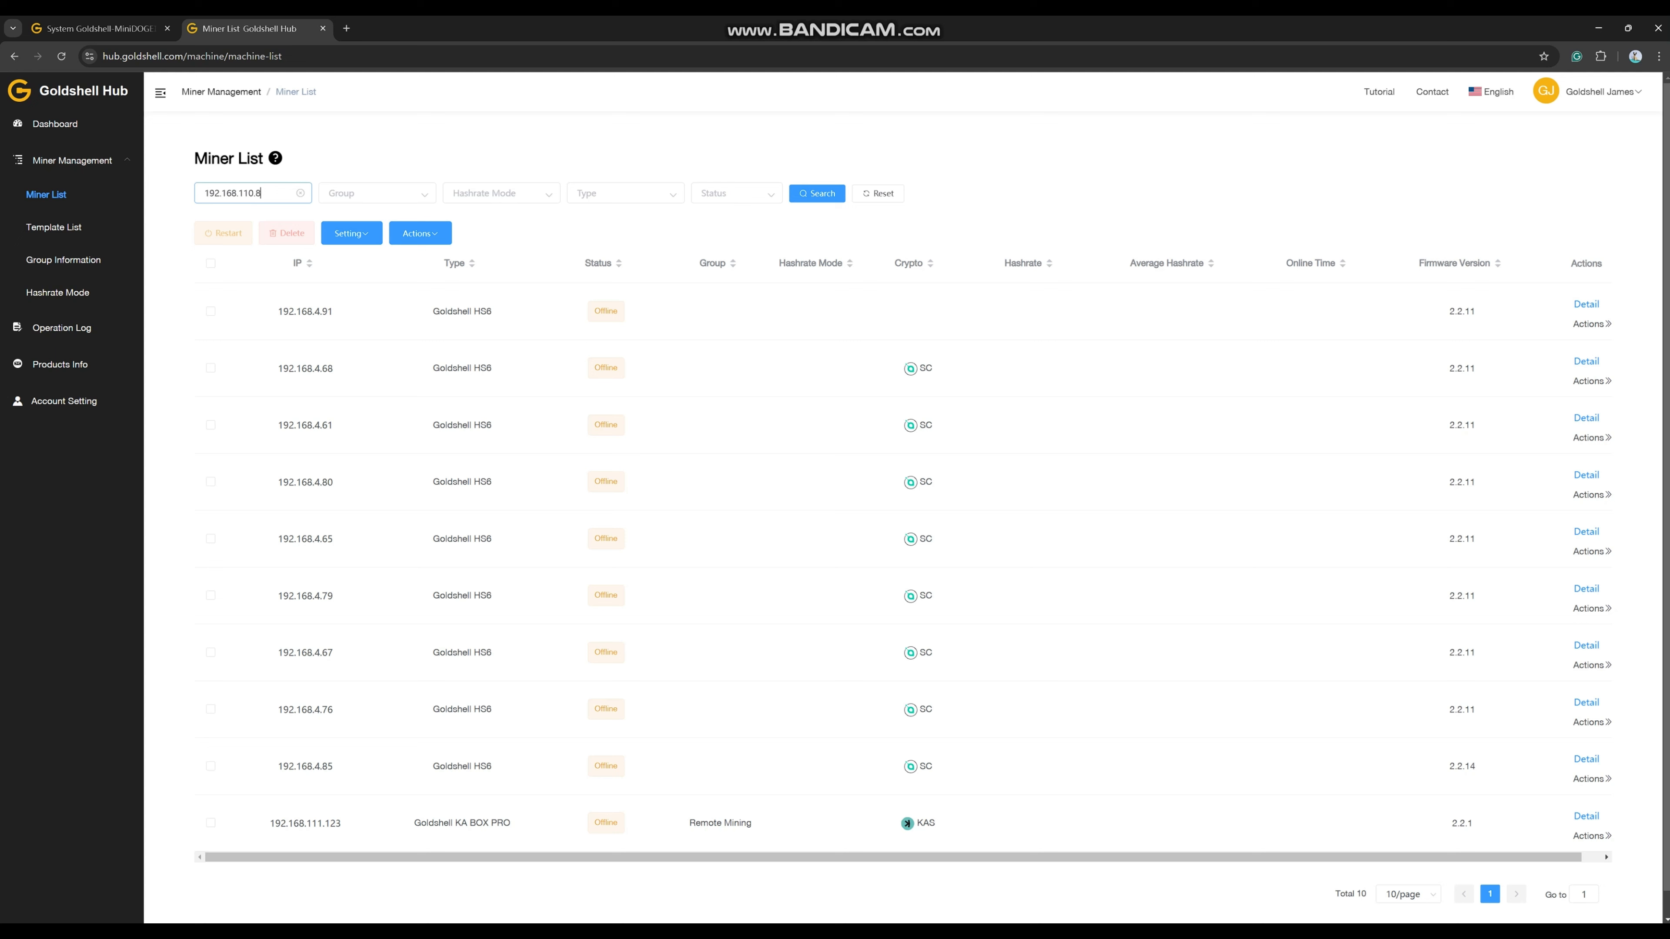
text(8)
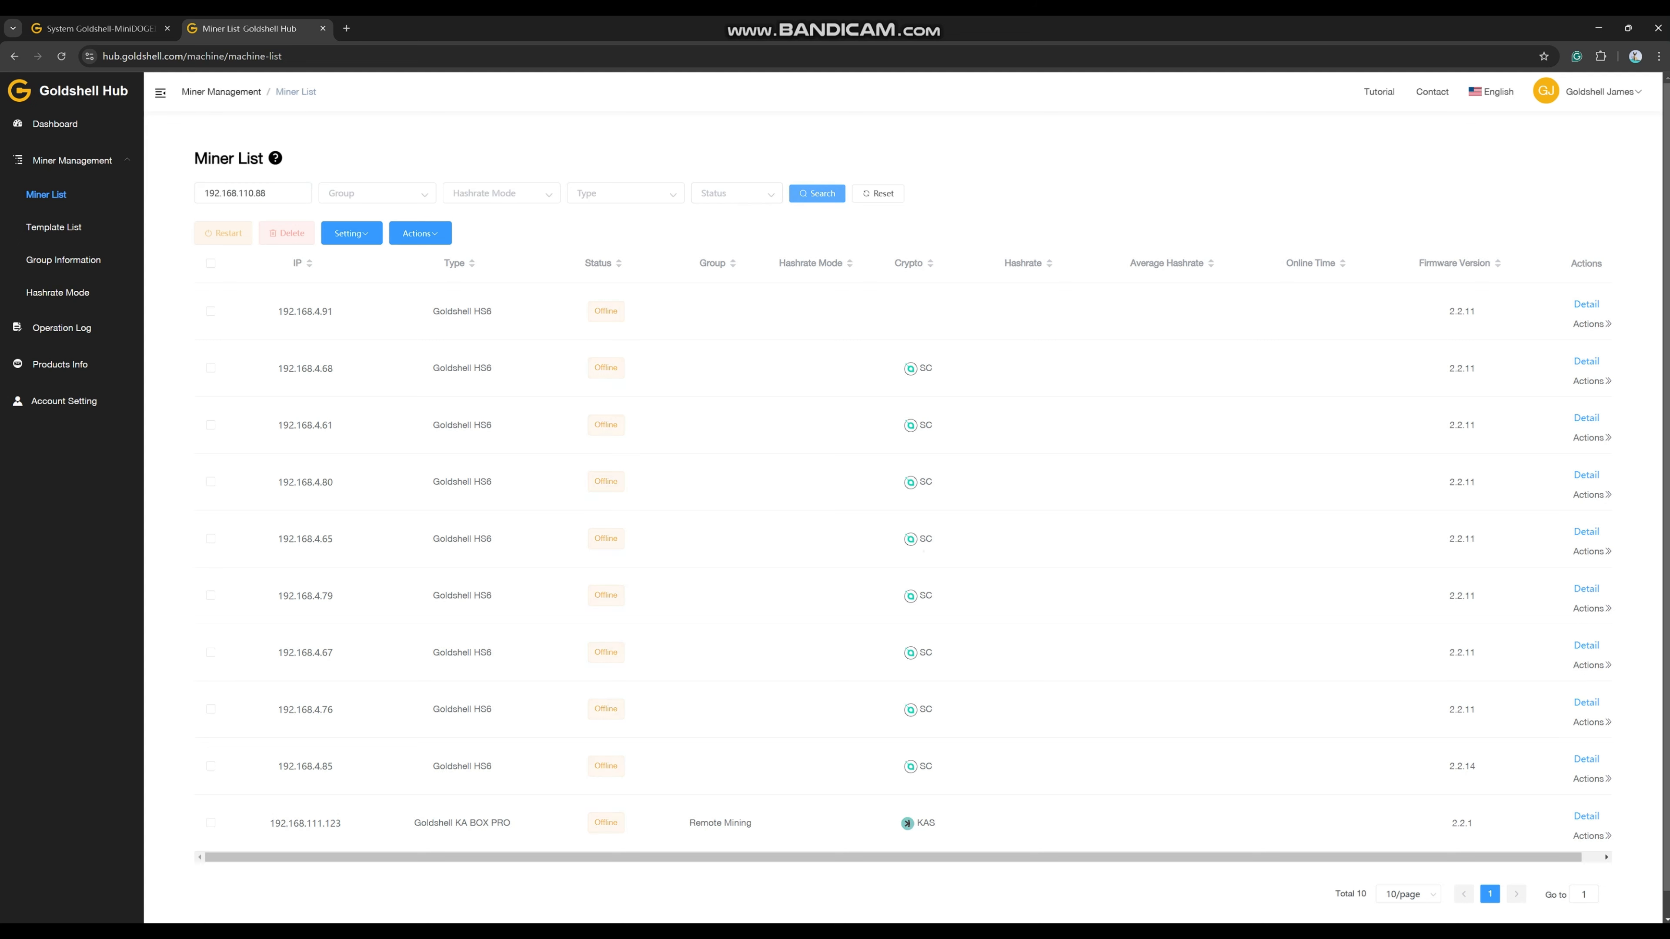
click(816, 193)
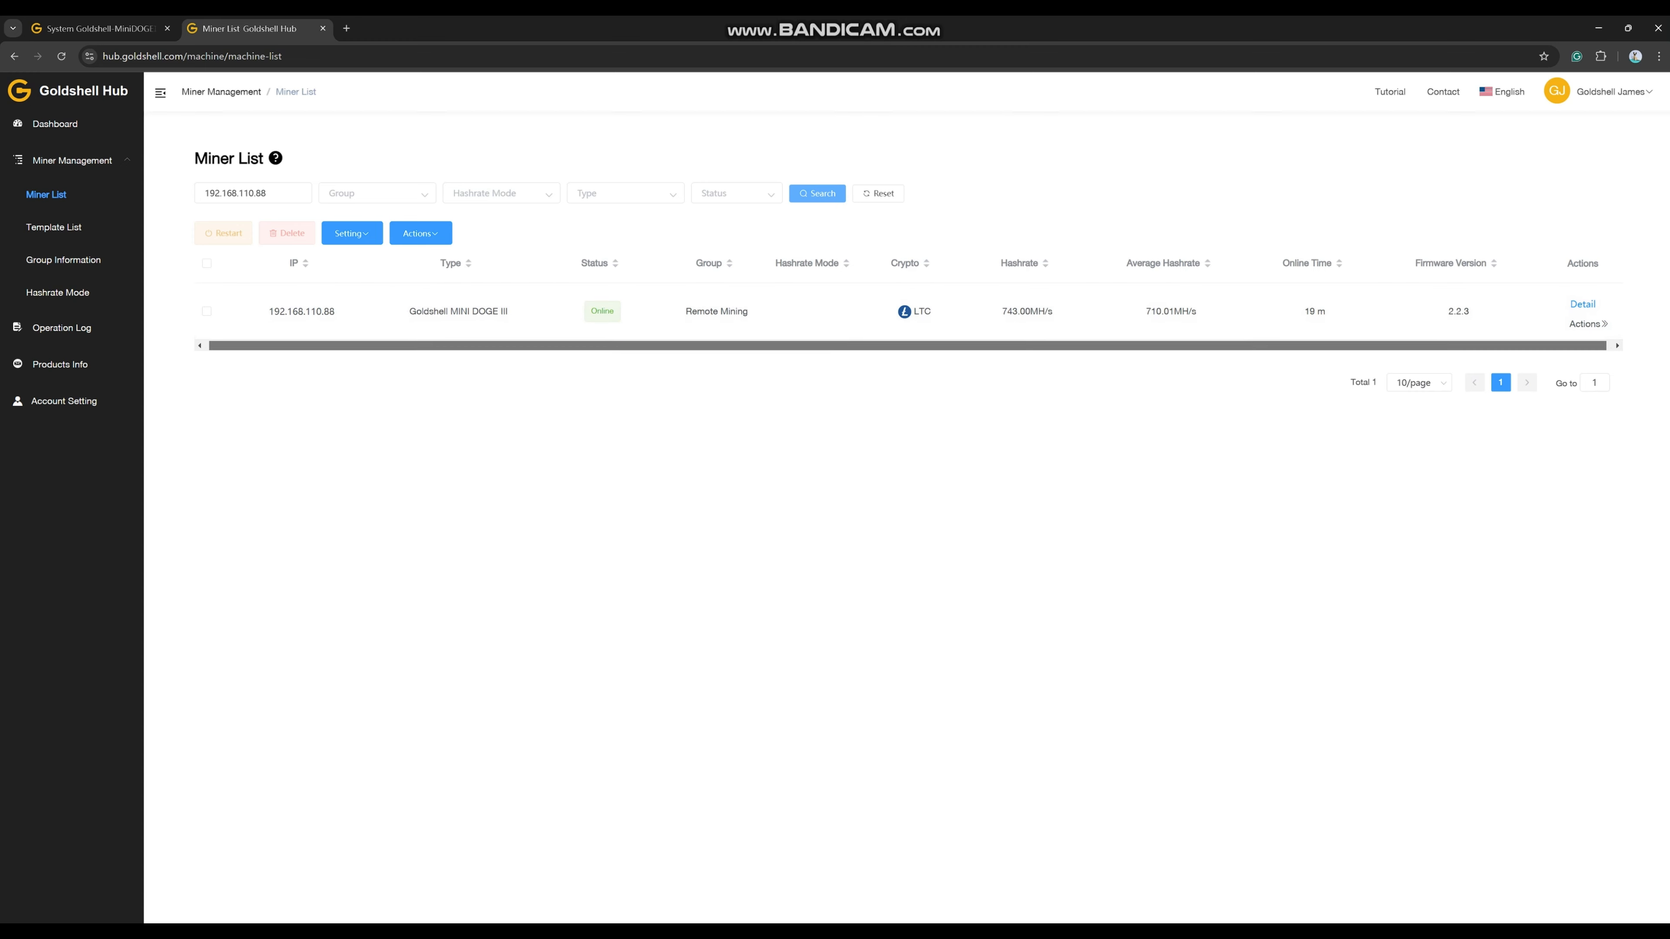
Step: Review the miner's Actions menu, then go to Miner Management > Hashrate Mode
click(1588, 324)
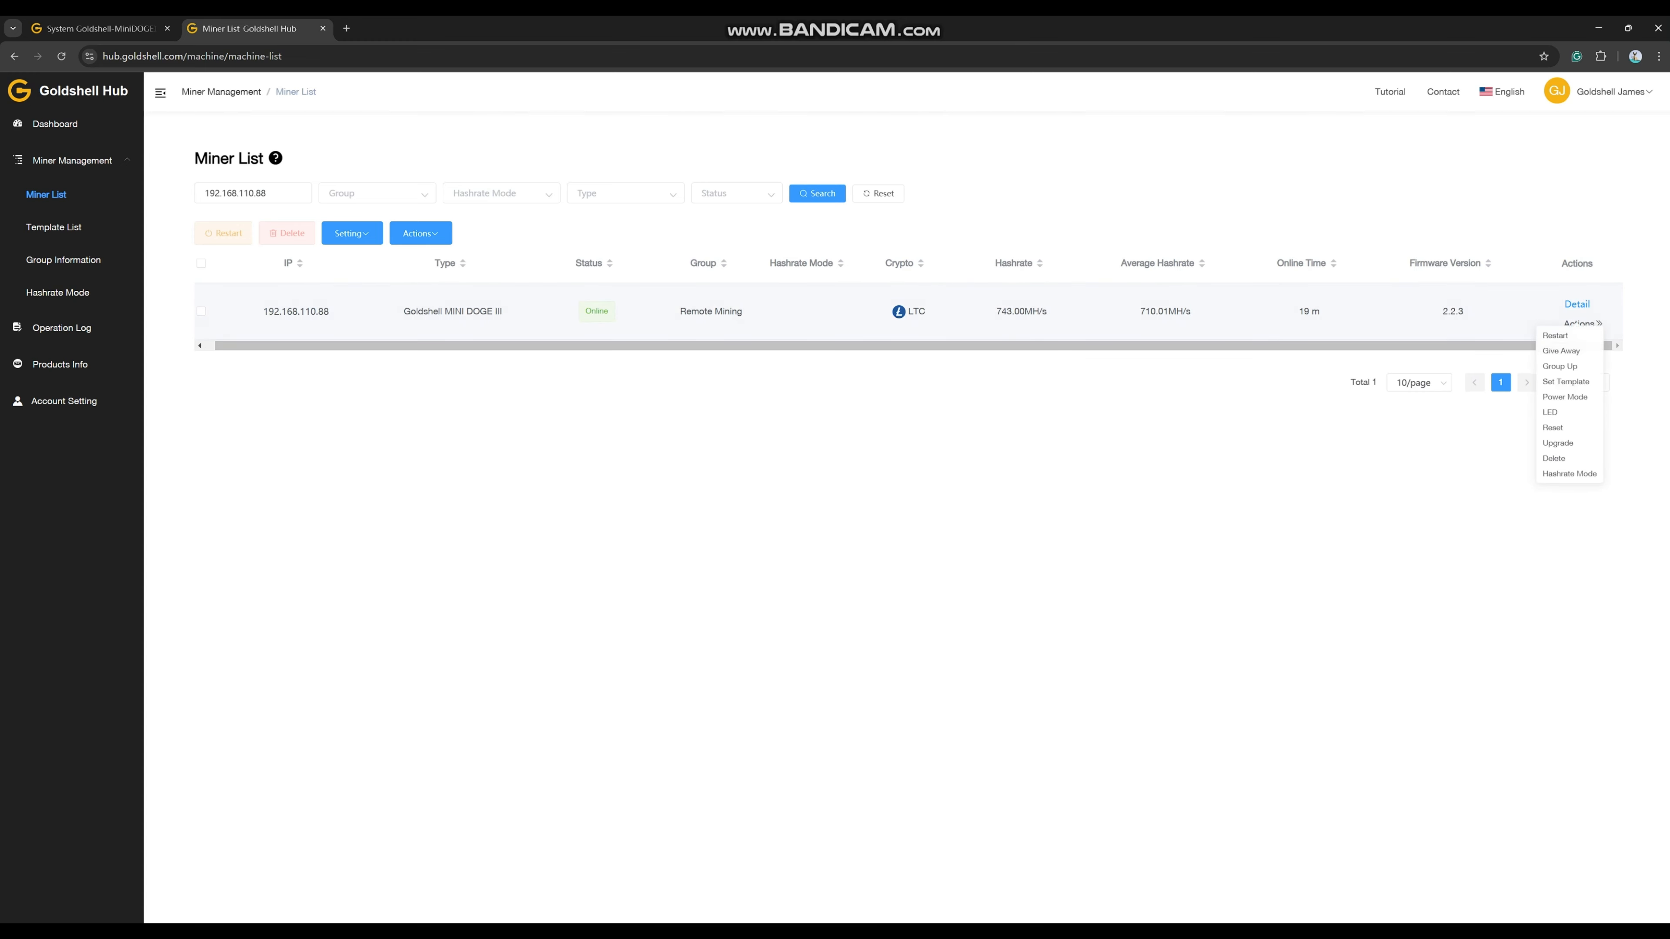
mouse_move(1560, 351)
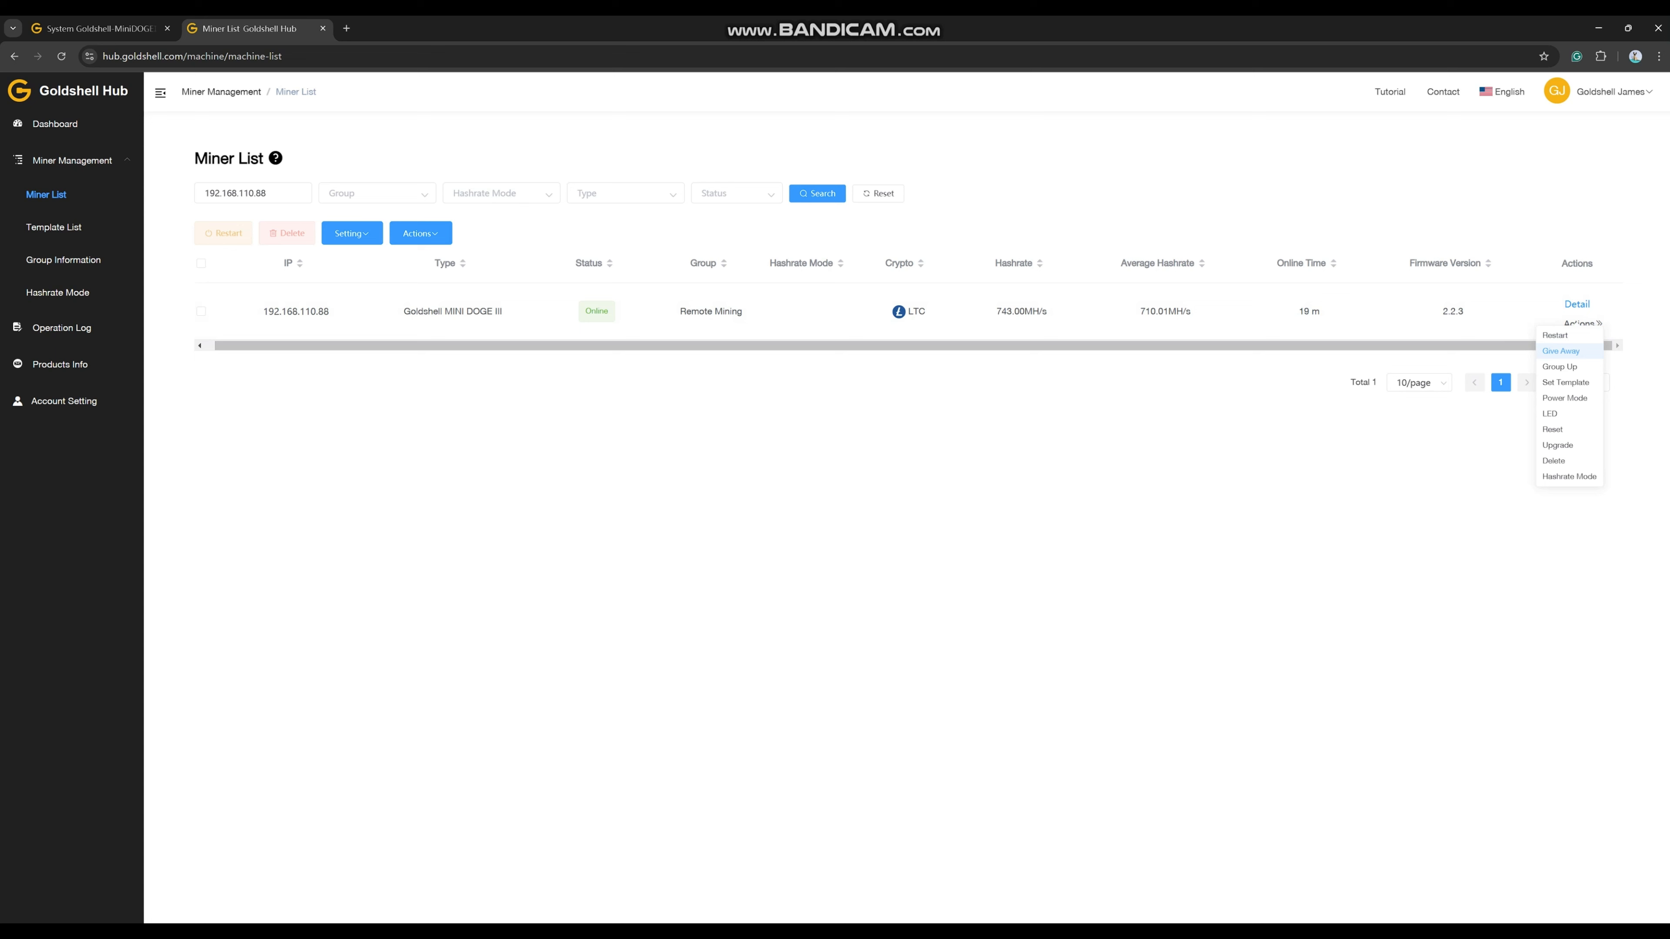
mouse_move(1561, 367)
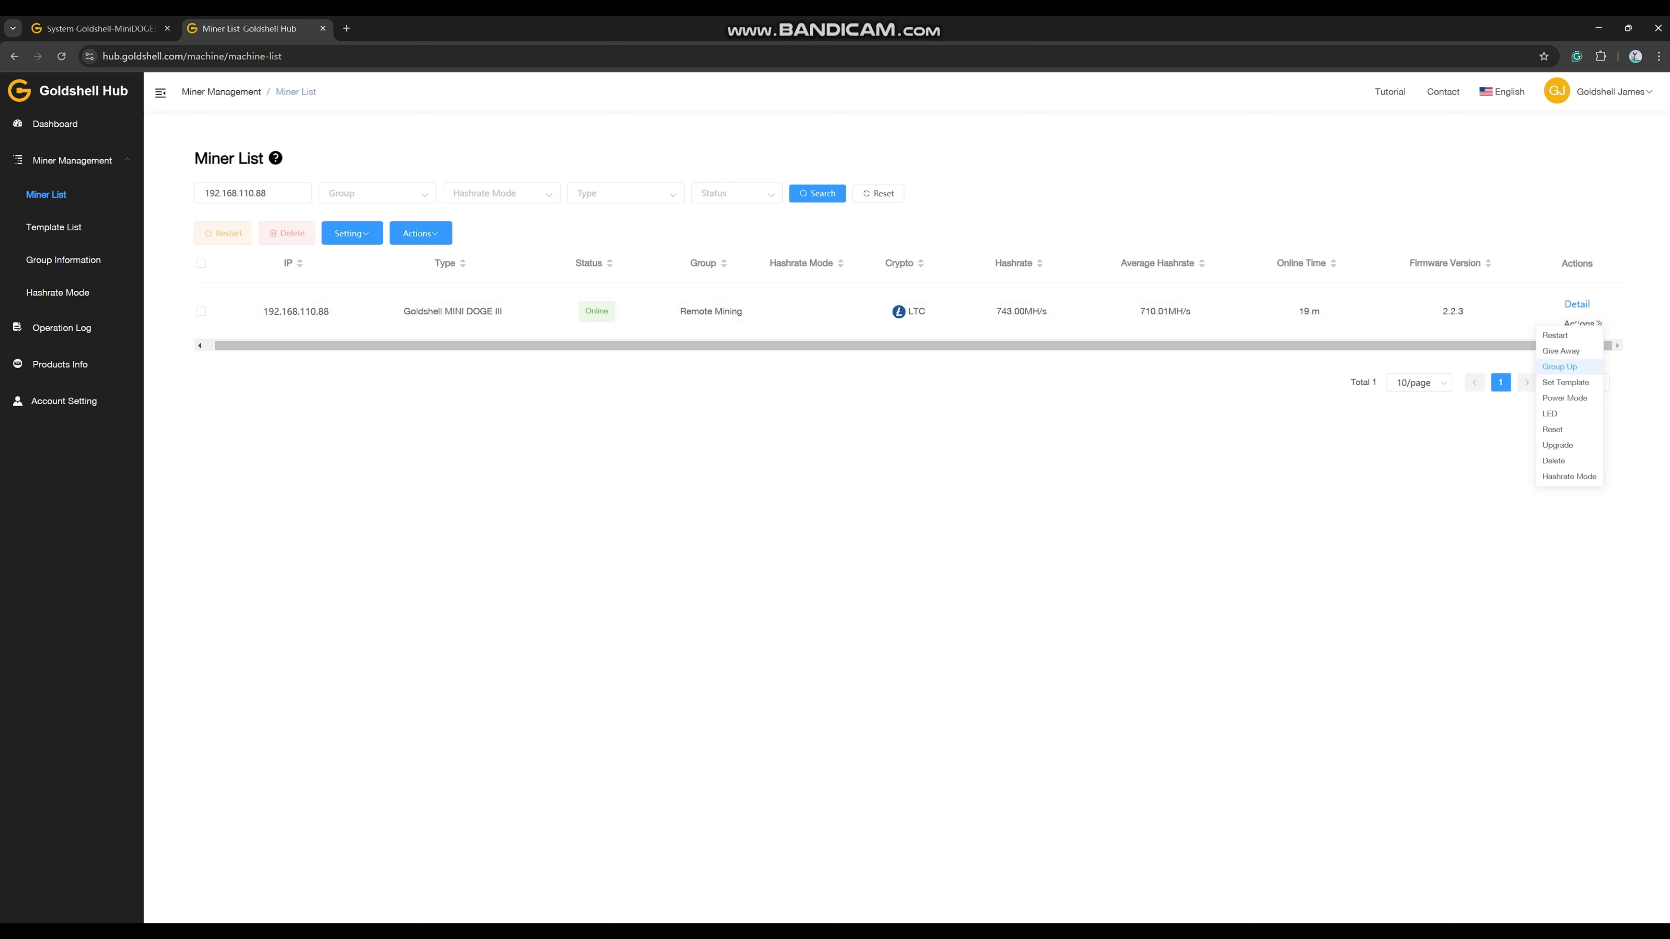
mouse_move(1565, 398)
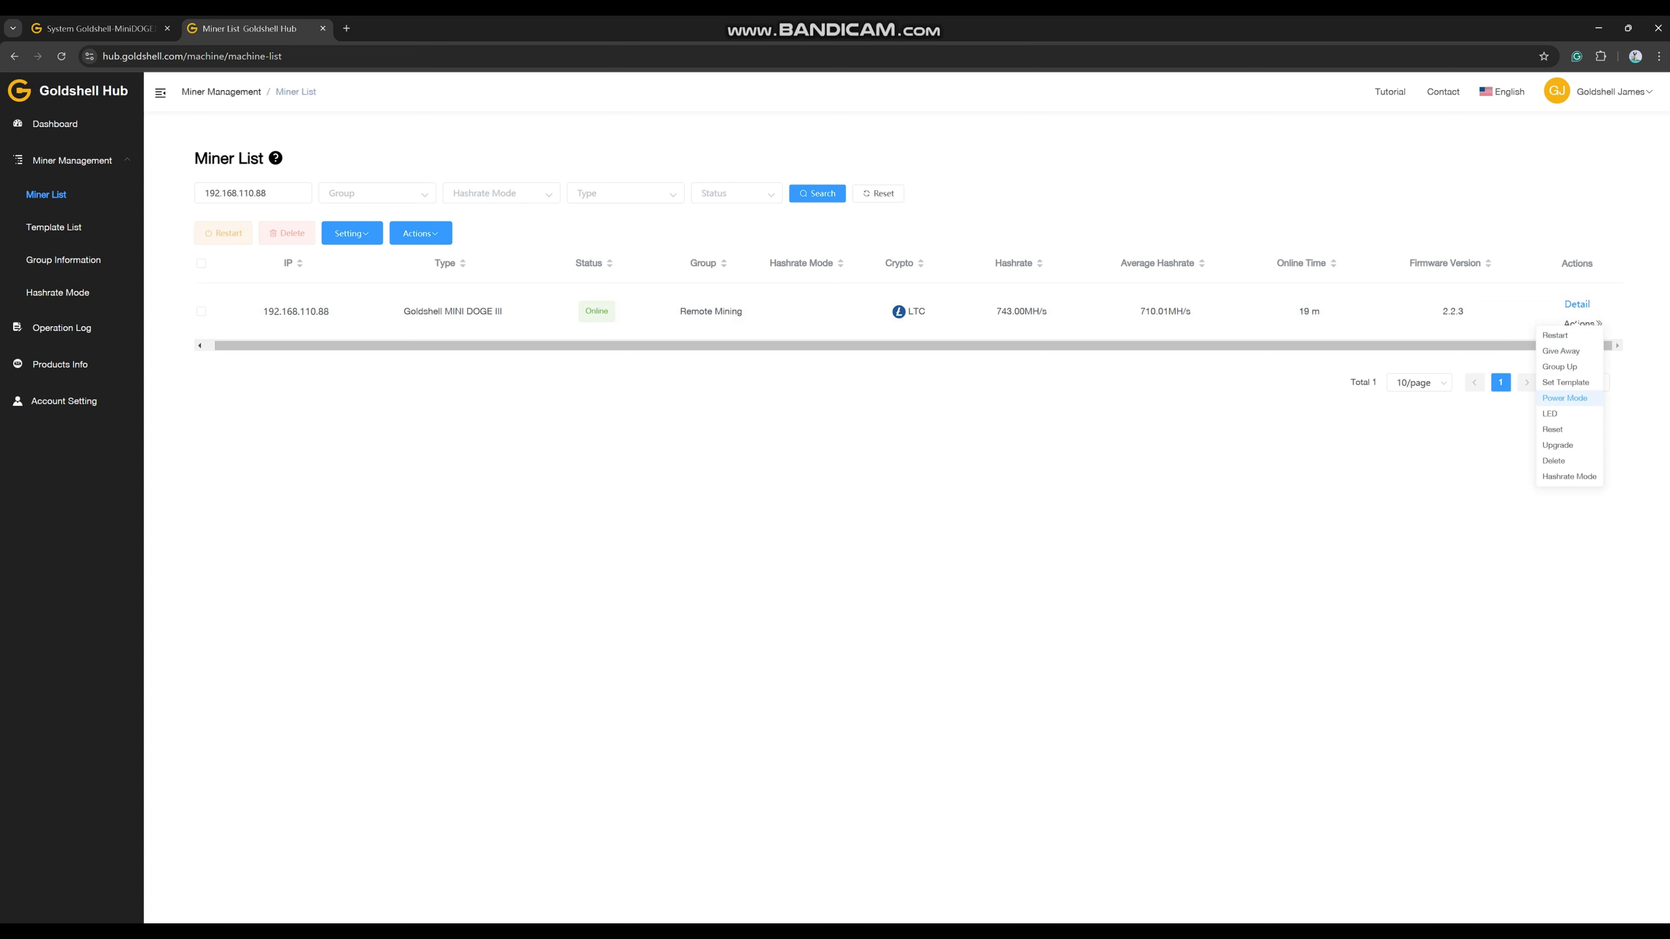
mouse_move(1558, 446)
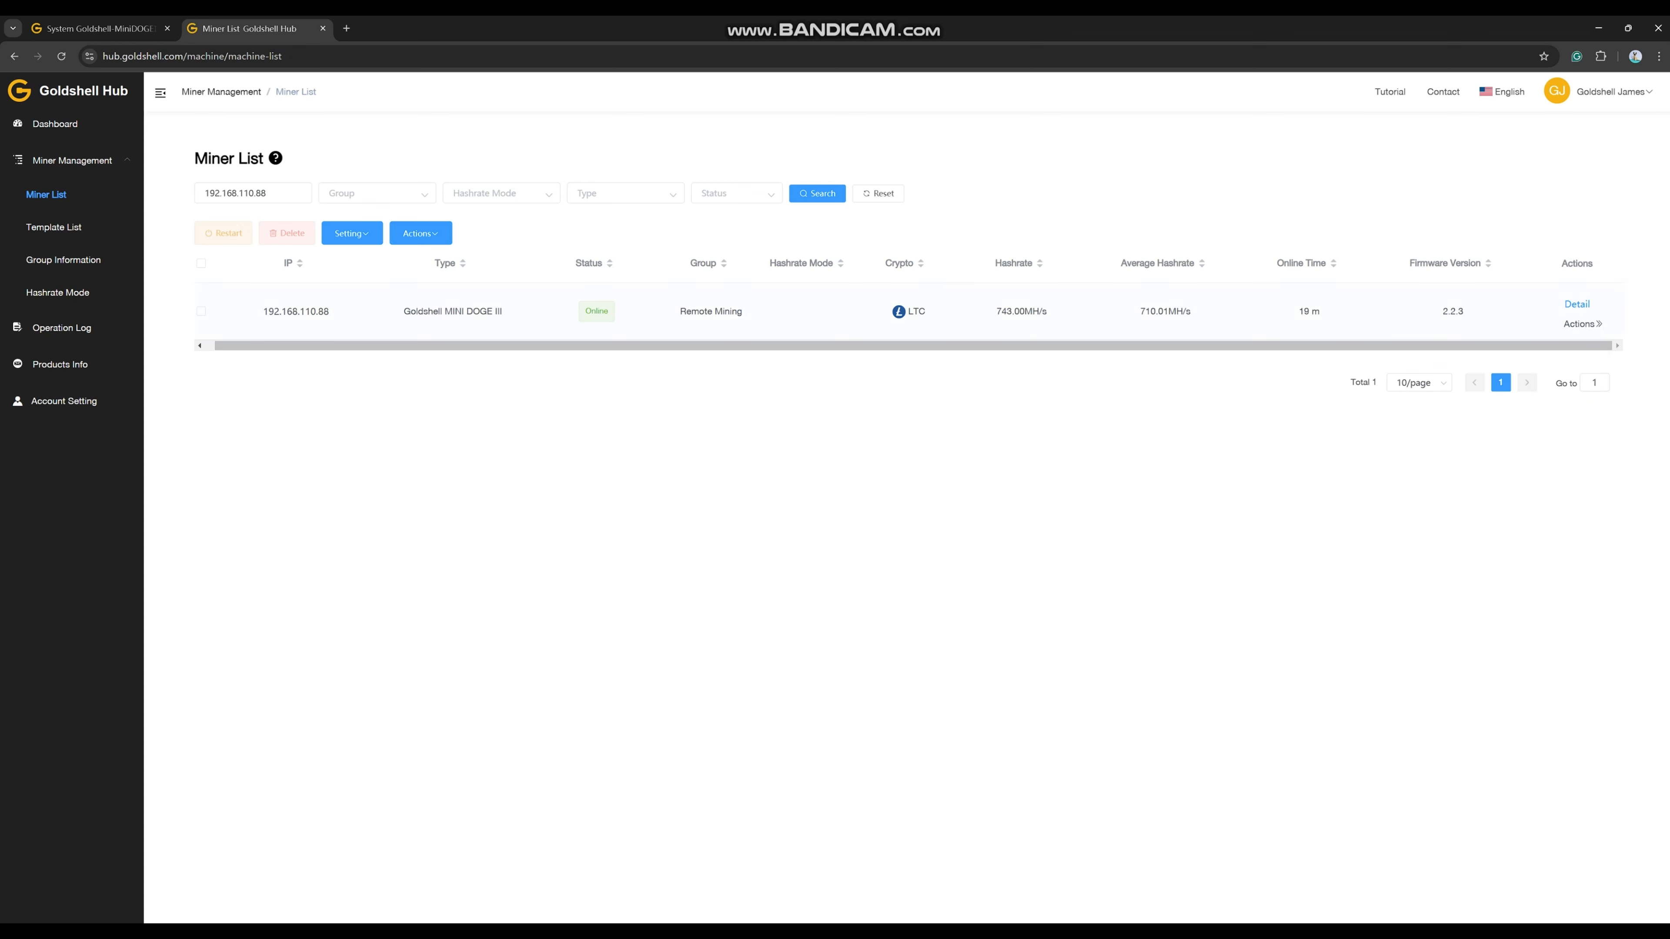
click(57, 293)
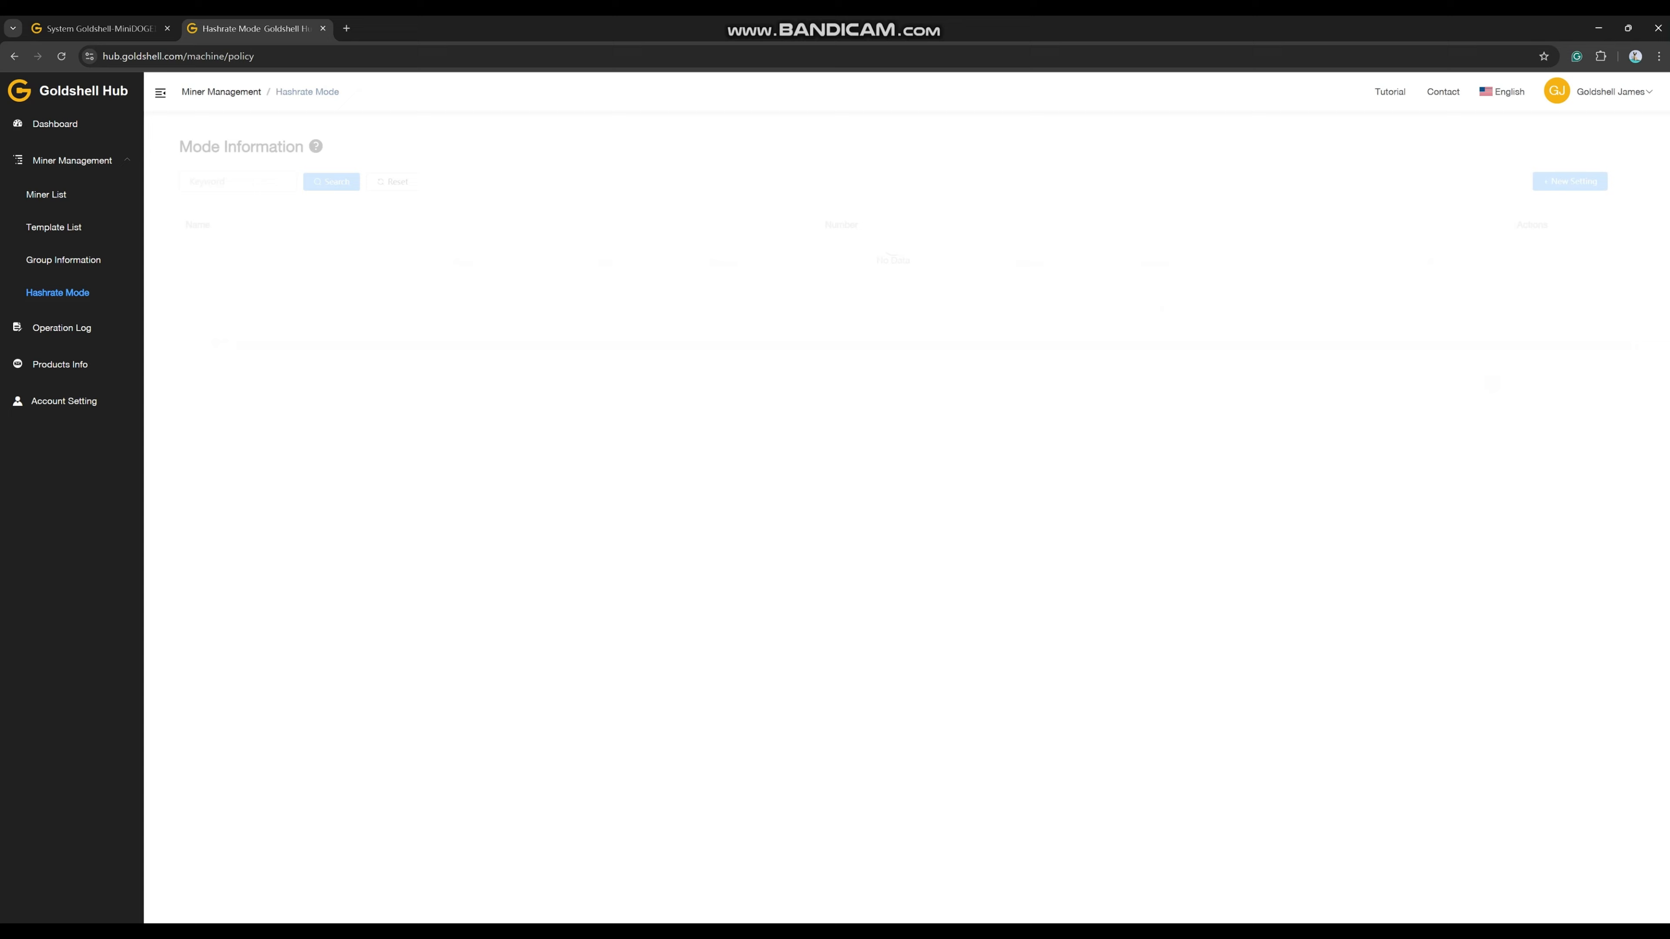
Step: Start a new hashrate mode setting named 'MINI DG 3'
click(57, 293)
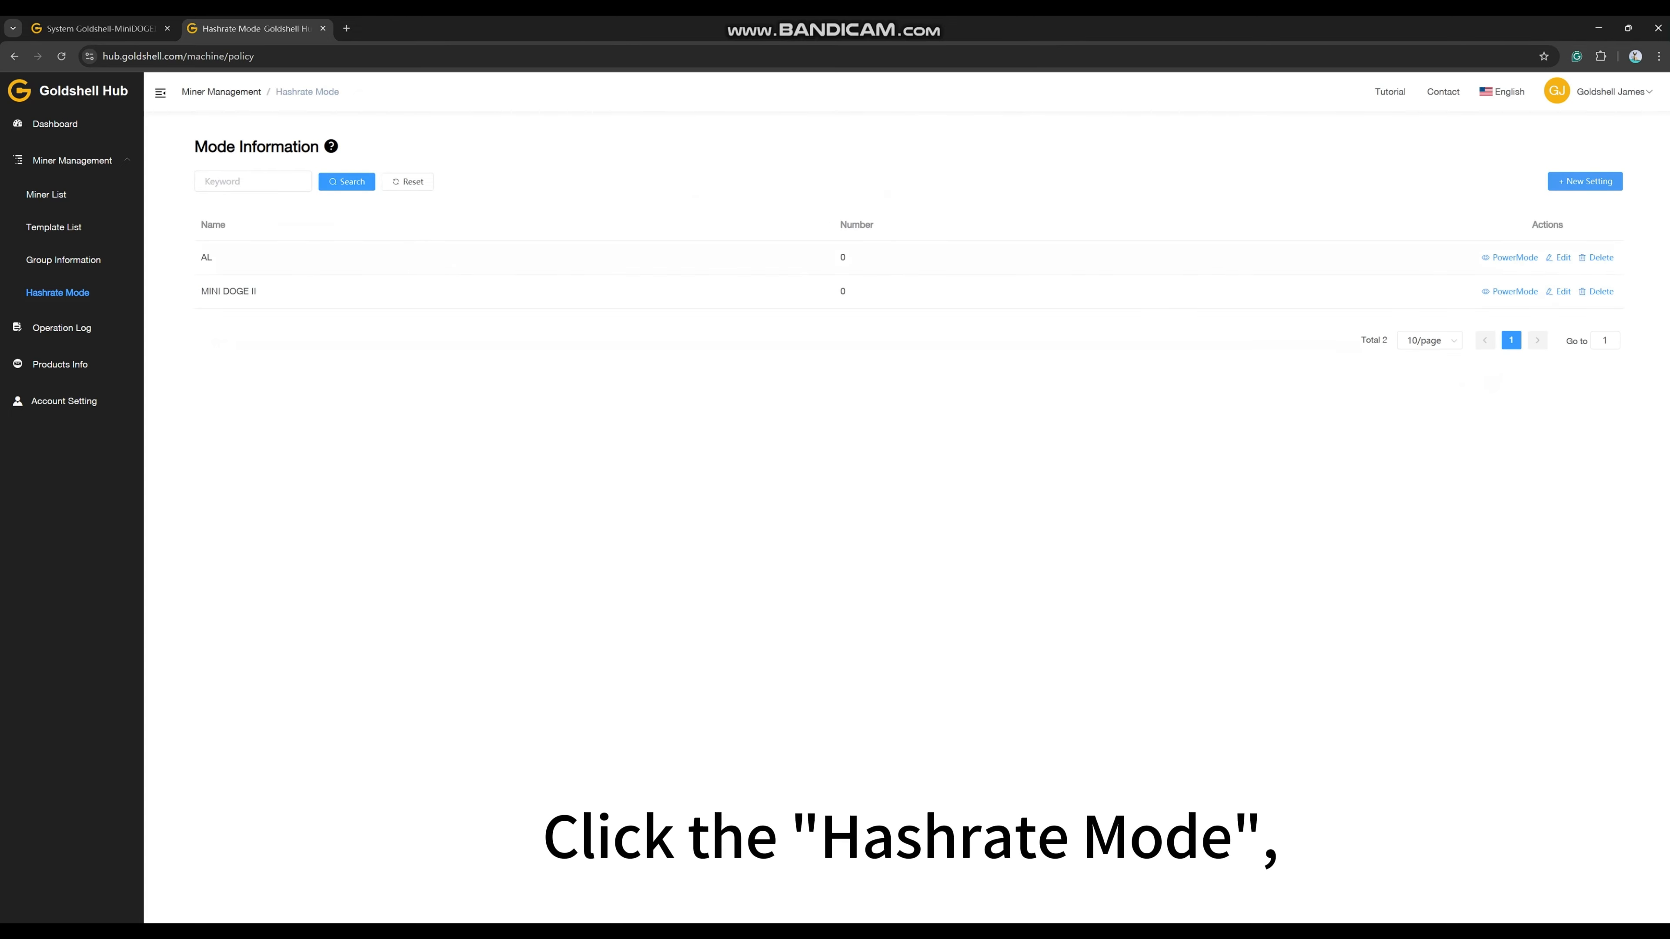
click(1584, 181)
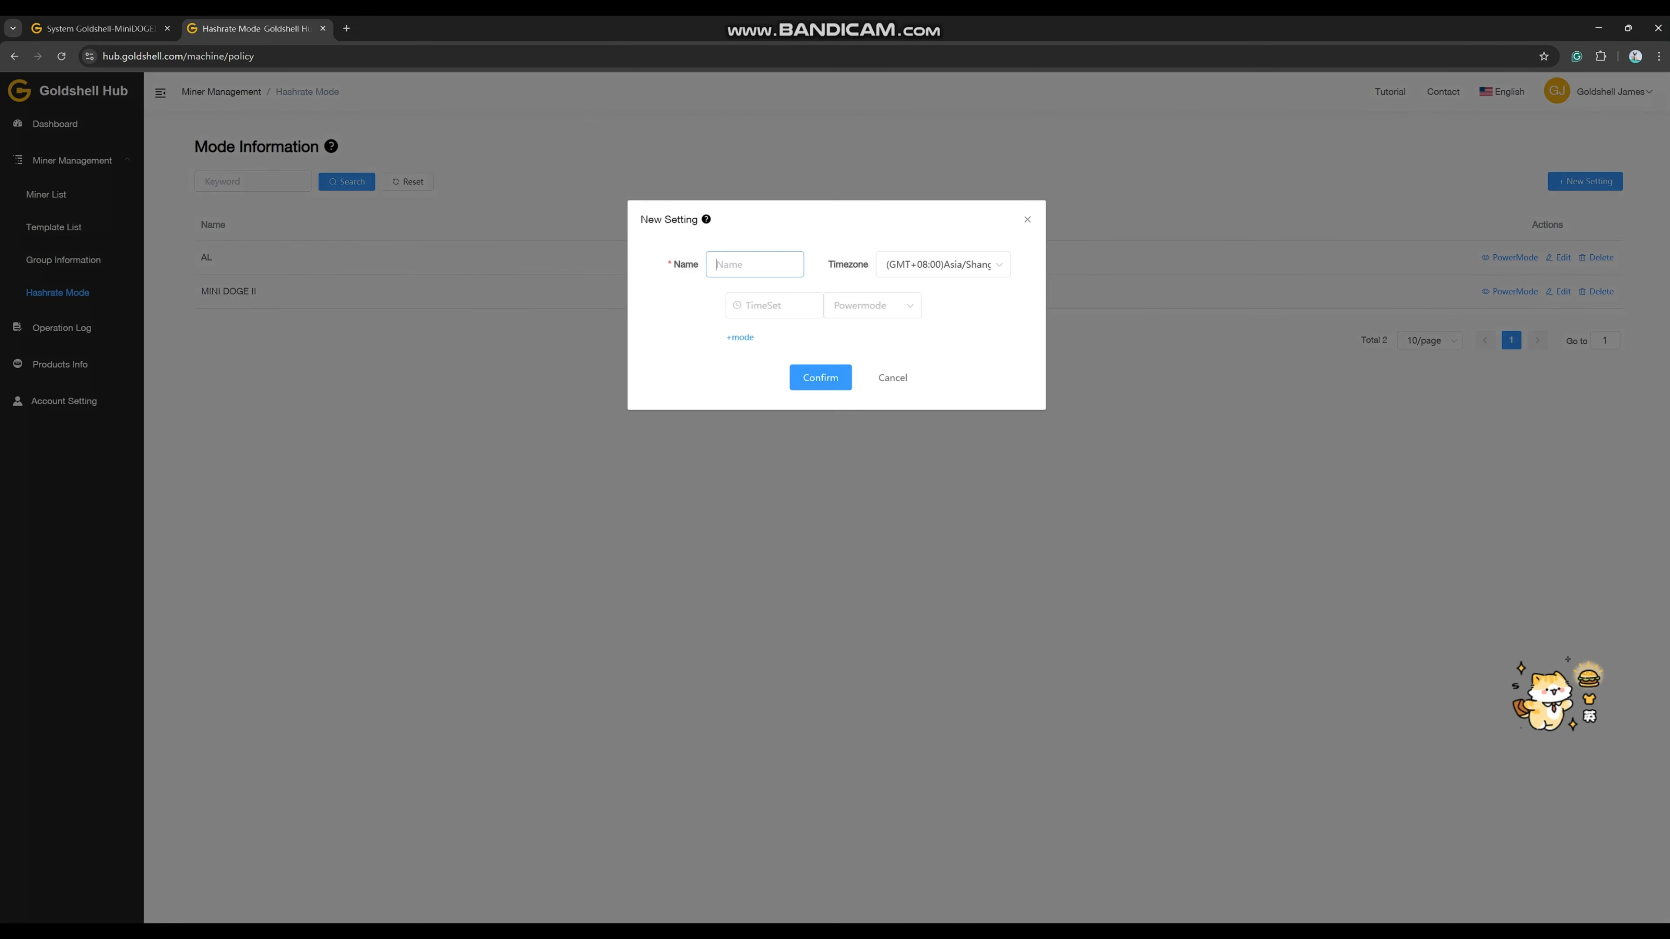
text(MINI D)
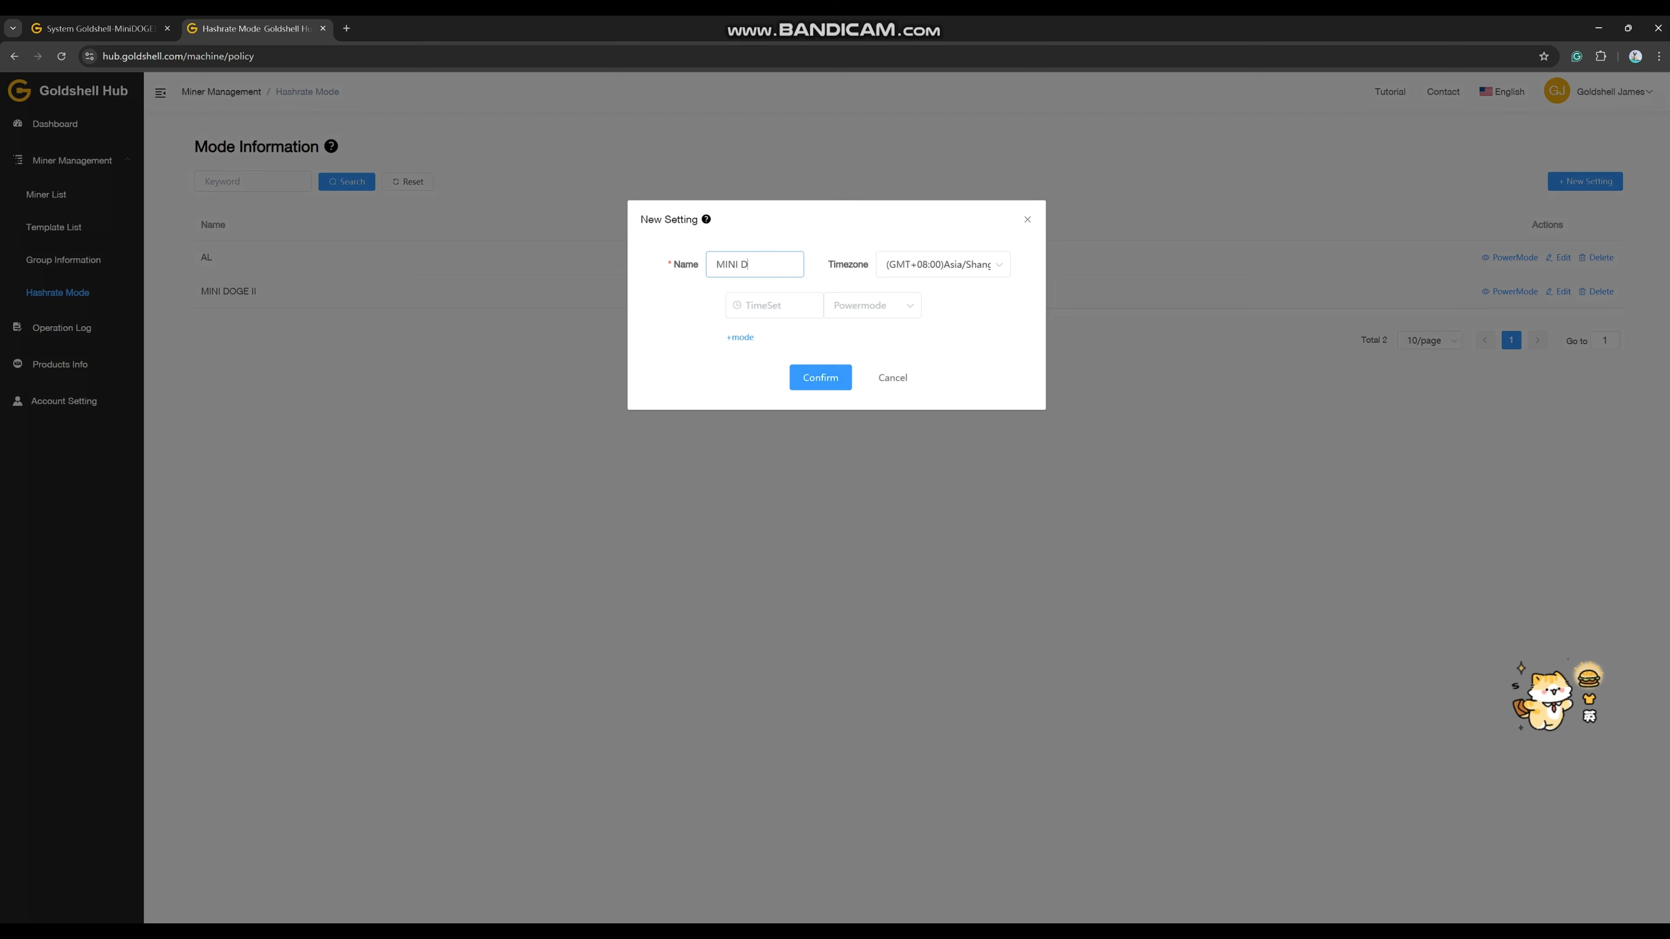
text(G)
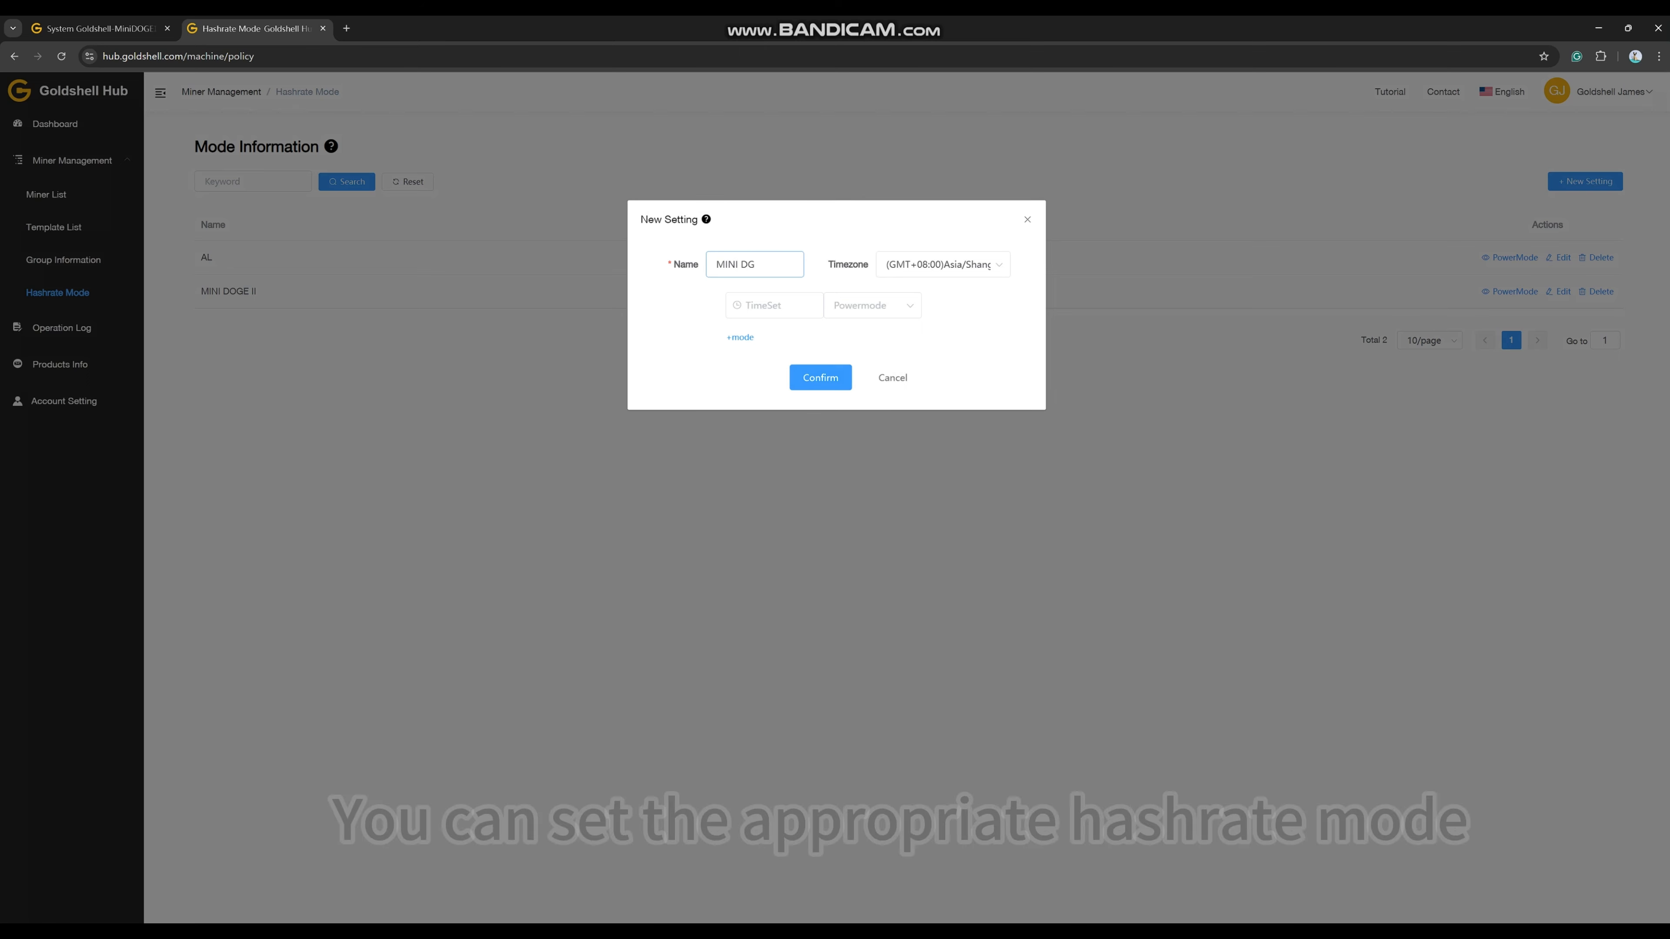
text(3)
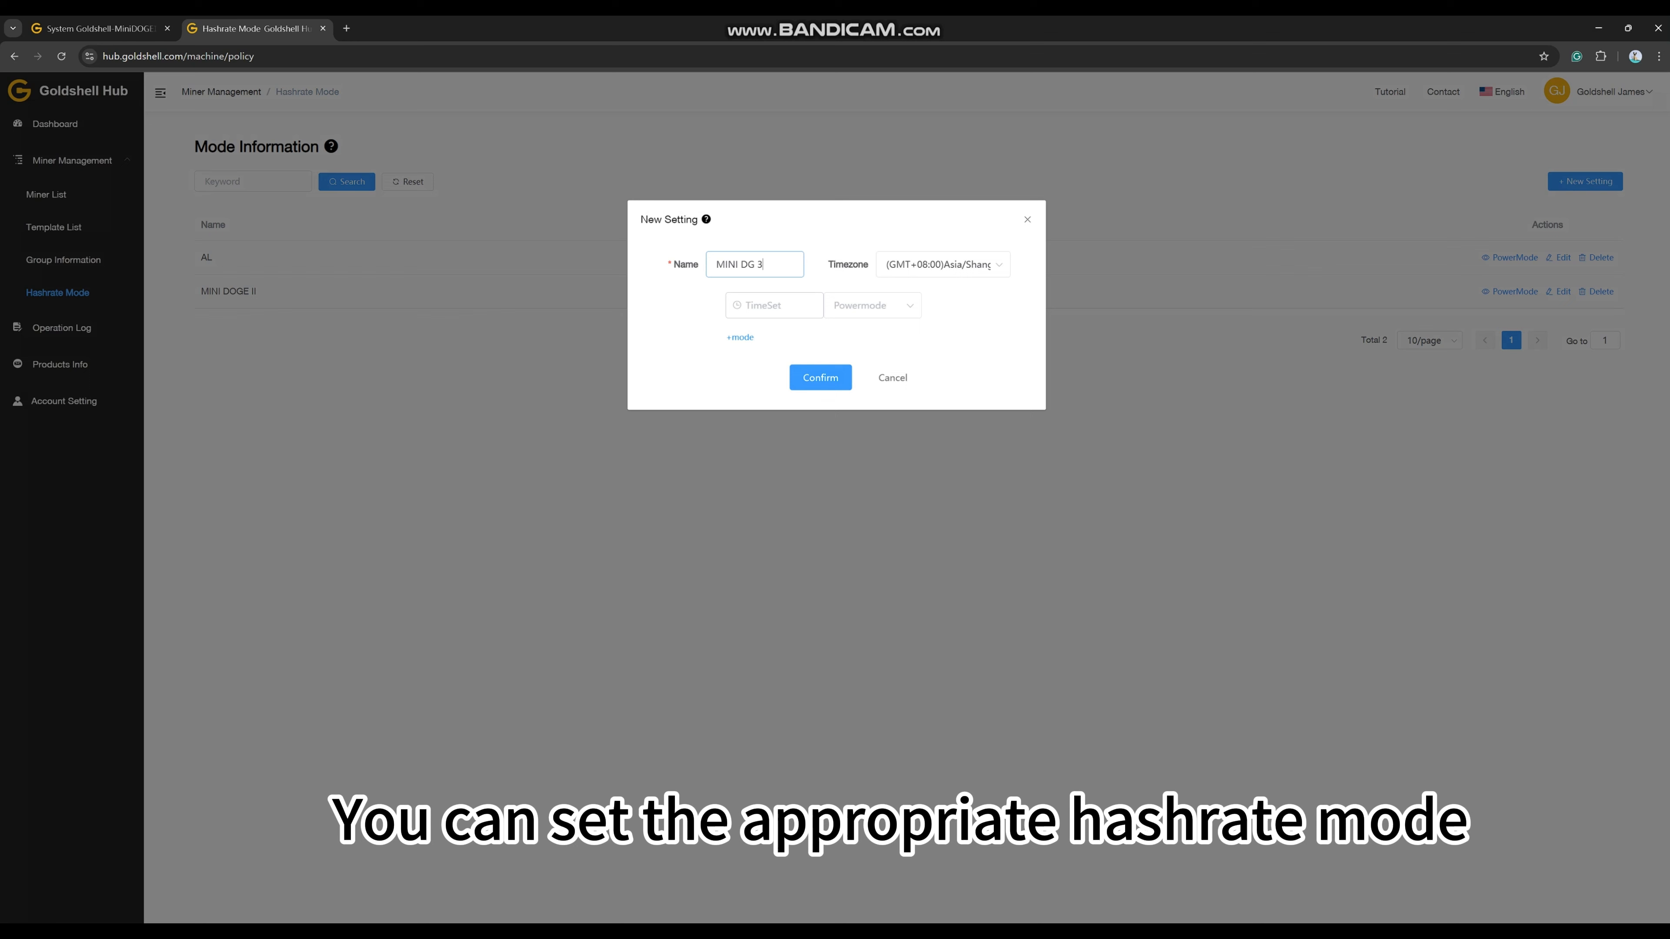
Step: Schedule Hashrate at 13:00:00 and Lowpower at 22:59:00, then confirm the new mode
click(773, 306)
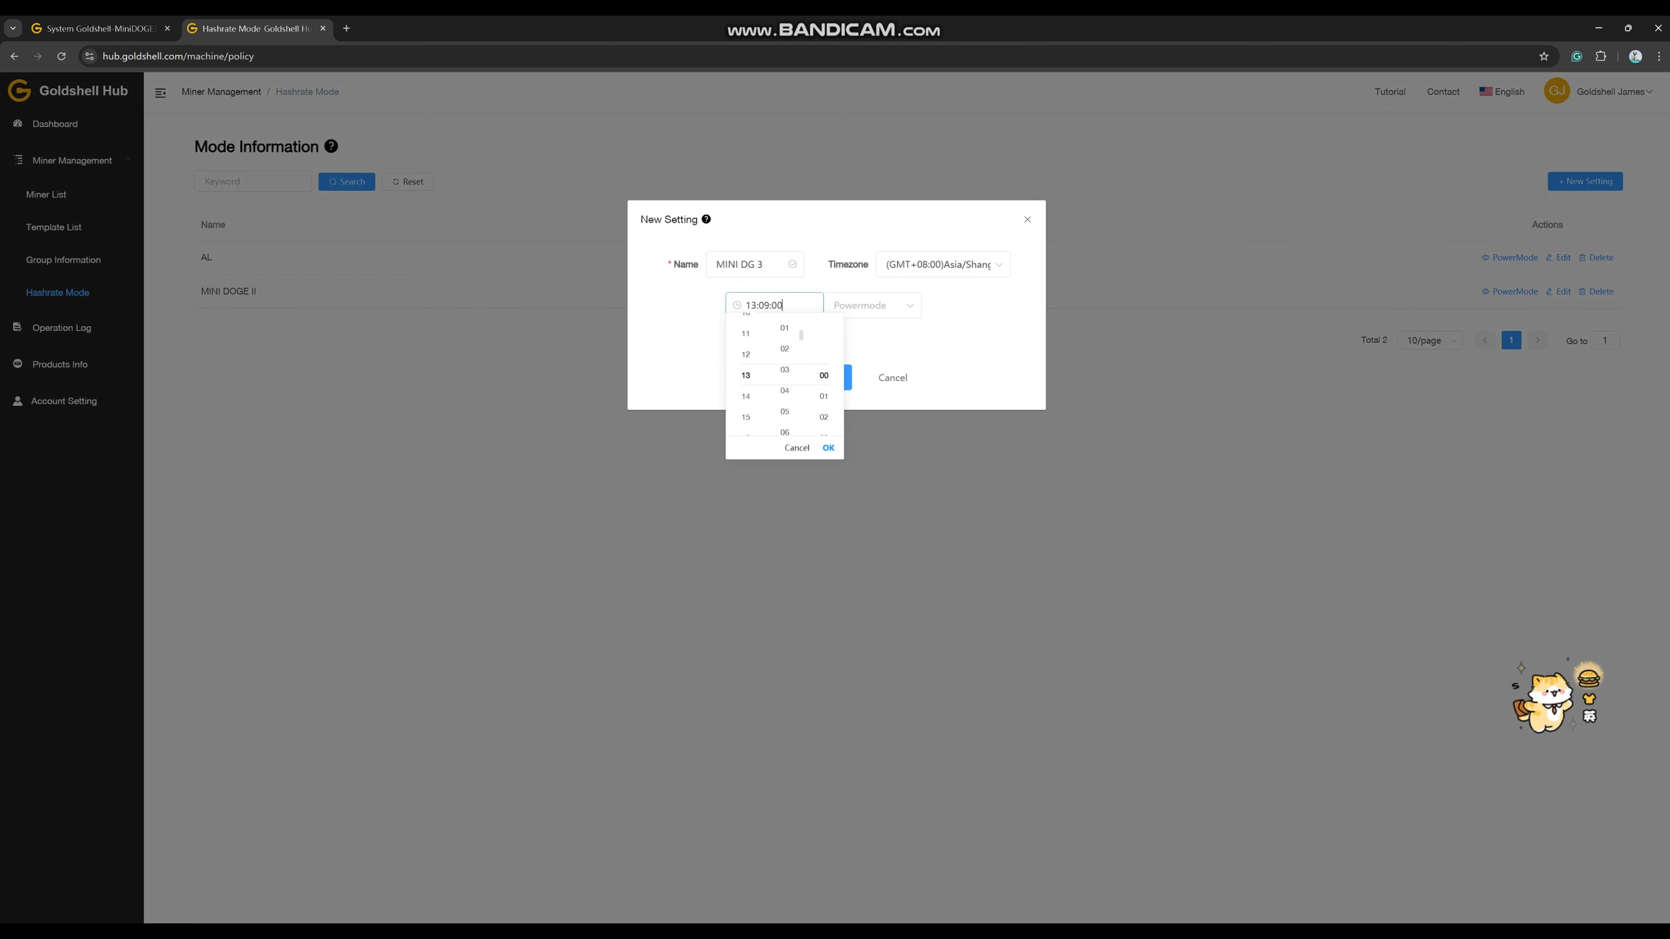
click(827, 447)
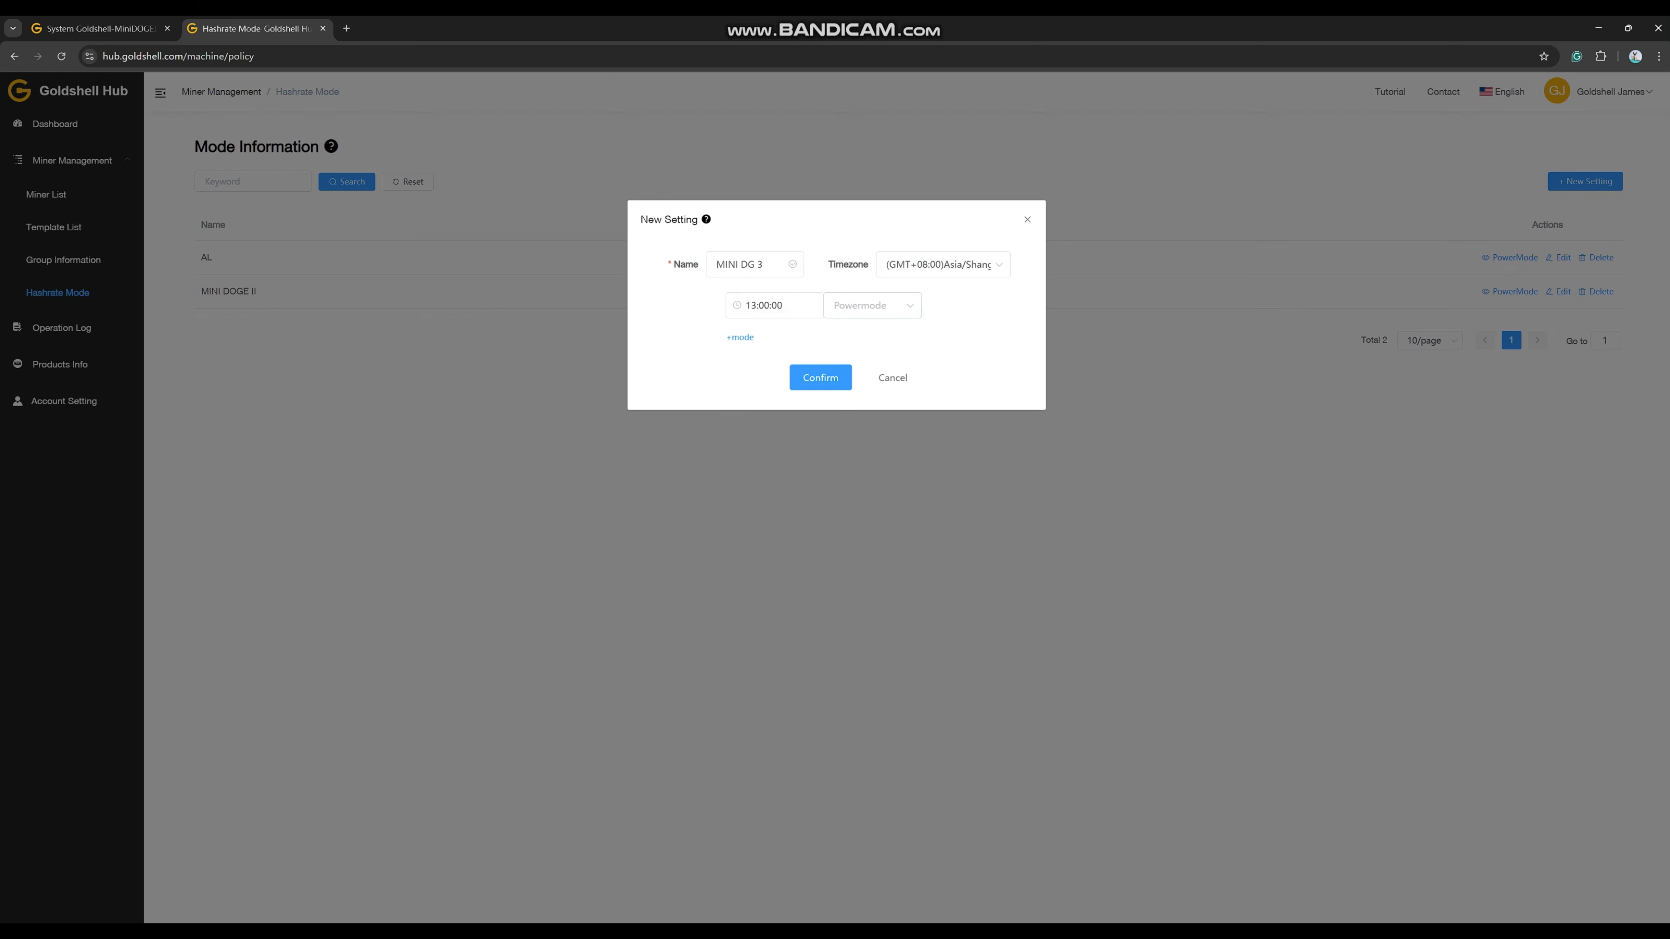
click(872, 305)
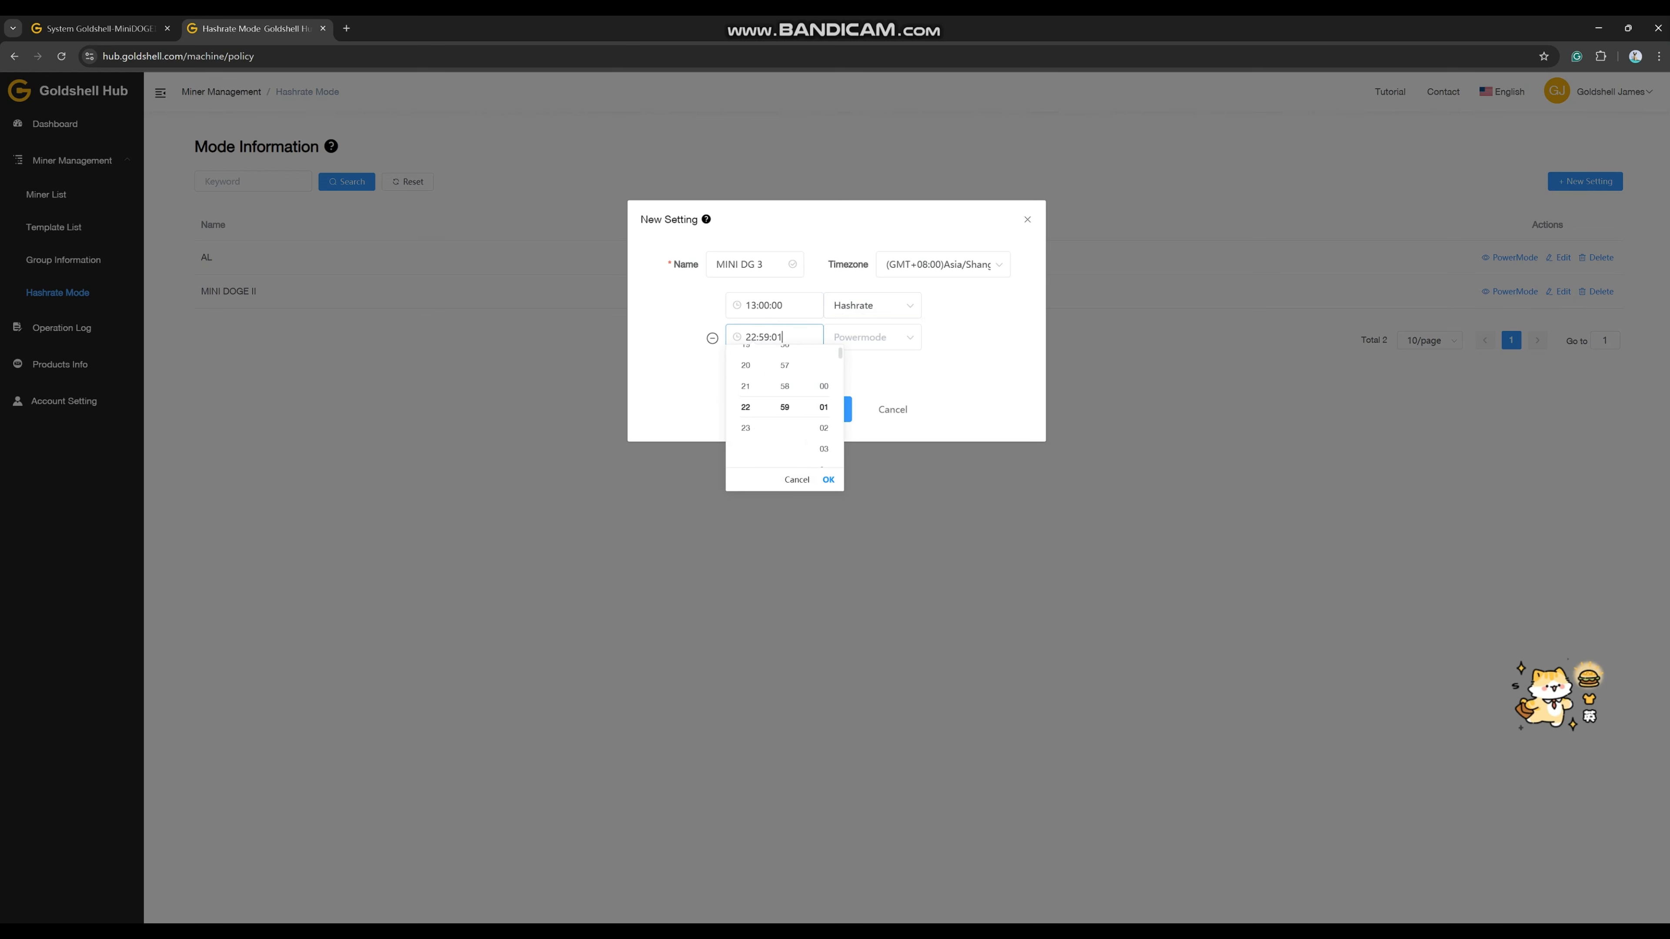
click(827, 480)
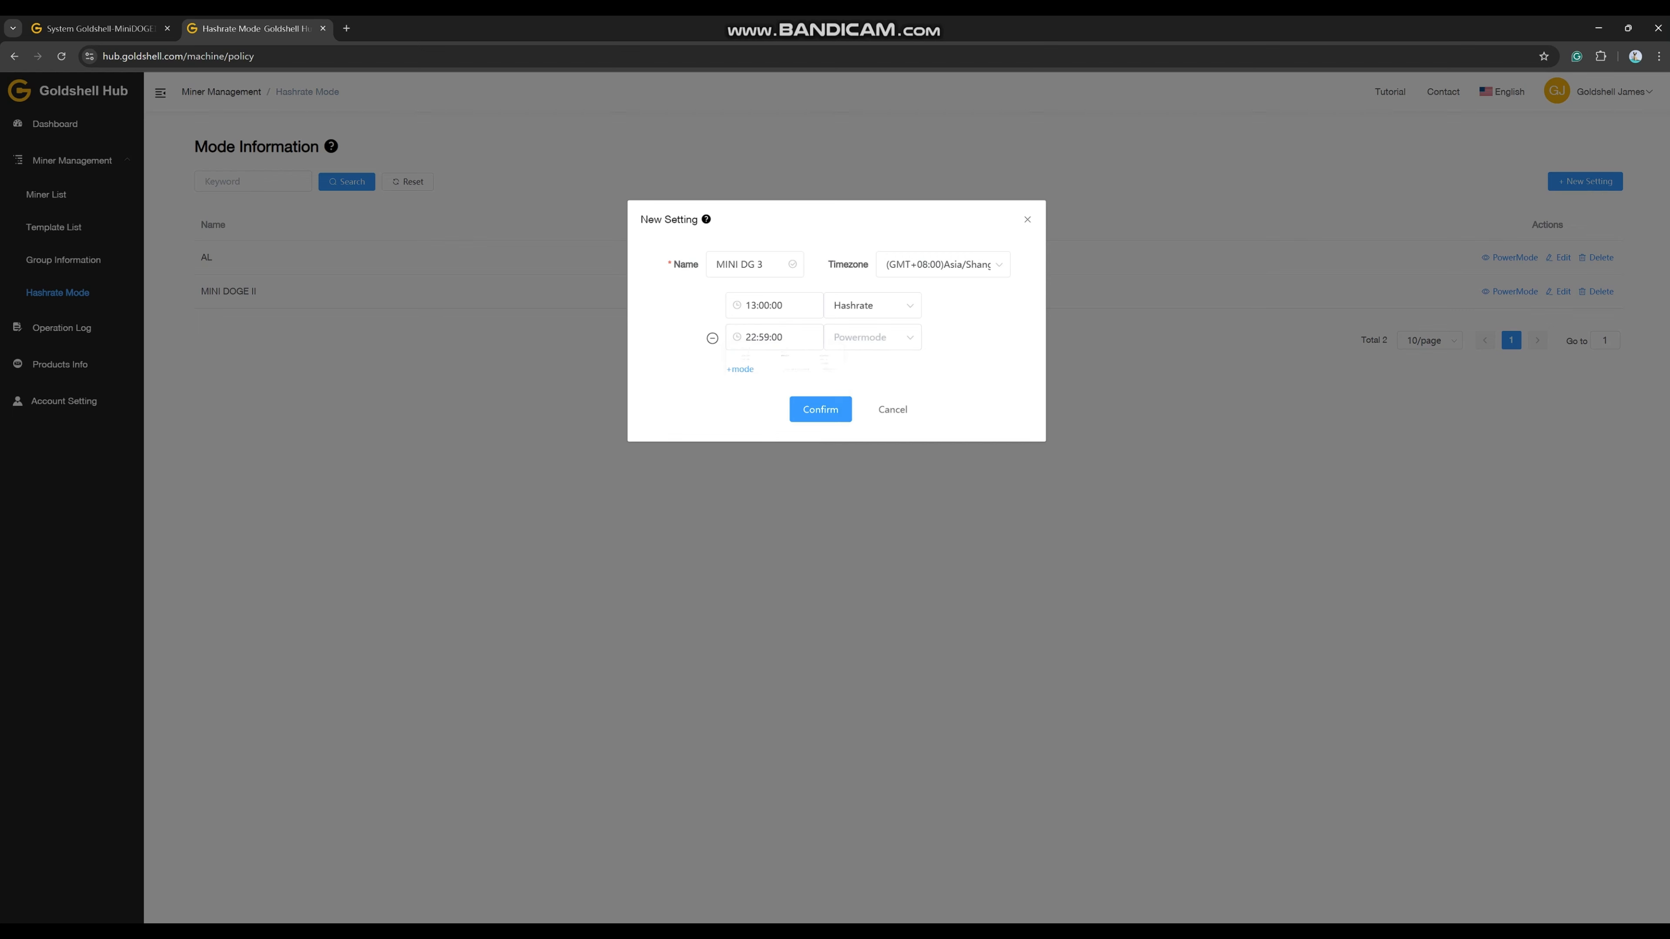
click(872, 337)
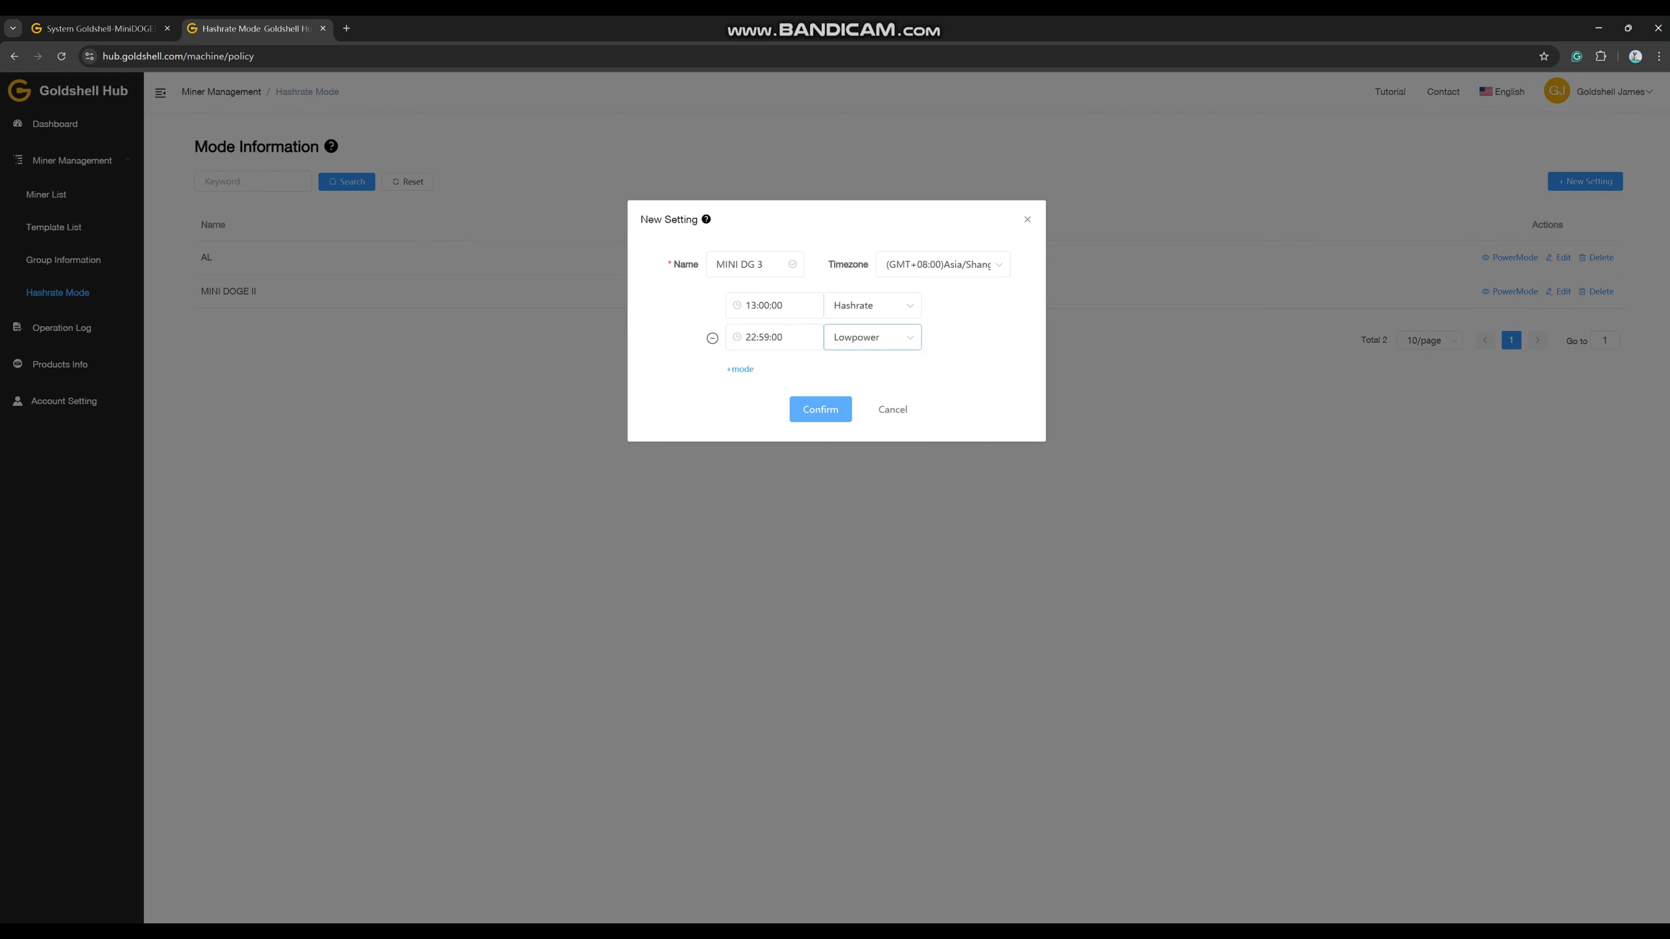
click(820, 409)
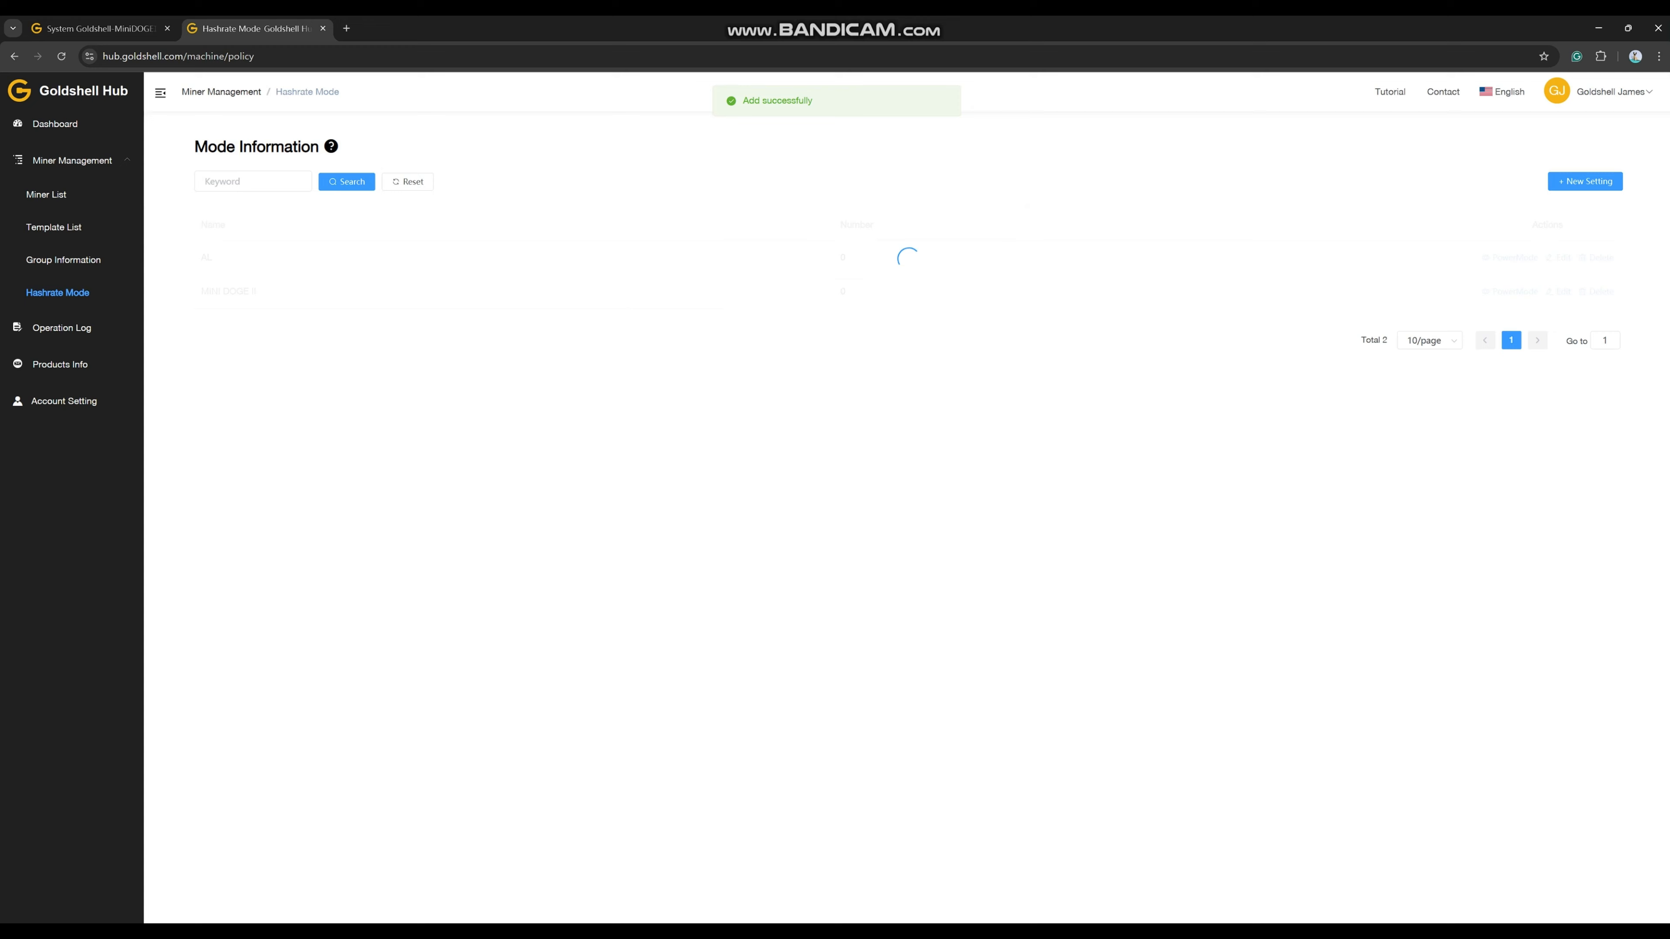
click(47, 194)
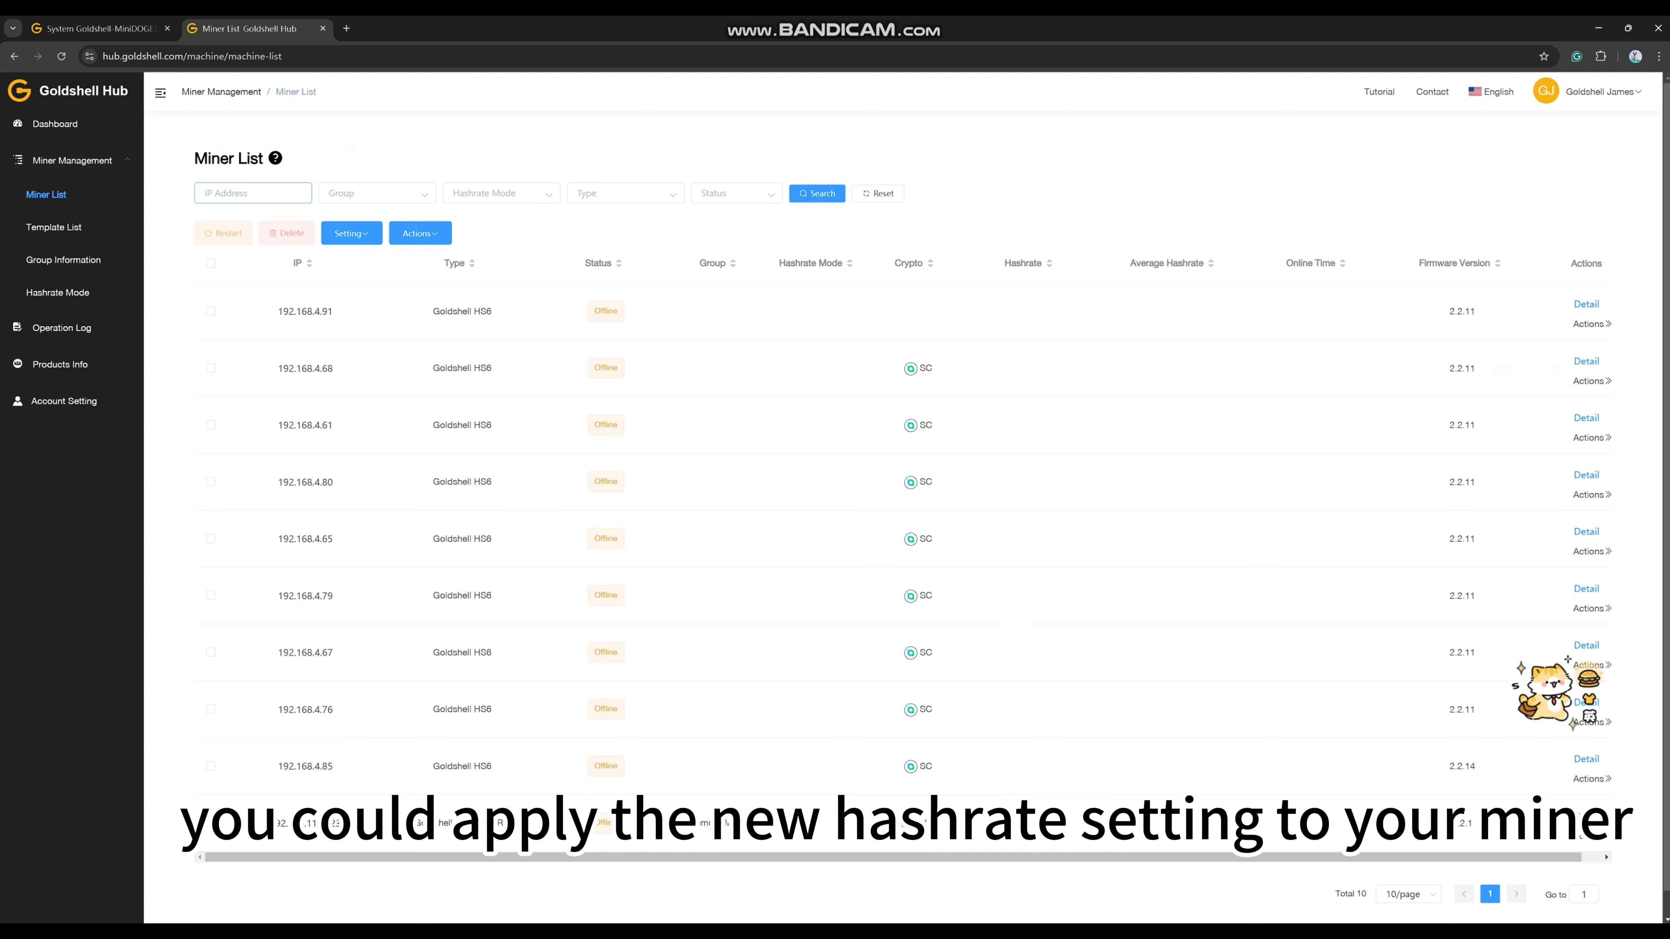
Step: Find the miner at 192.168.110.88 and choose Hashrate Mode from its Actions
text(192.168.110.88)
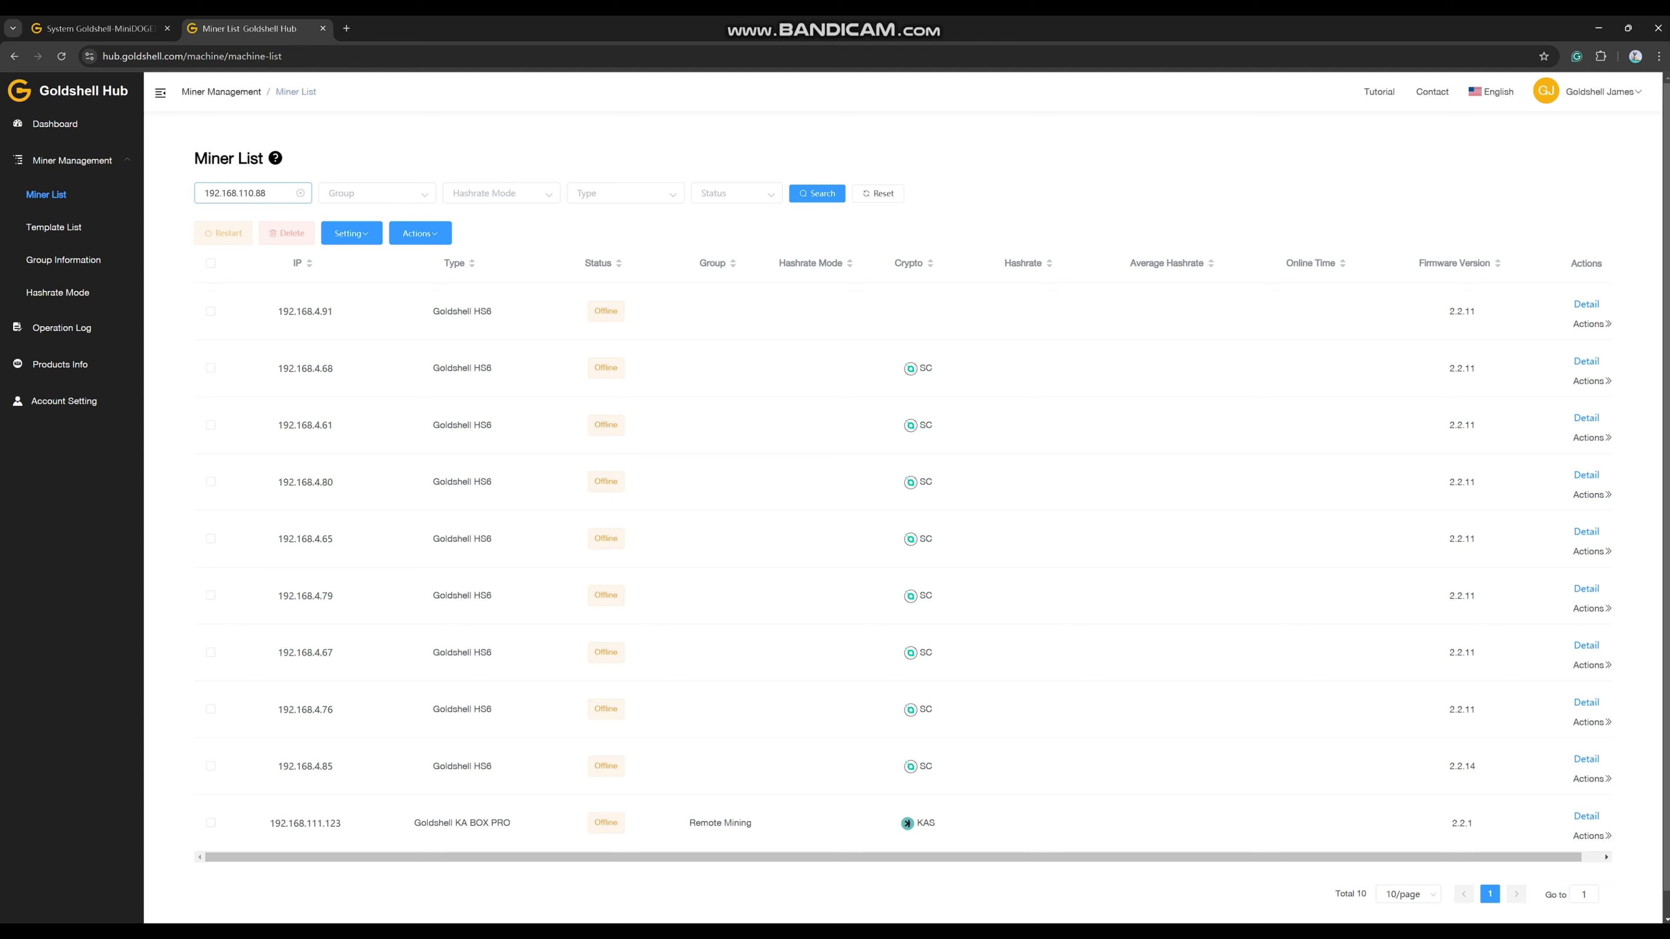
click(816, 193)
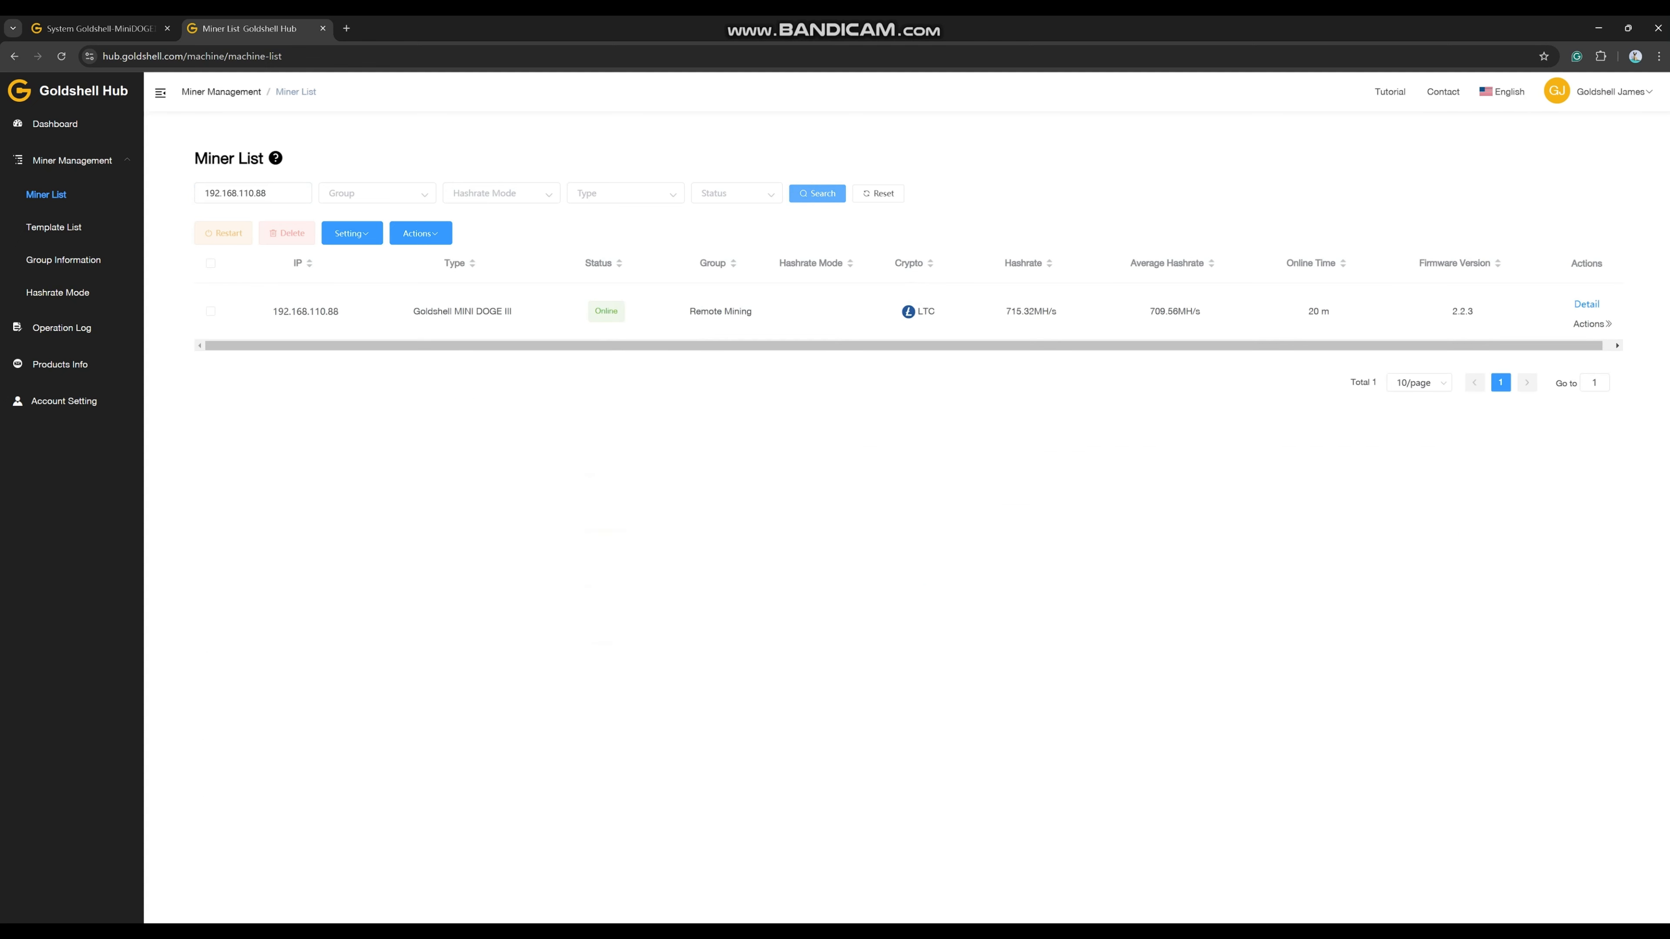
click(1591, 324)
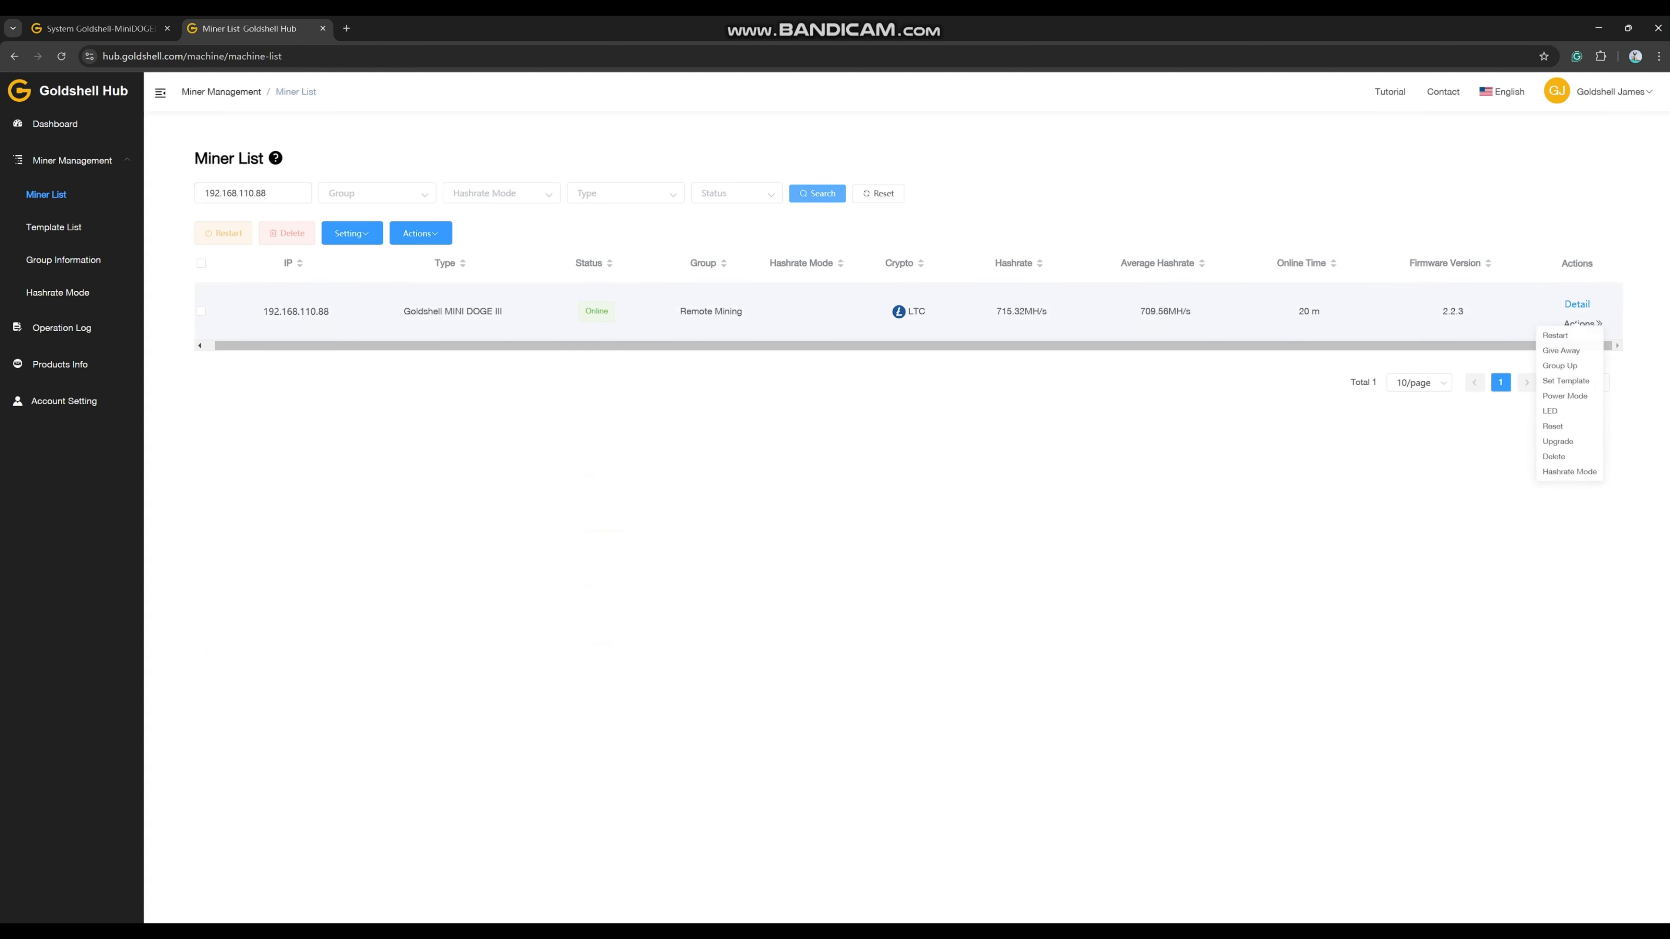
click(1568, 470)
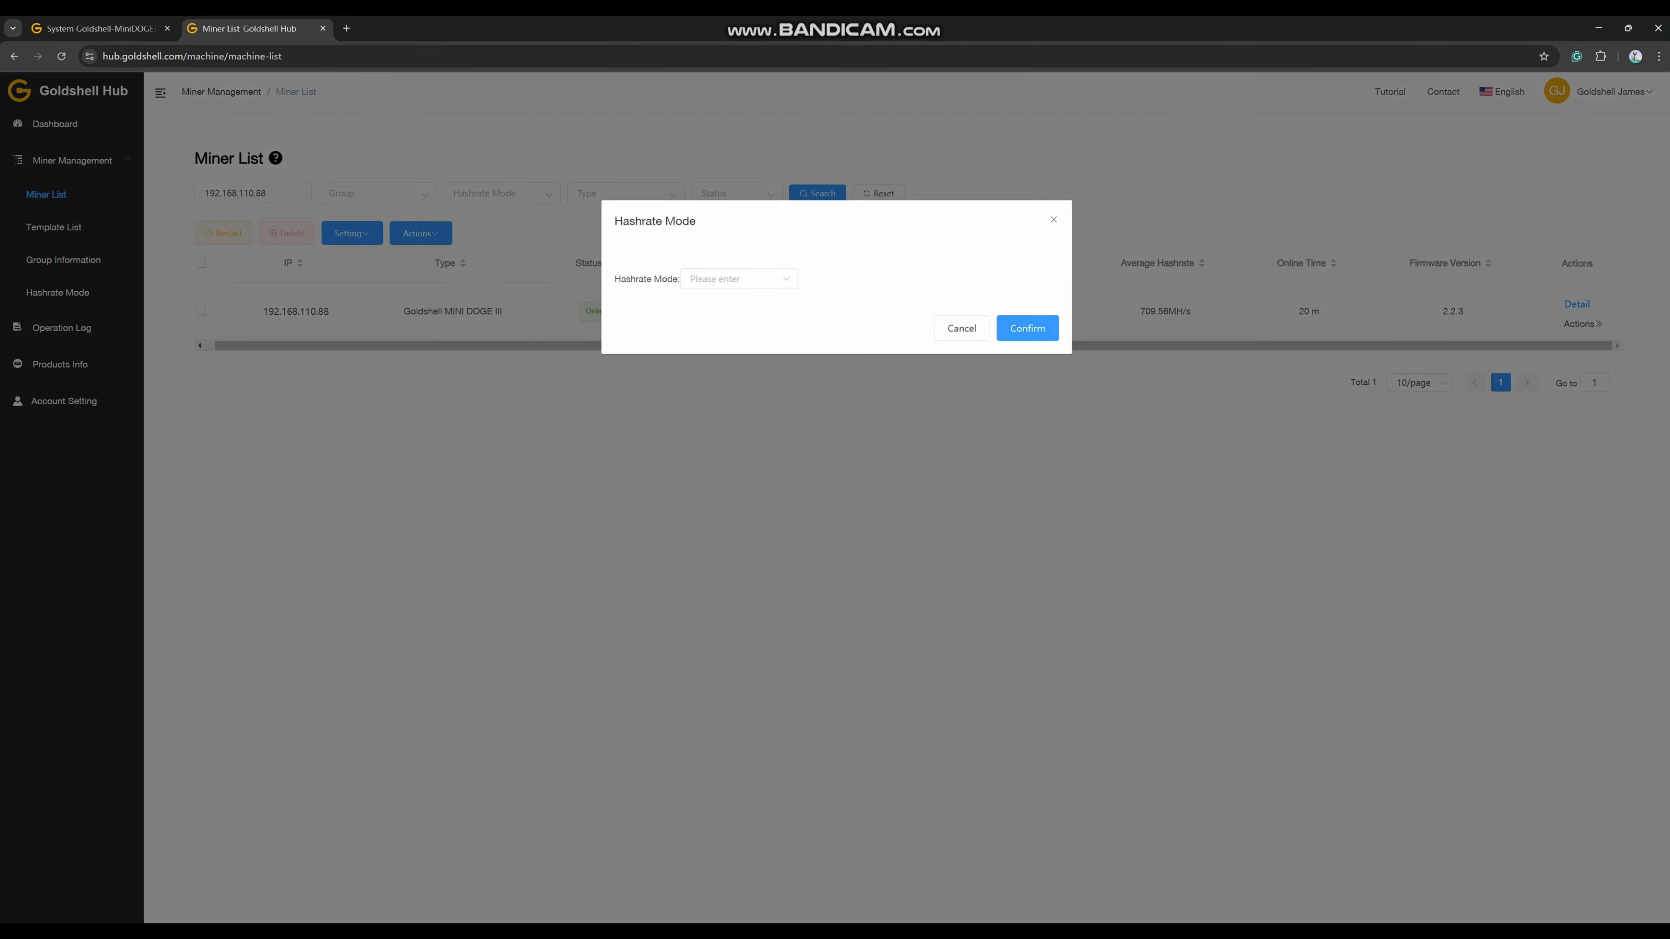
Step: Assign the MINI DG 3 mode to the miner, confirm, and refresh the list to show it
click(735, 278)
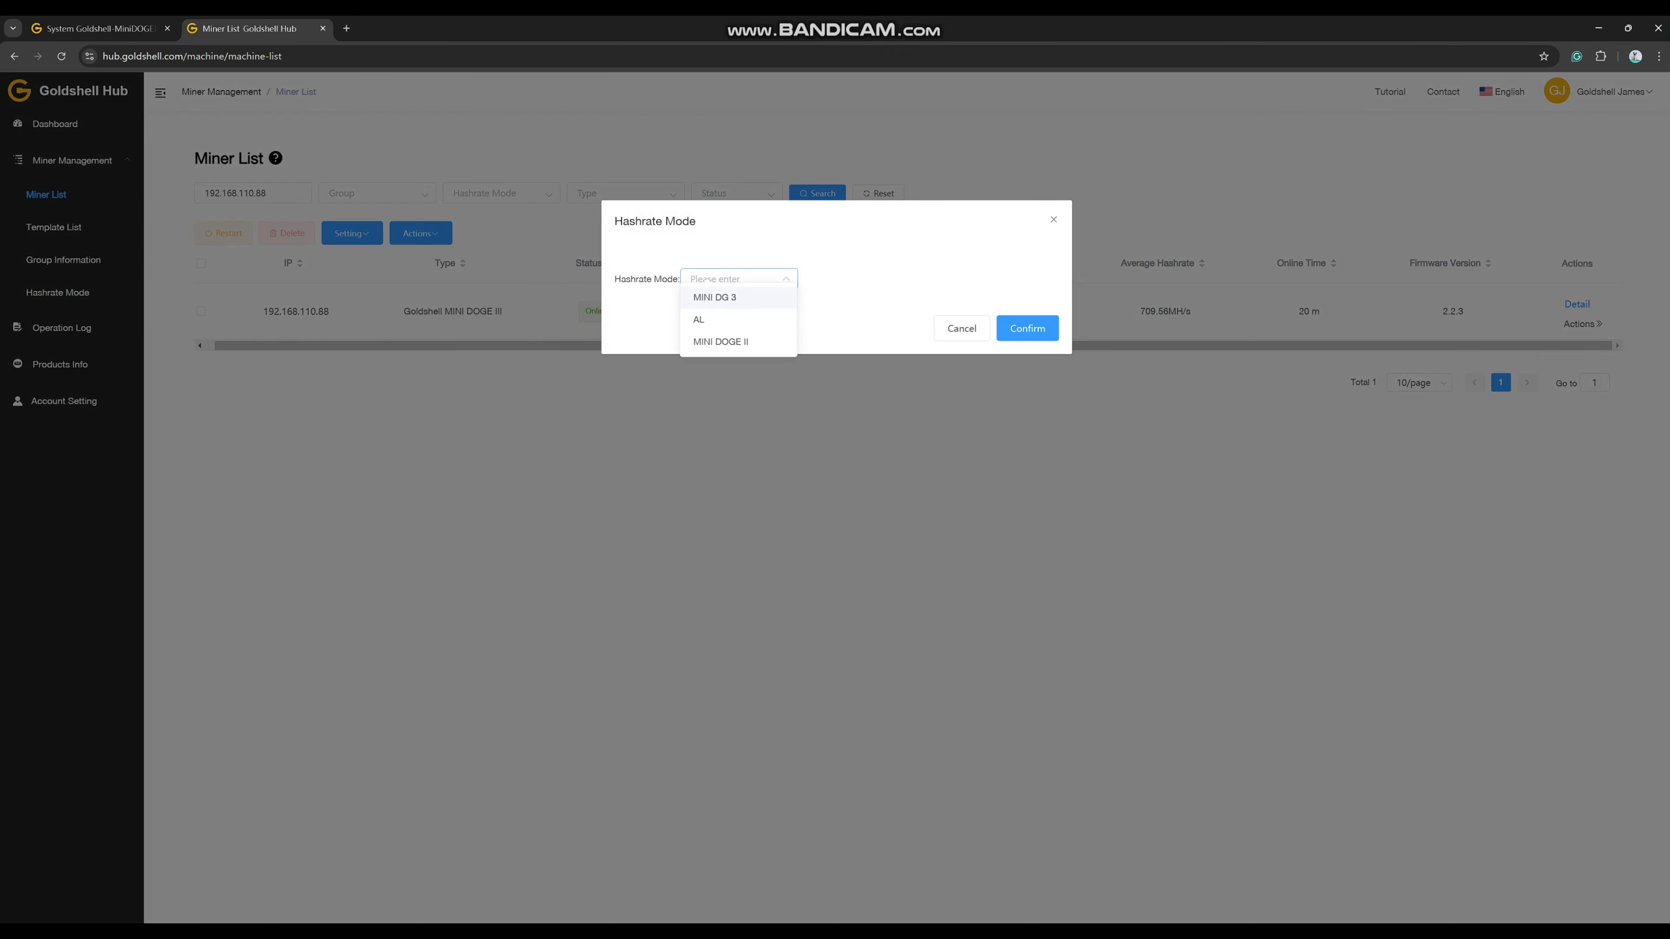
click(715, 298)
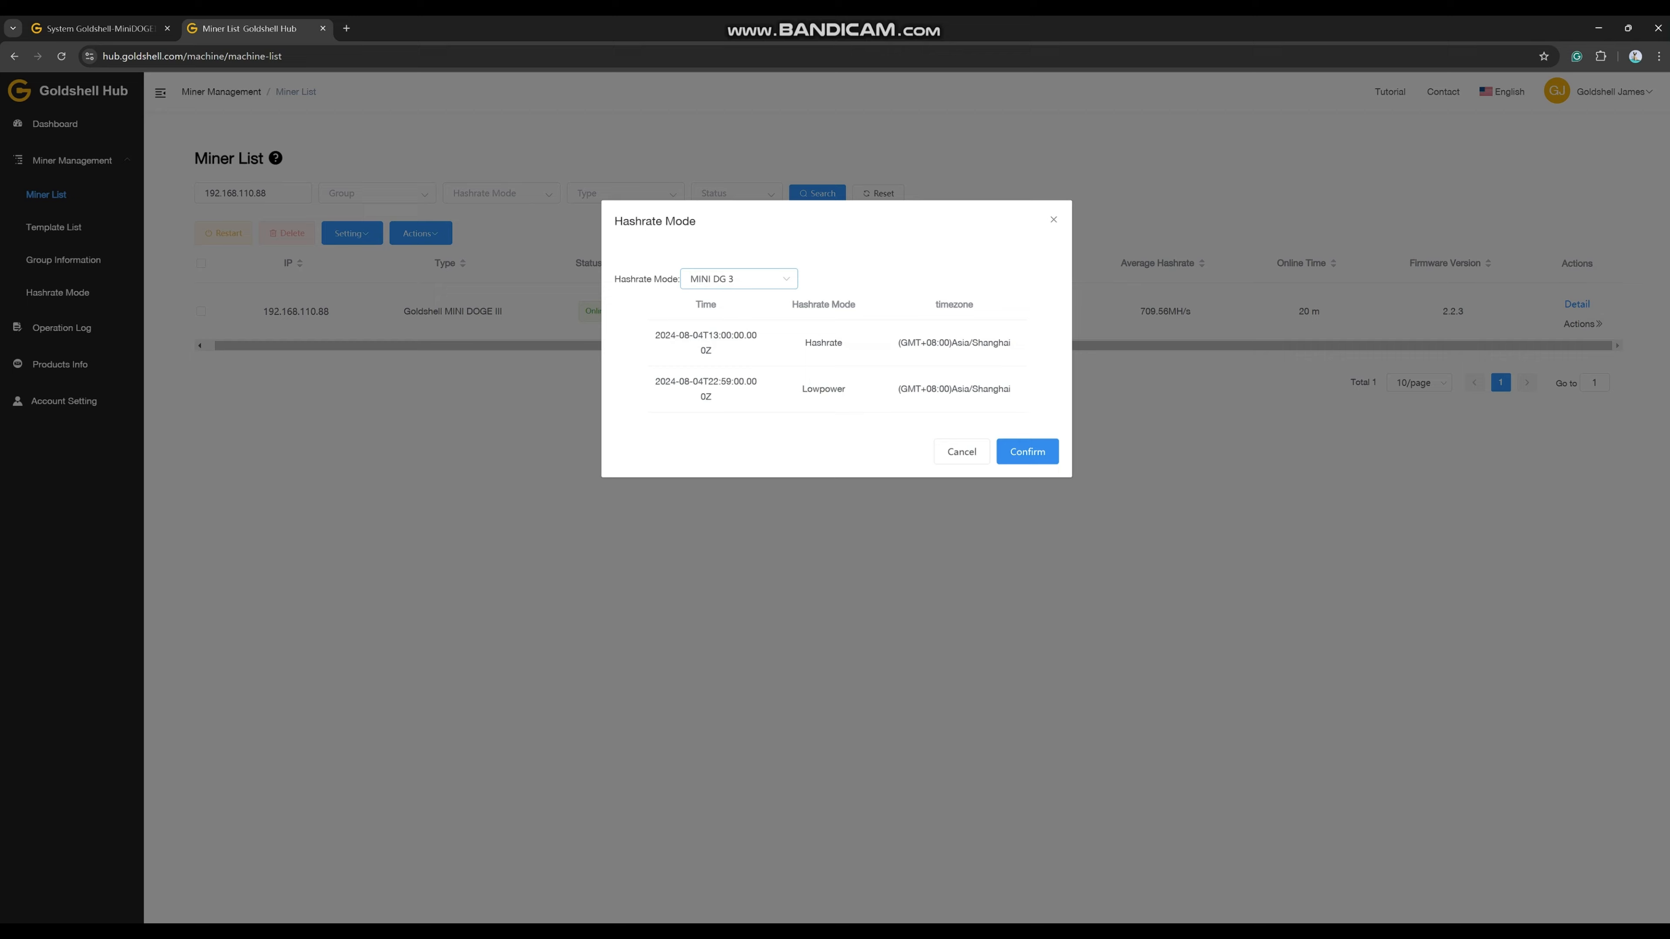
click(1025, 450)
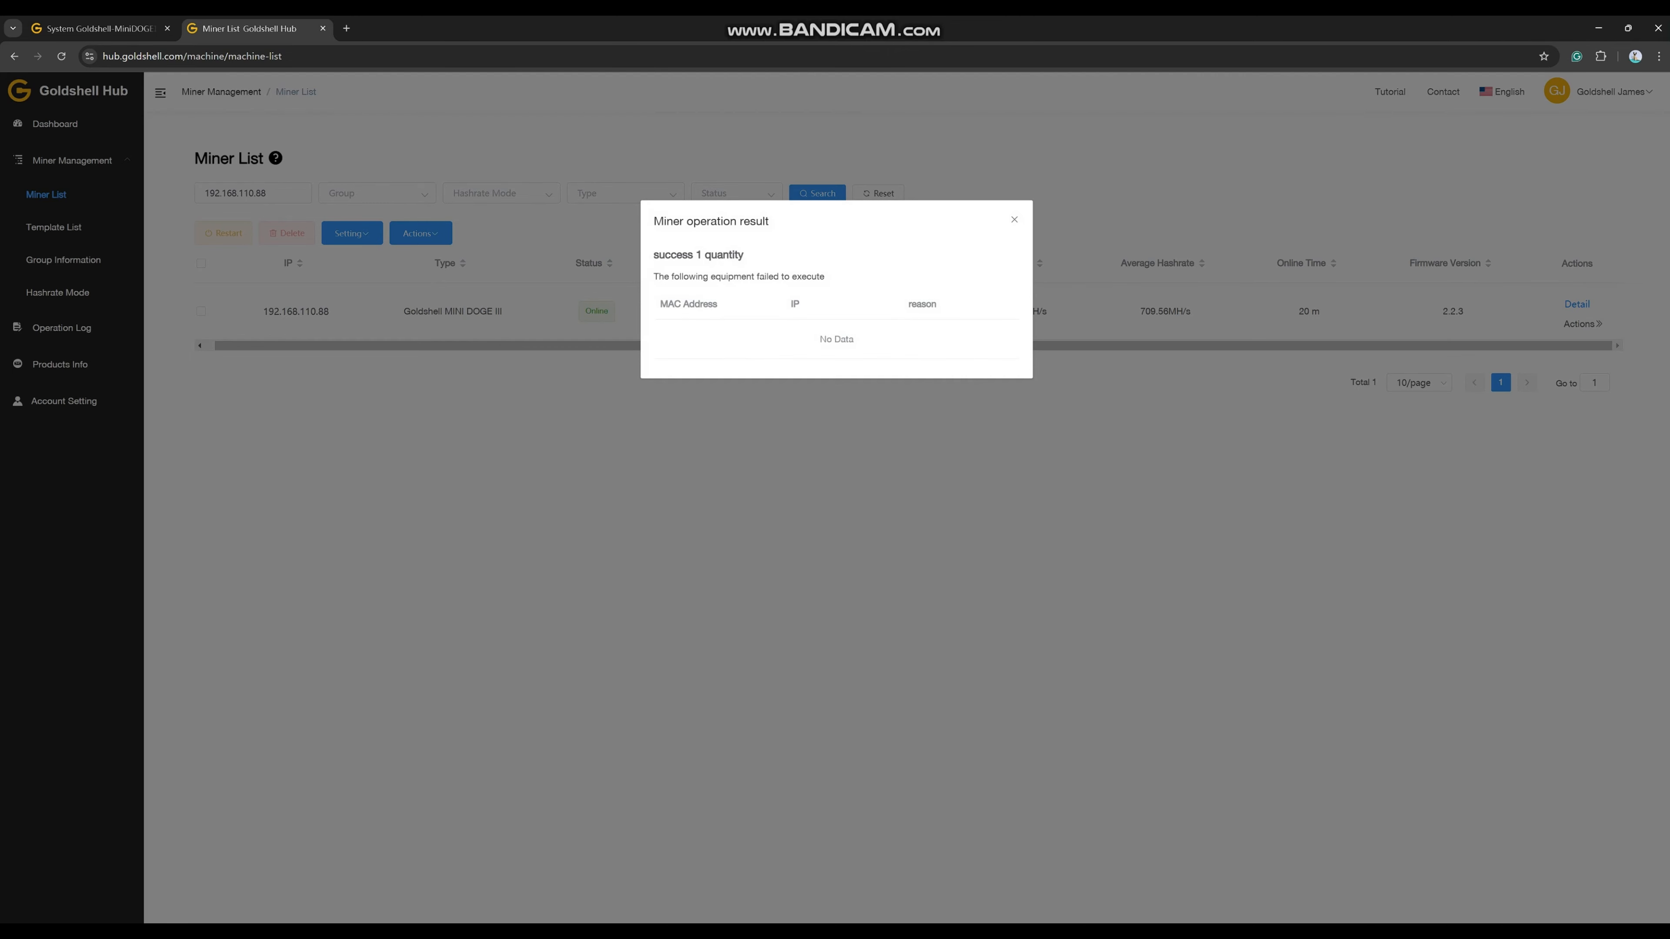
click(1012, 219)
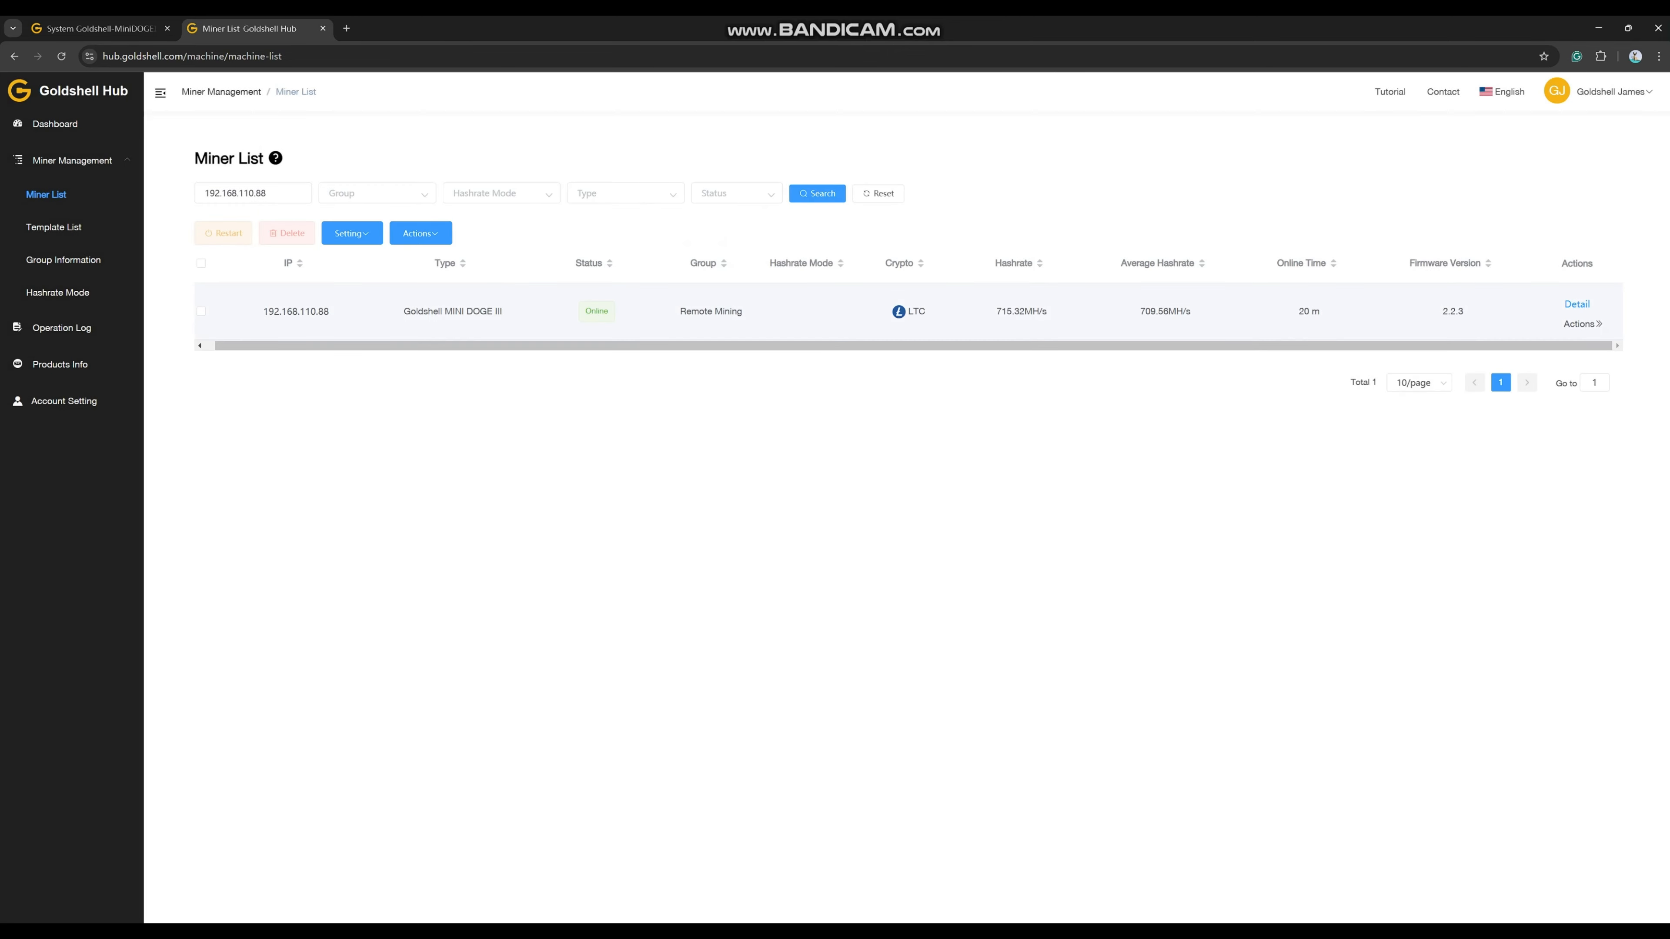
click(816, 193)
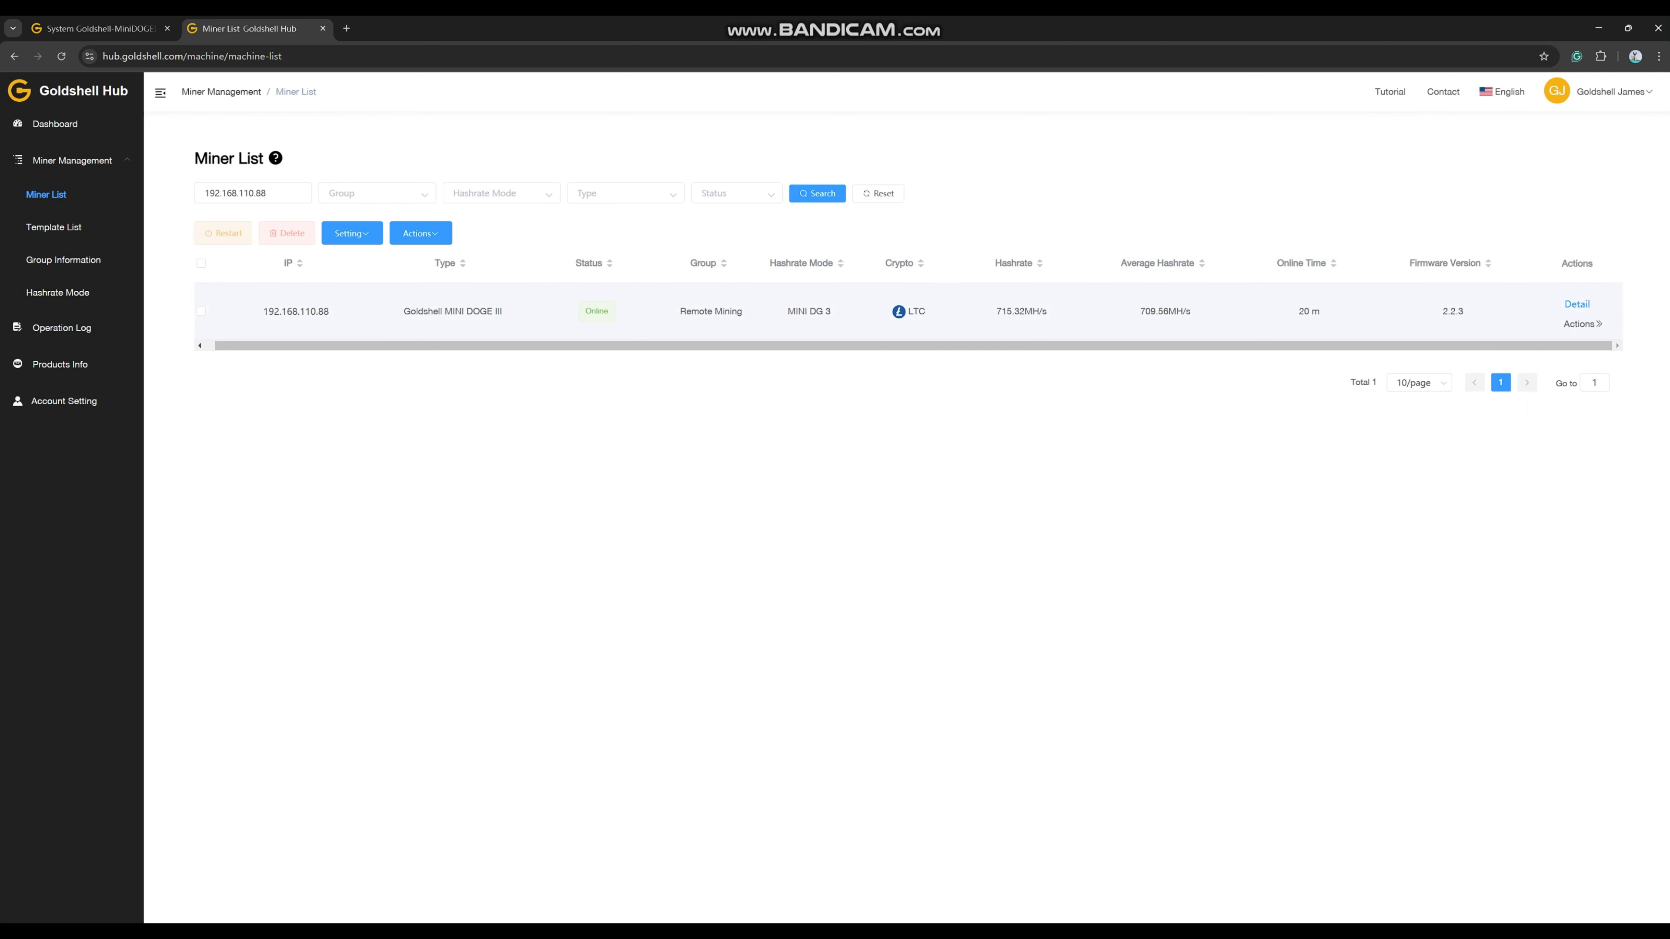
click(1583, 323)
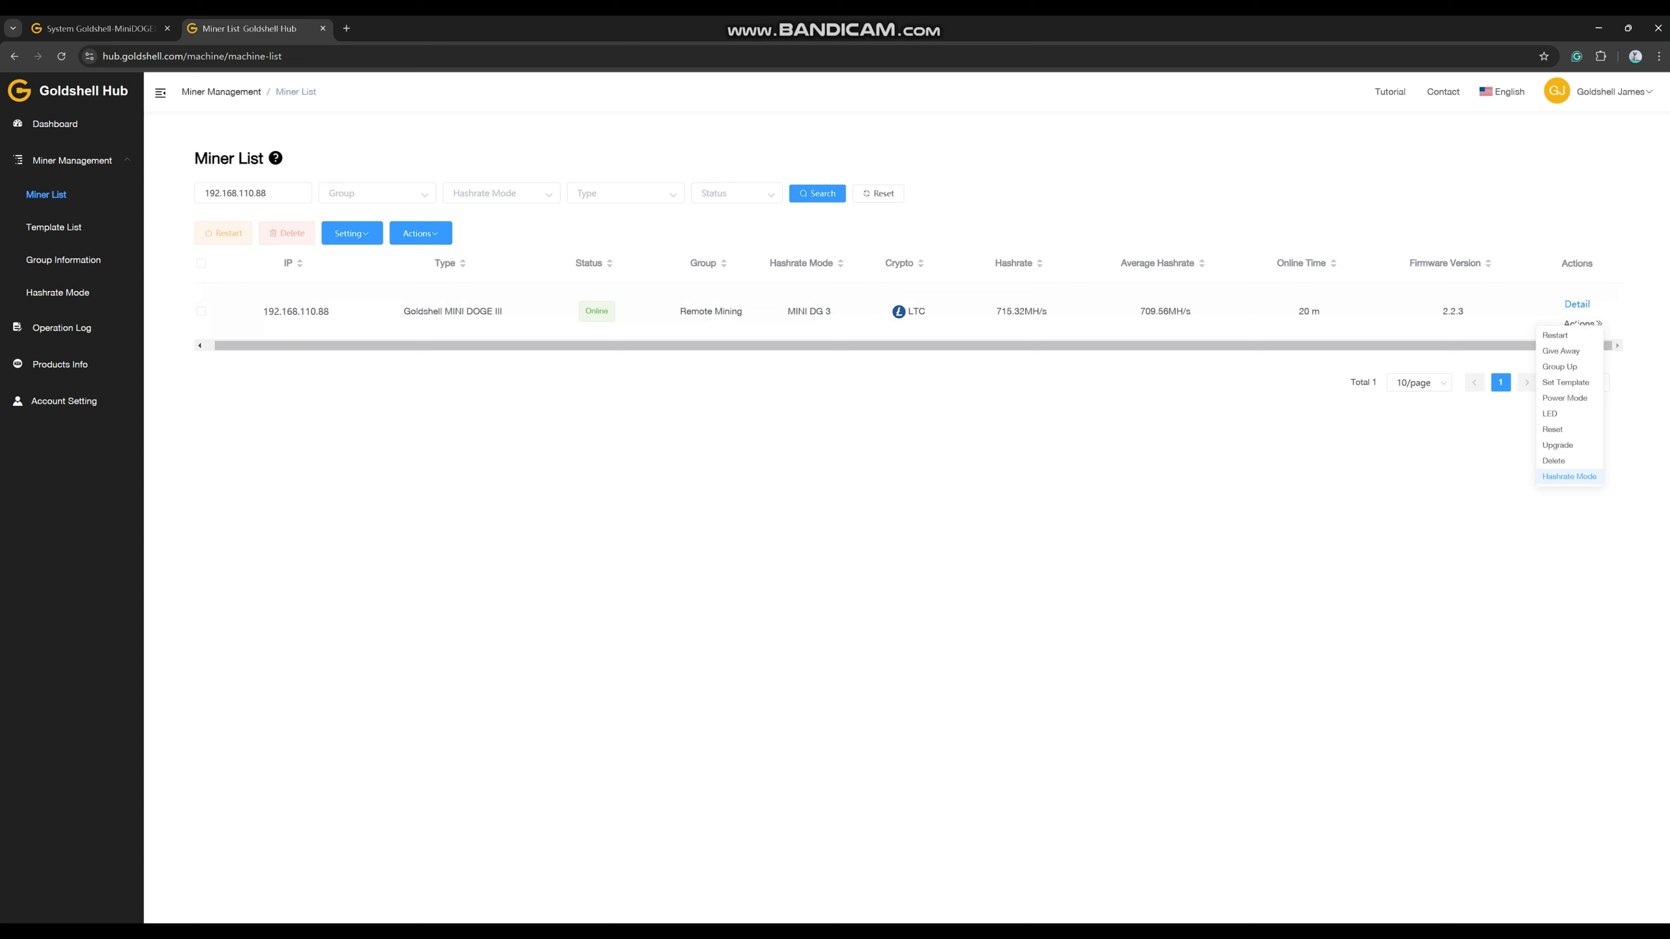